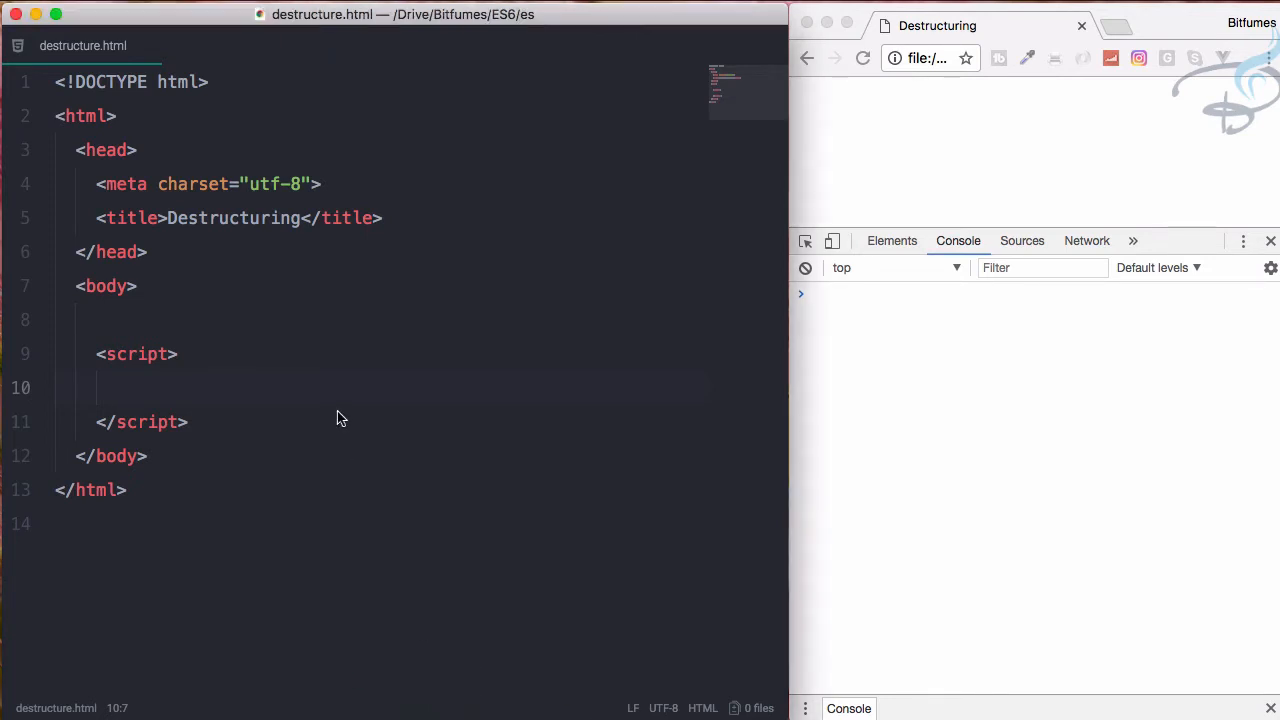
# Declare let list = ['mario','Alladin','Ben10'] followed by an empty console.log();
pyautogui.write('let')
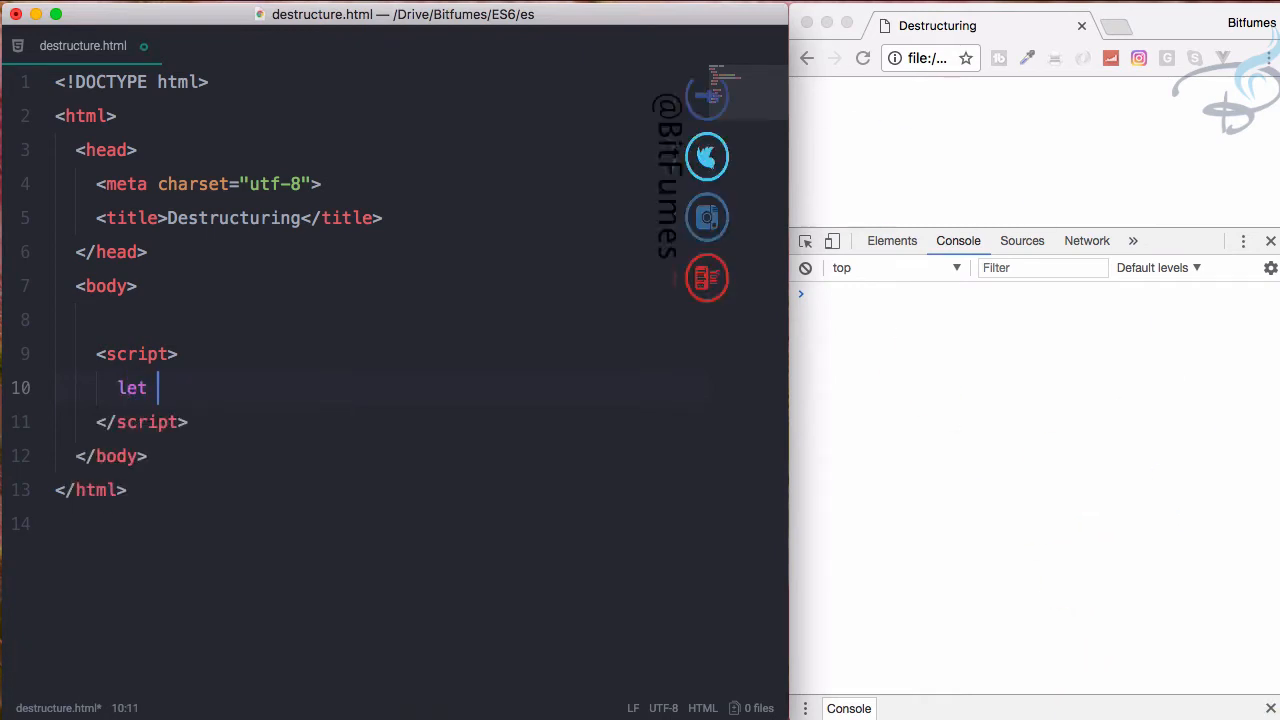
pyautogui.write('list []')
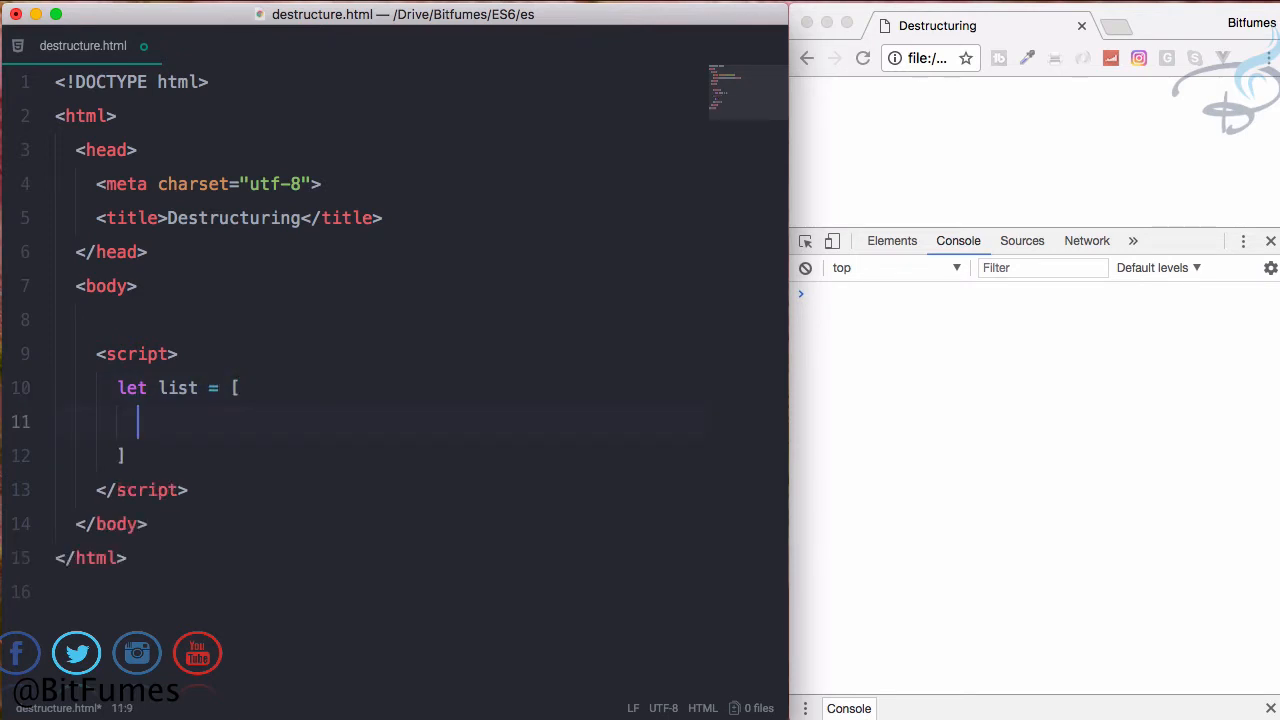
pyautogui.write("'")
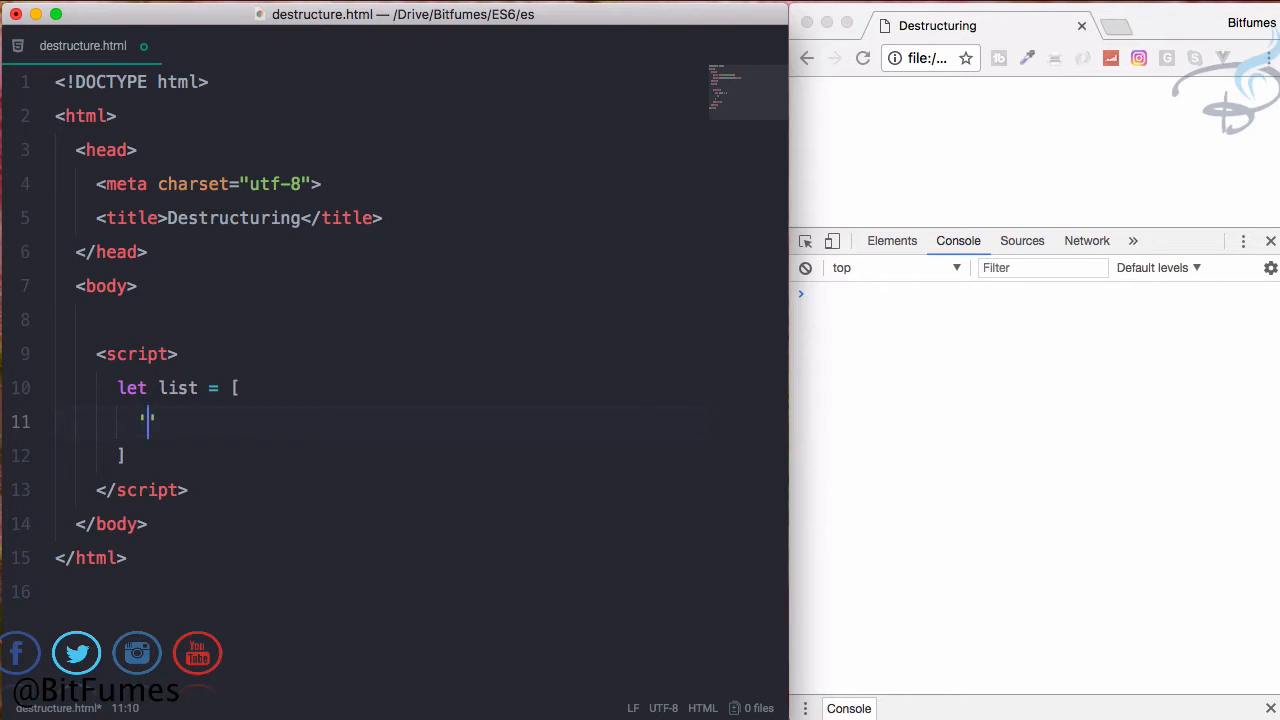
pyautogui.write("'mario',")
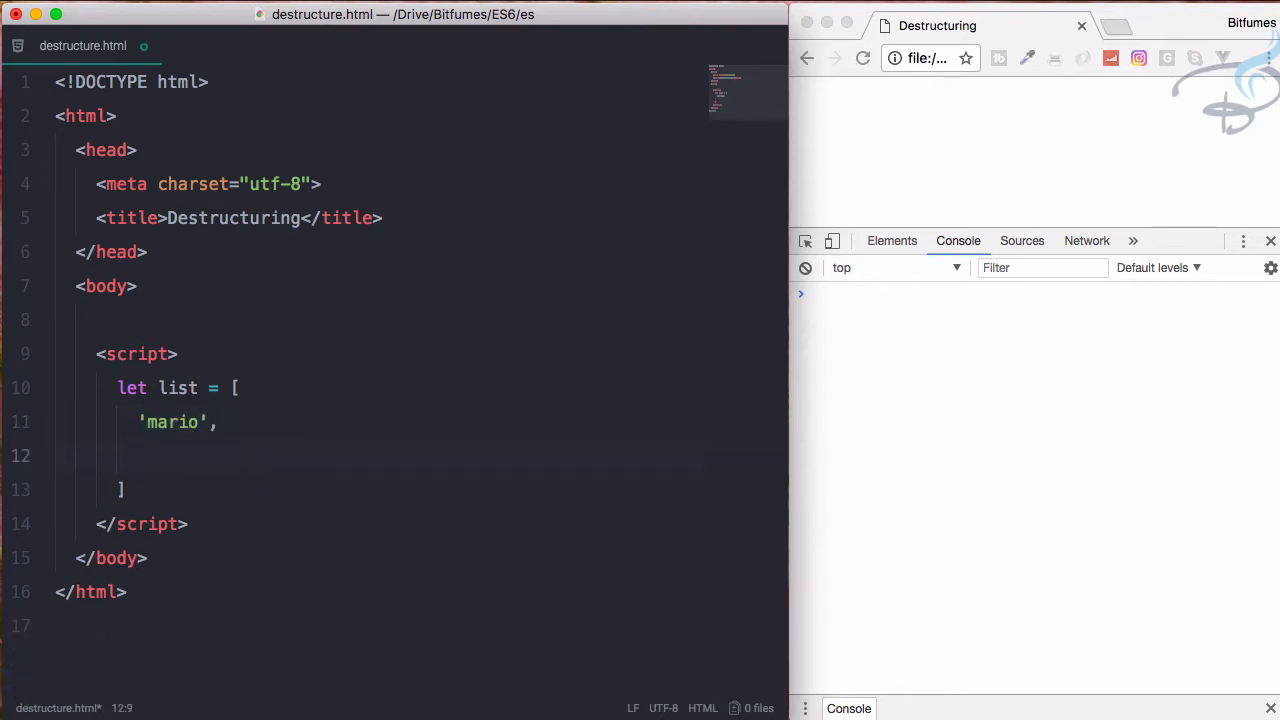
pyautogui.write("''")
pyautogui.write("'Ben10")
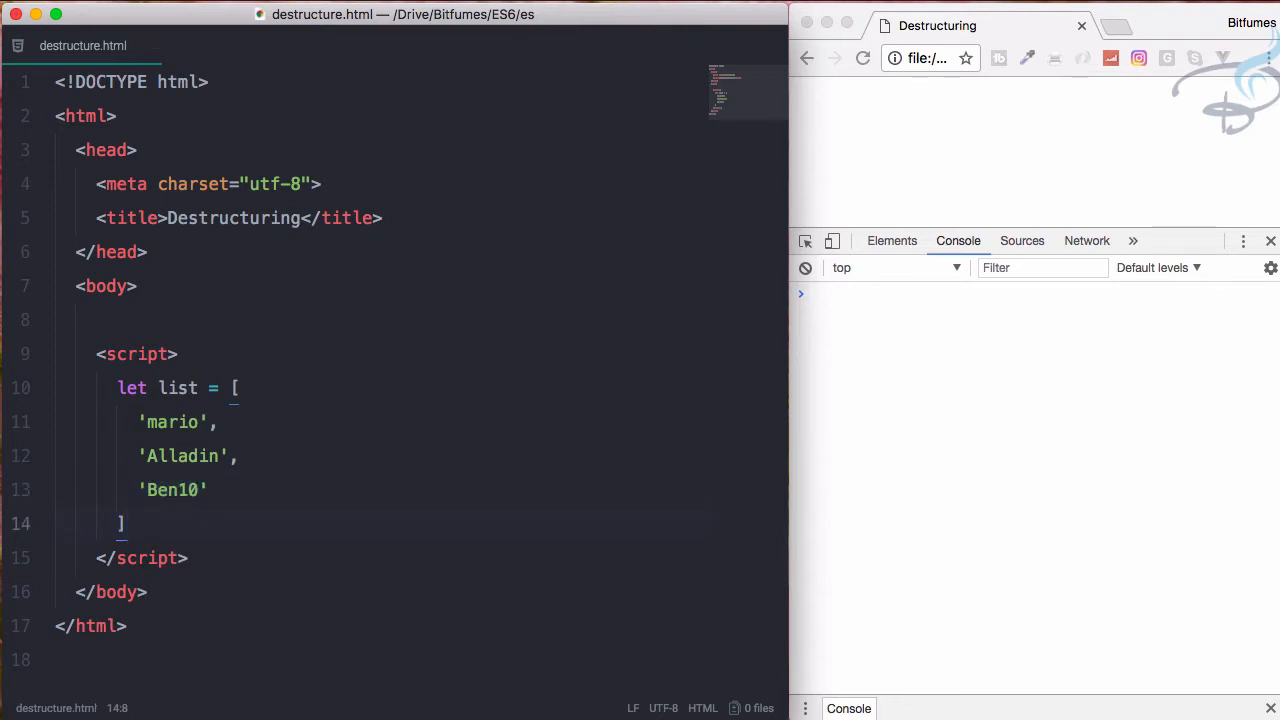
pyautogui.write('console.log();')
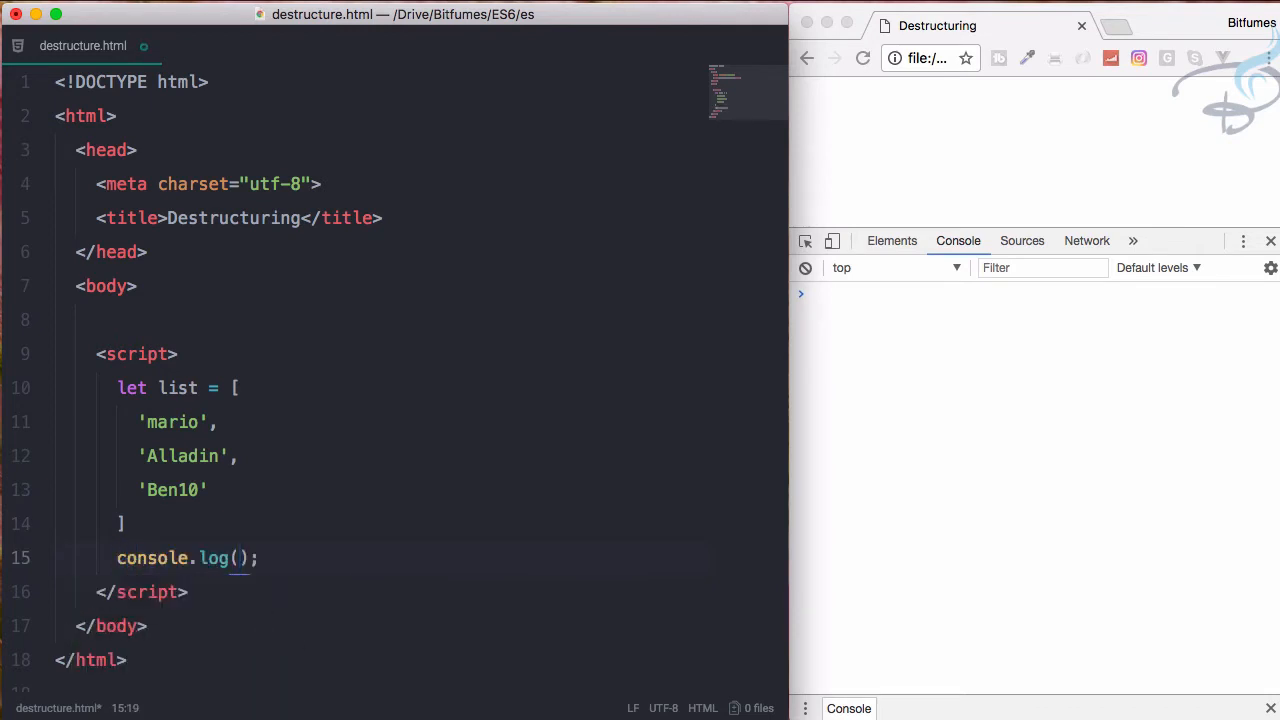
# Log list in Chrome as an expanded array, then spread it with ...list
pyautogui.write('list')
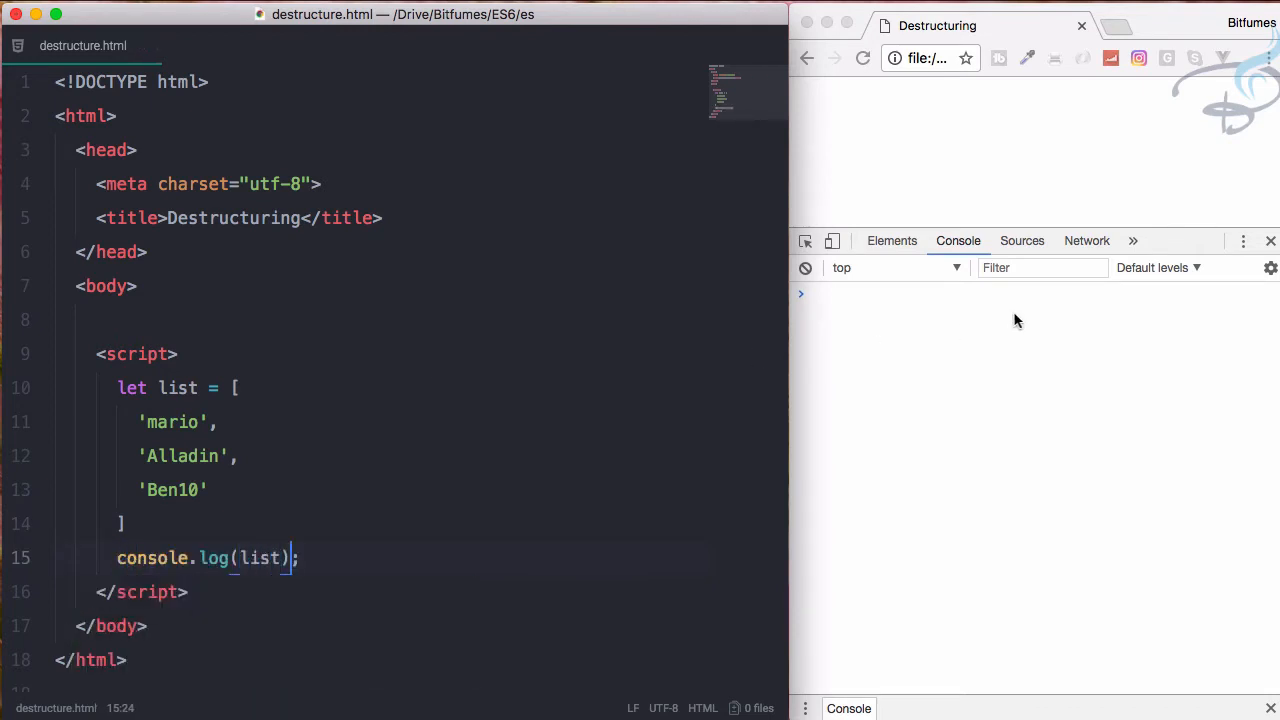
pyautogui.click(862, 57)
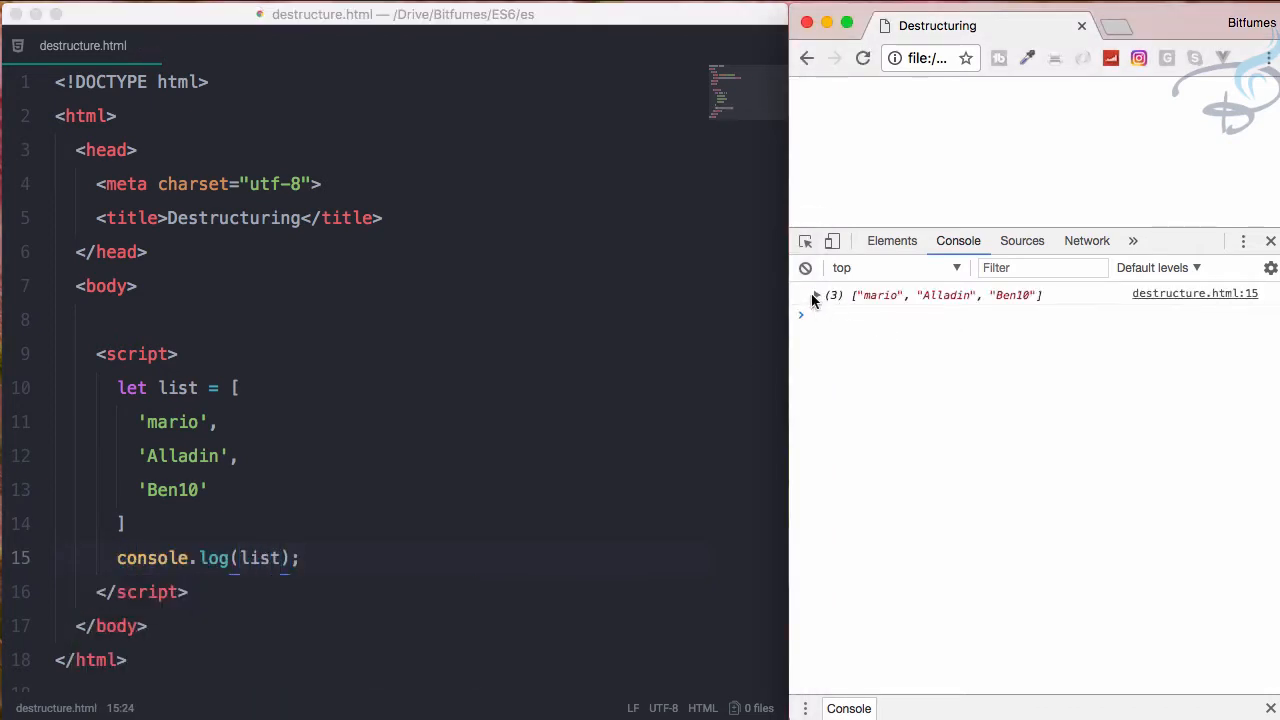
pyautogui.click(816, 294)
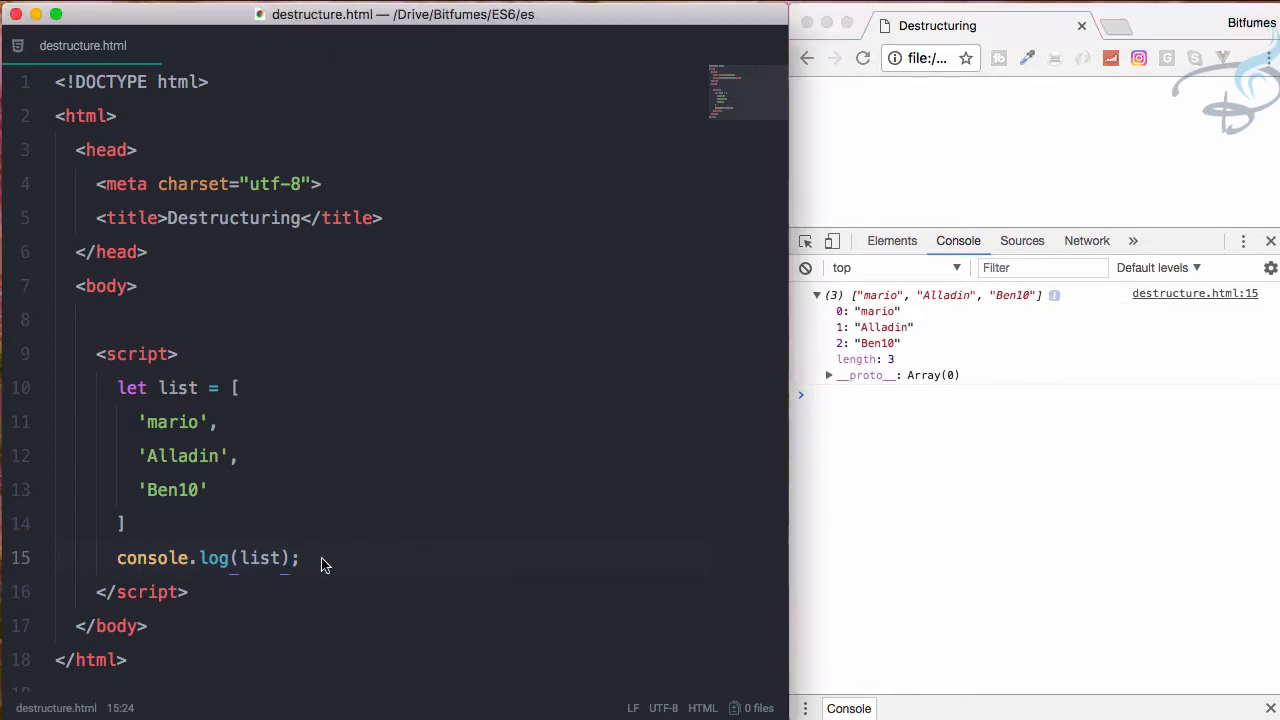
pyautogui.write('...')
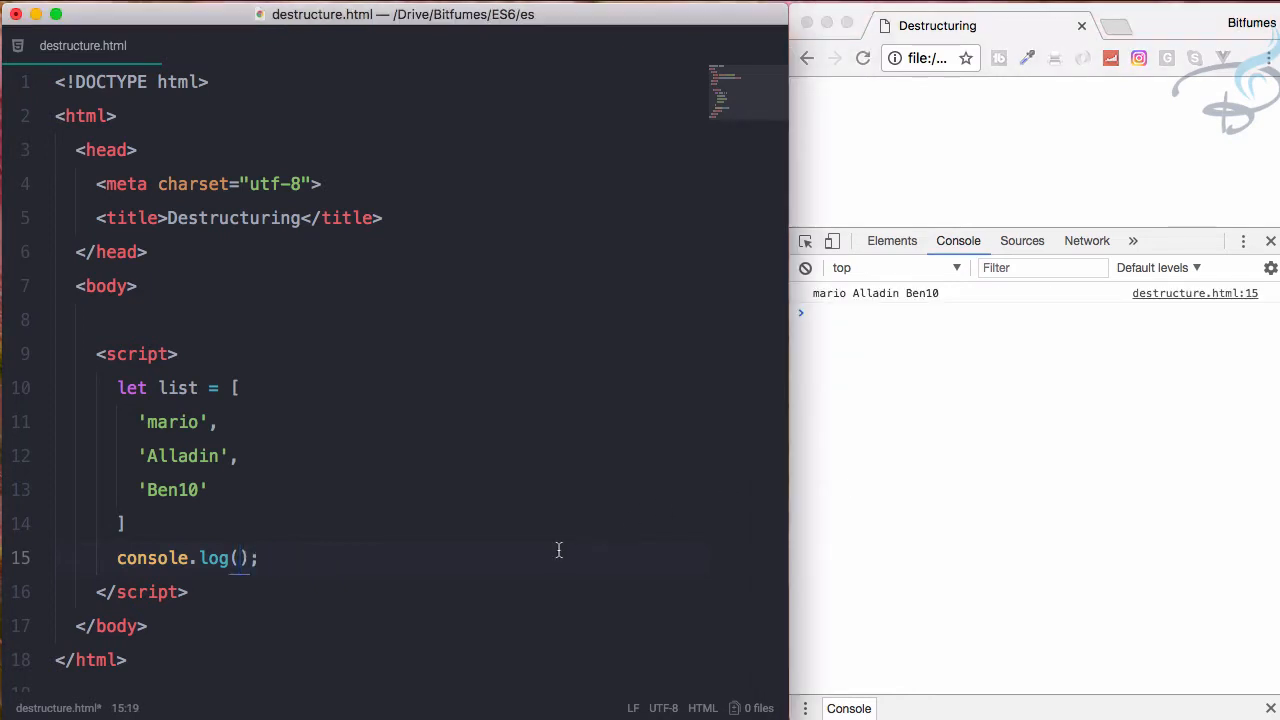
pyautogui.click(125, 523)
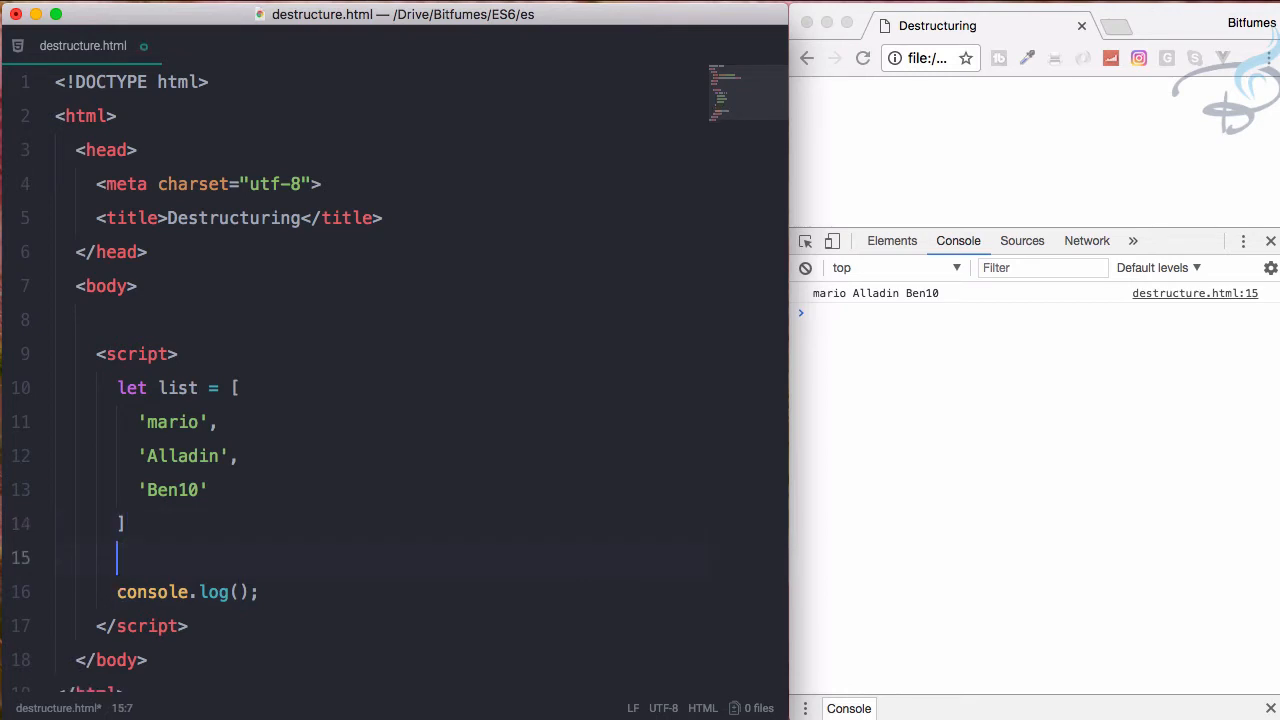
# Add let [mario,alladin] = list; to destructure the first two items
pyautogui.write('l')
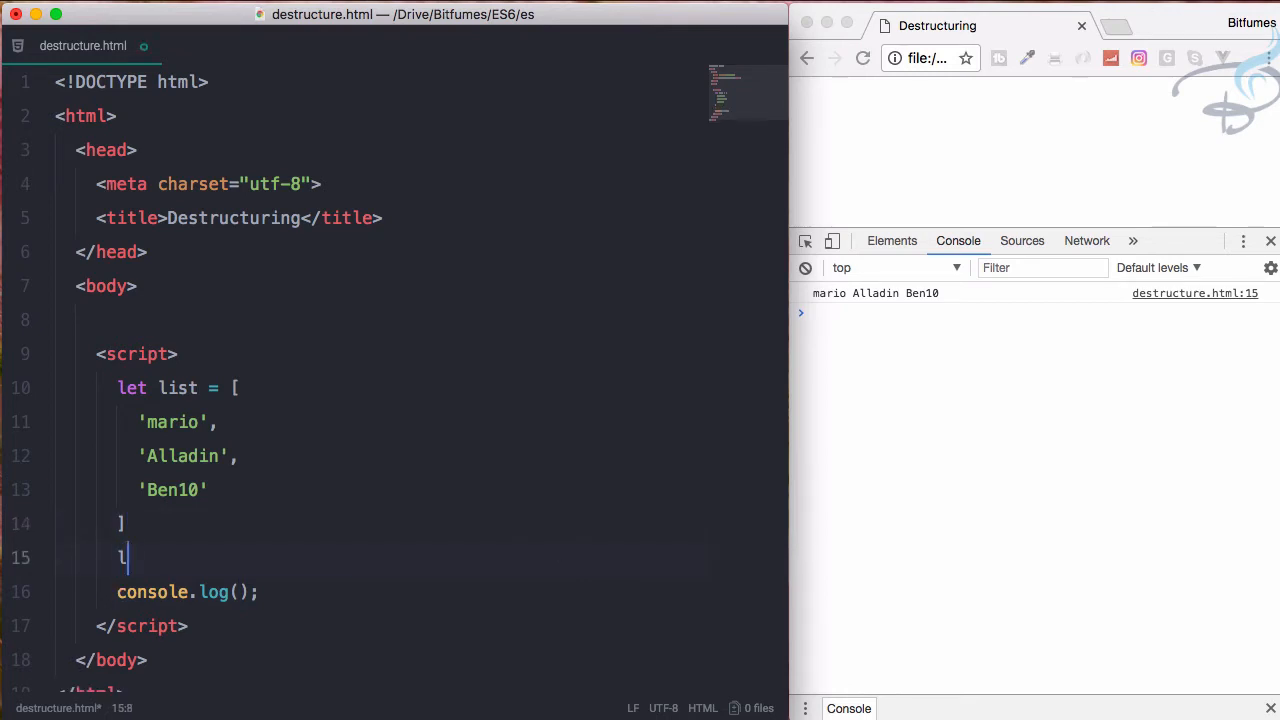
pyautogui.write('et [')
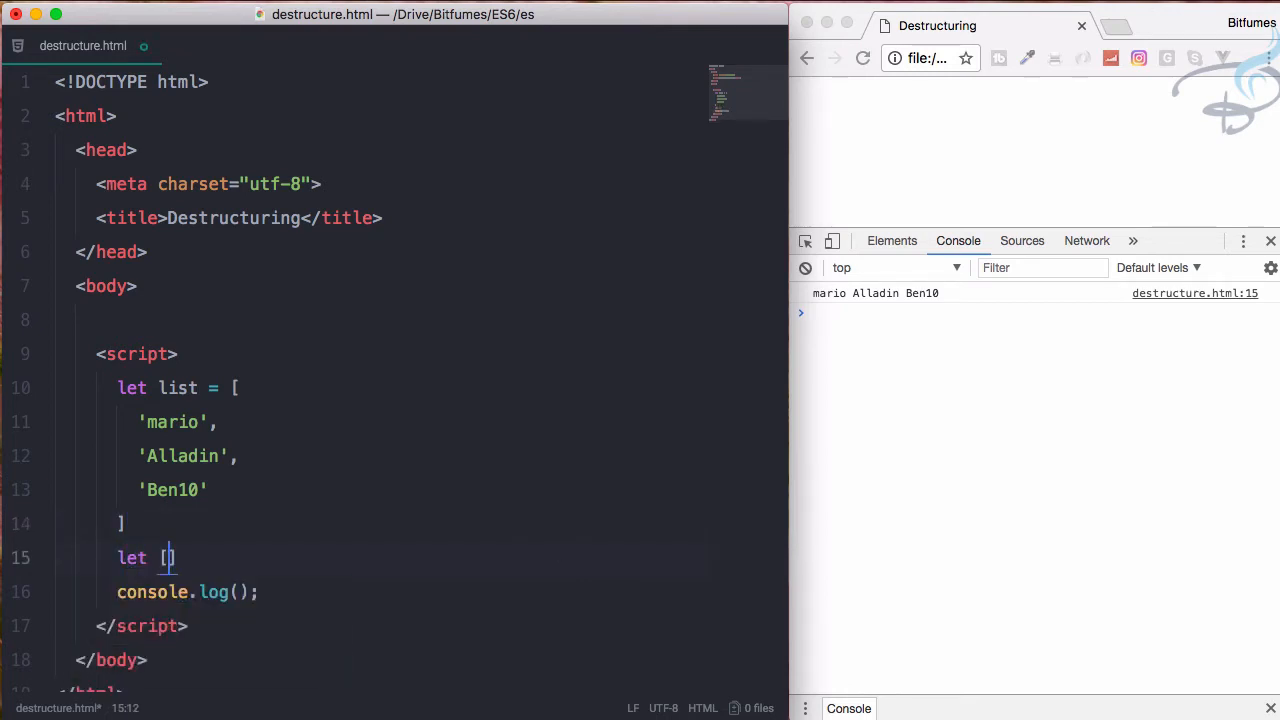
pyautogui.write('mario')
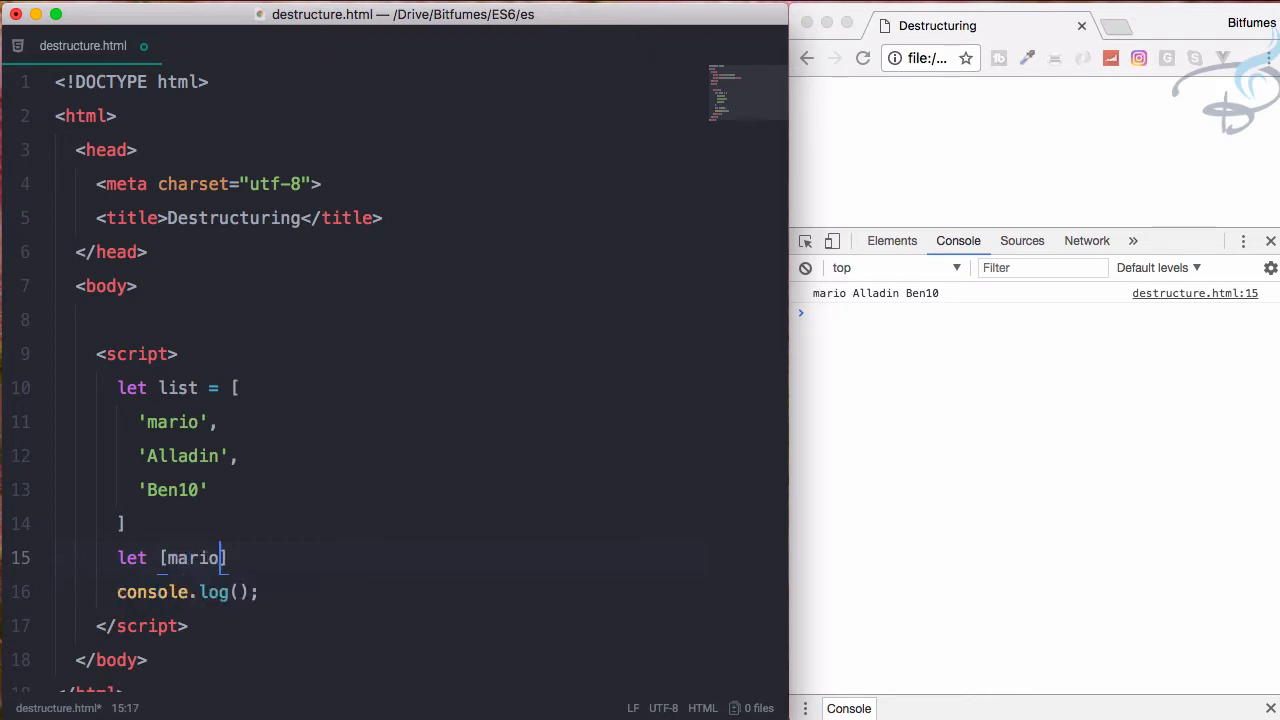
pyautogui.write(',')
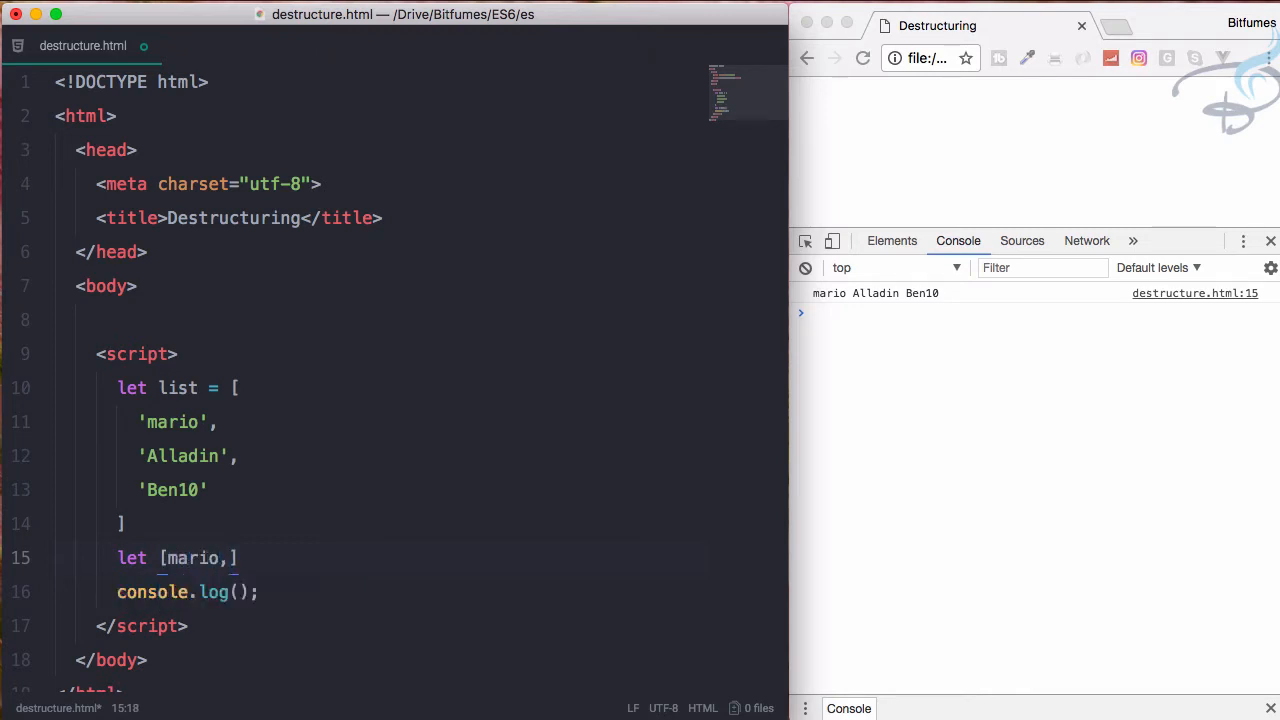
pyautogui.write('alladin')
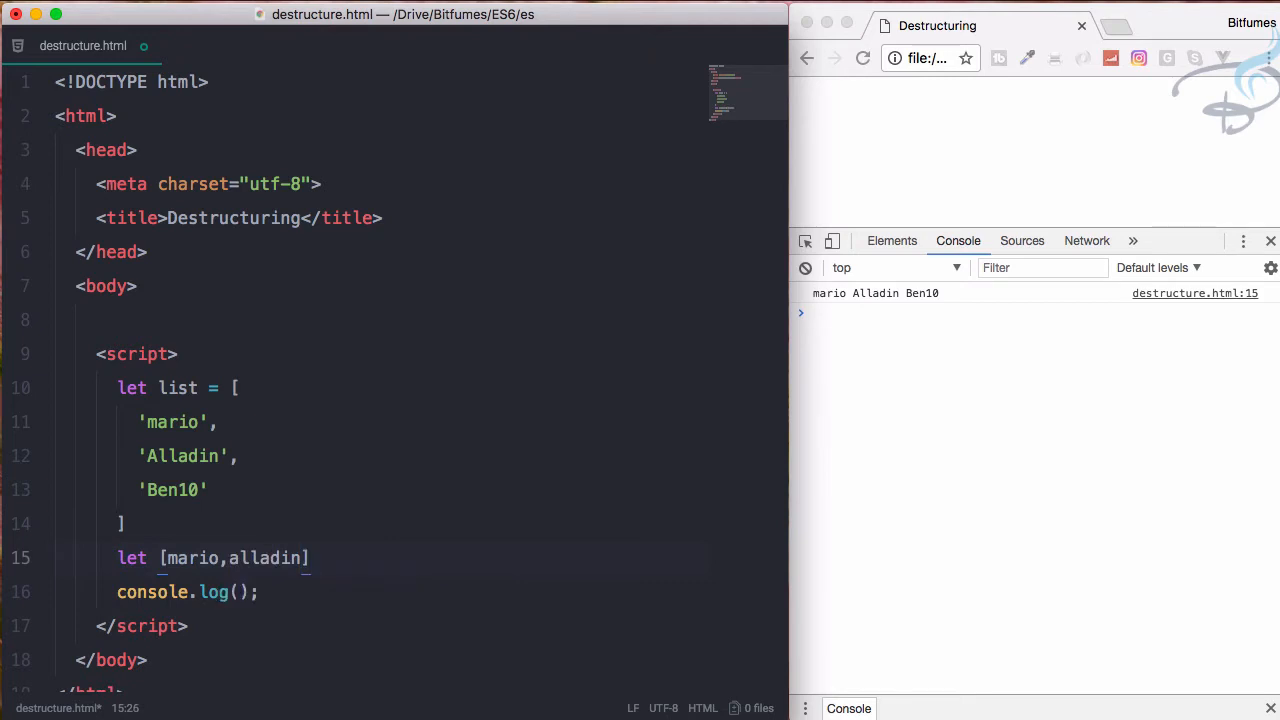
pyautogui.write('= list')
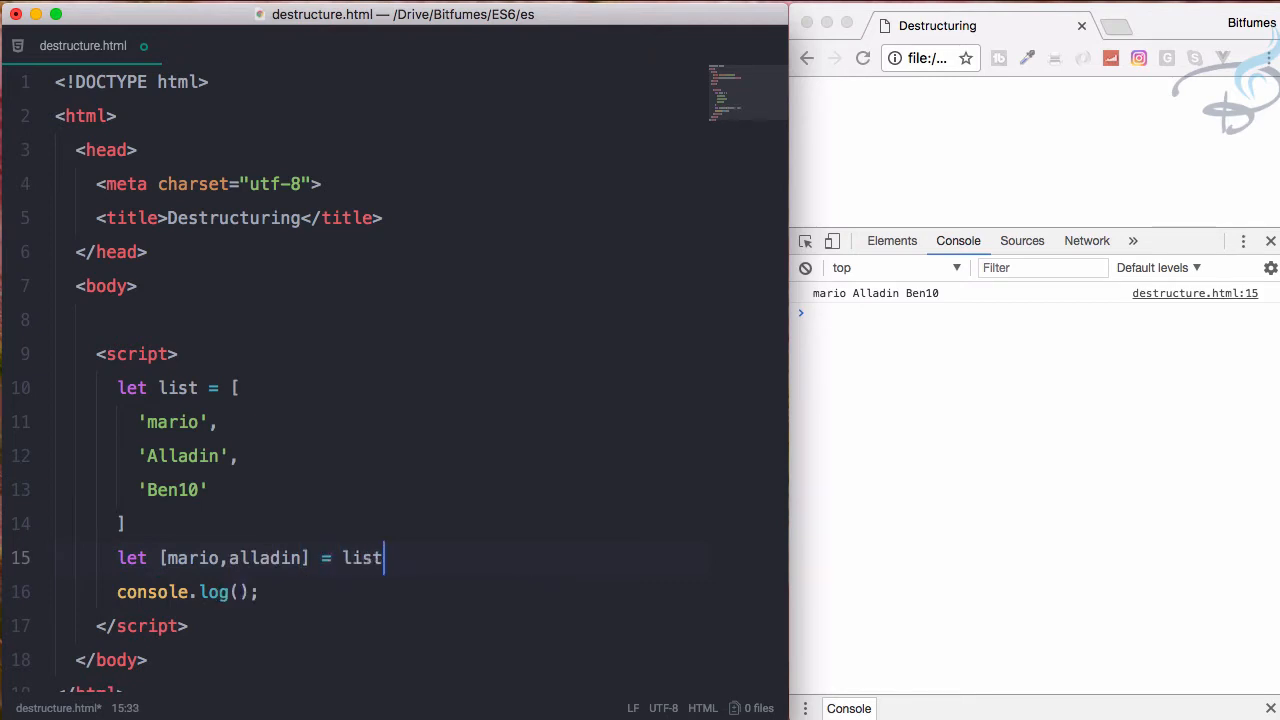
pyautogui.write(';')
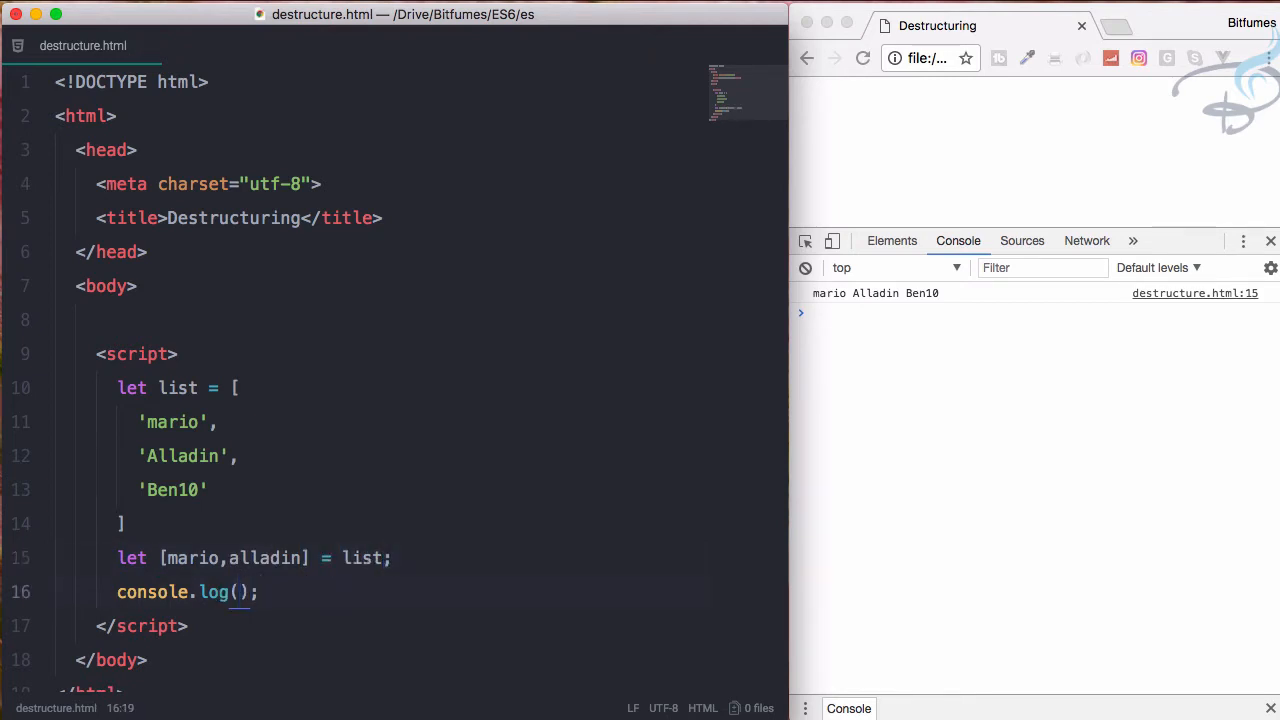
# Log alladin, then begin renaming the variable to ben10
pyautogui.write('mario')
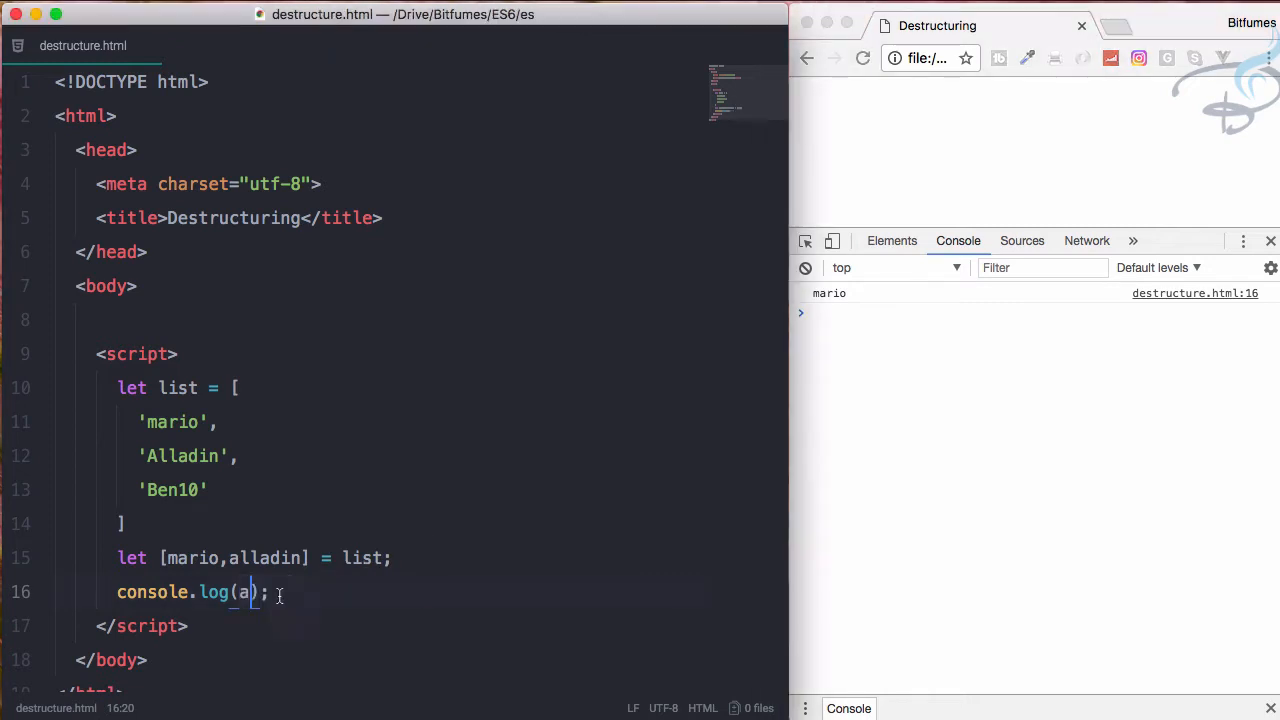
pyautogui.write('lladmi')
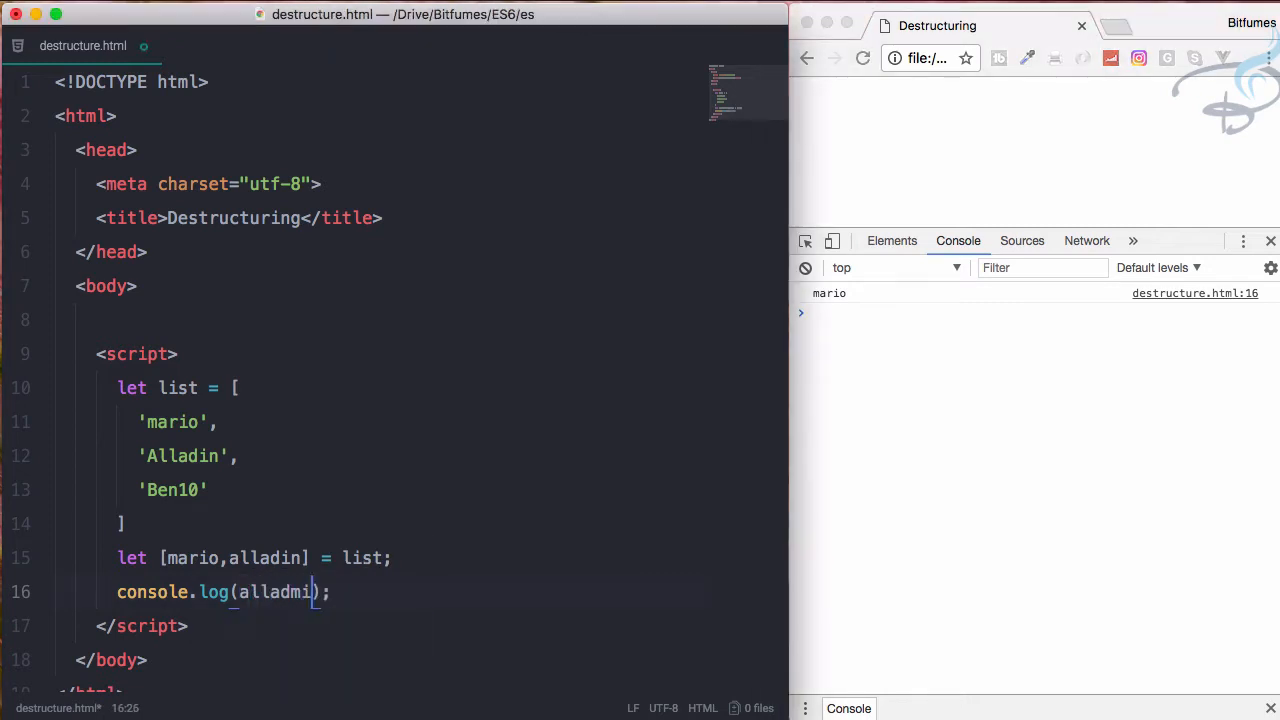
pyautogui.press('Backspace')
pyautogui.write('n')
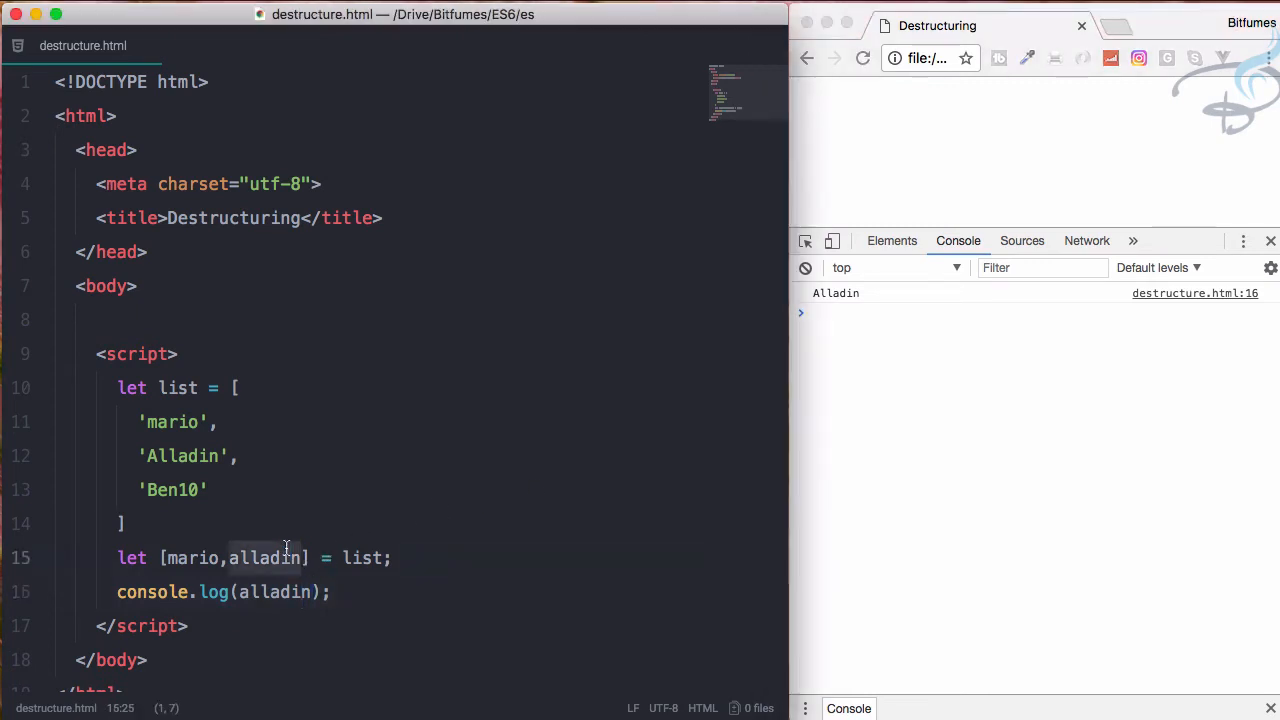
pyautogui.write('ben10')
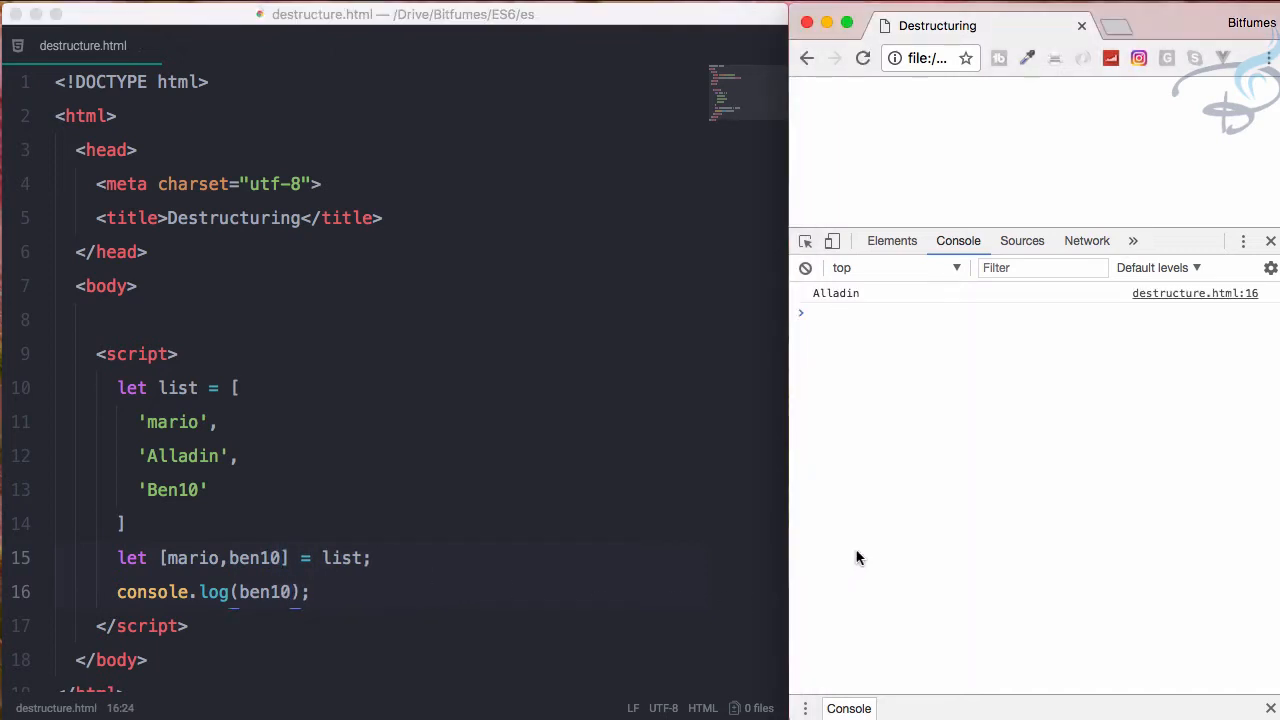
pyautogui.moveTo(305, 563)
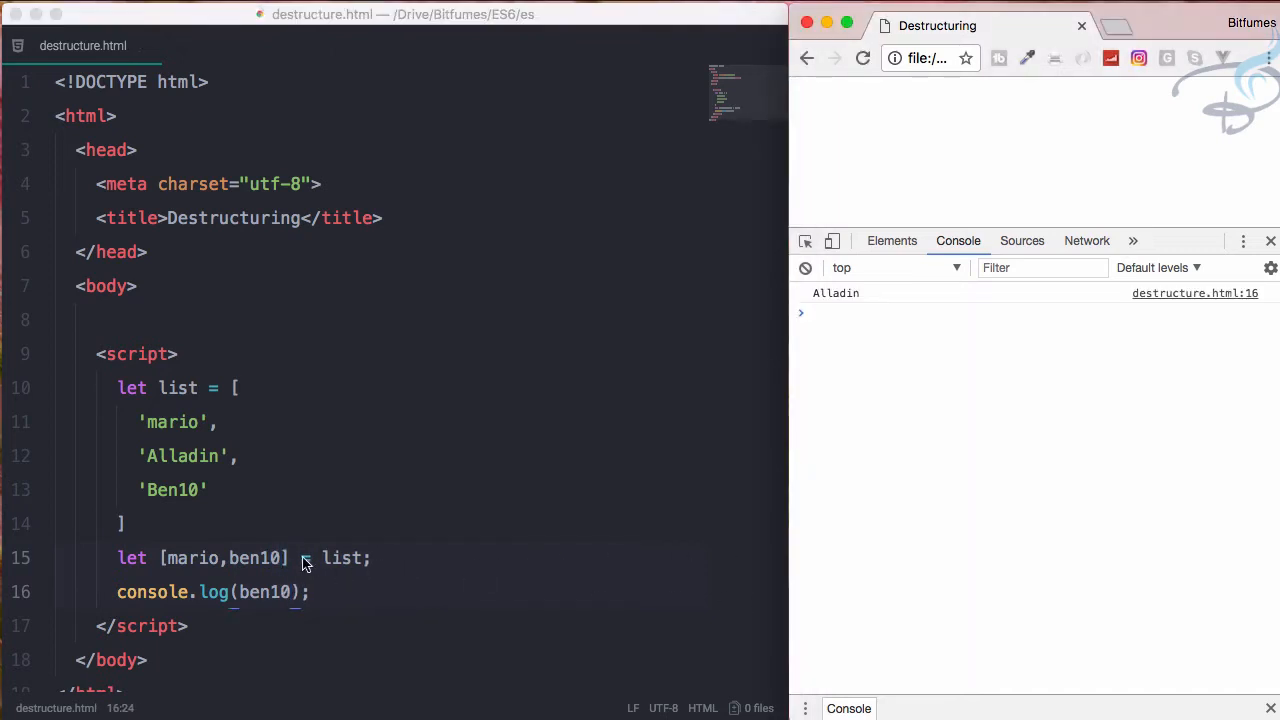
# Change the pattern to [mario,,ben] and log ben, so Chrome prints Ben10
pyautogui.click(230, 558)
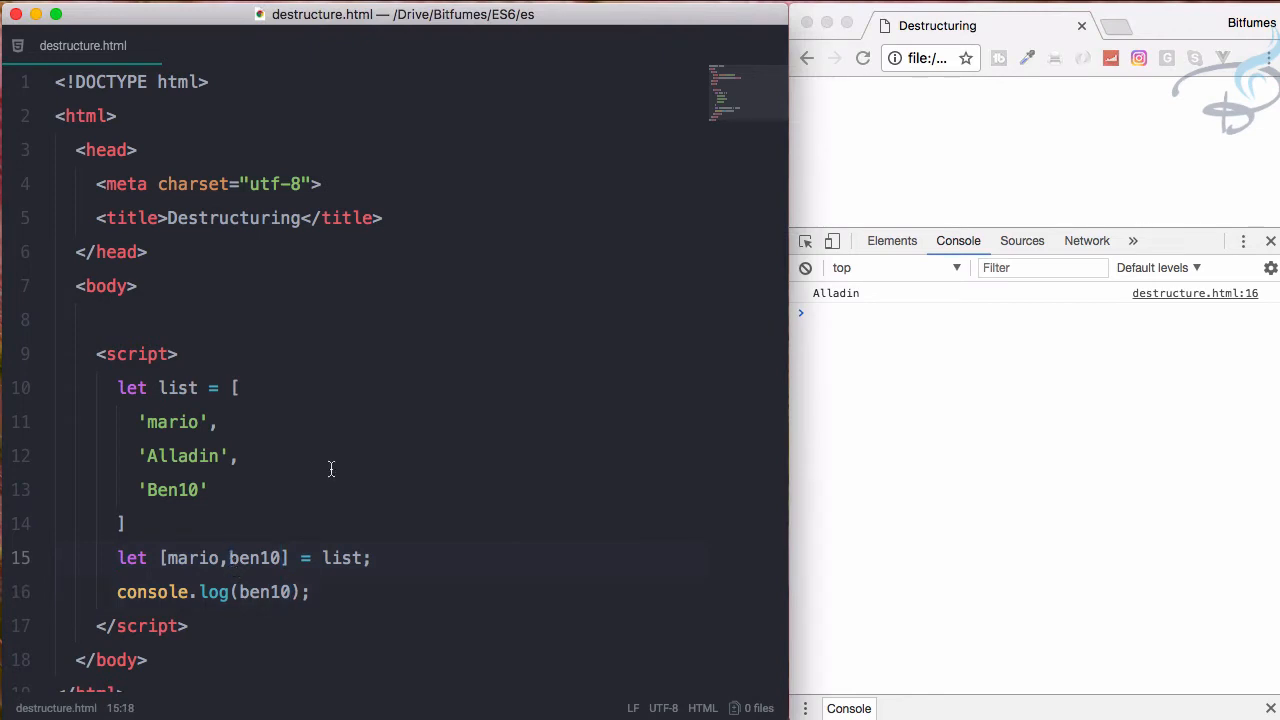
pyautogui.write(',')
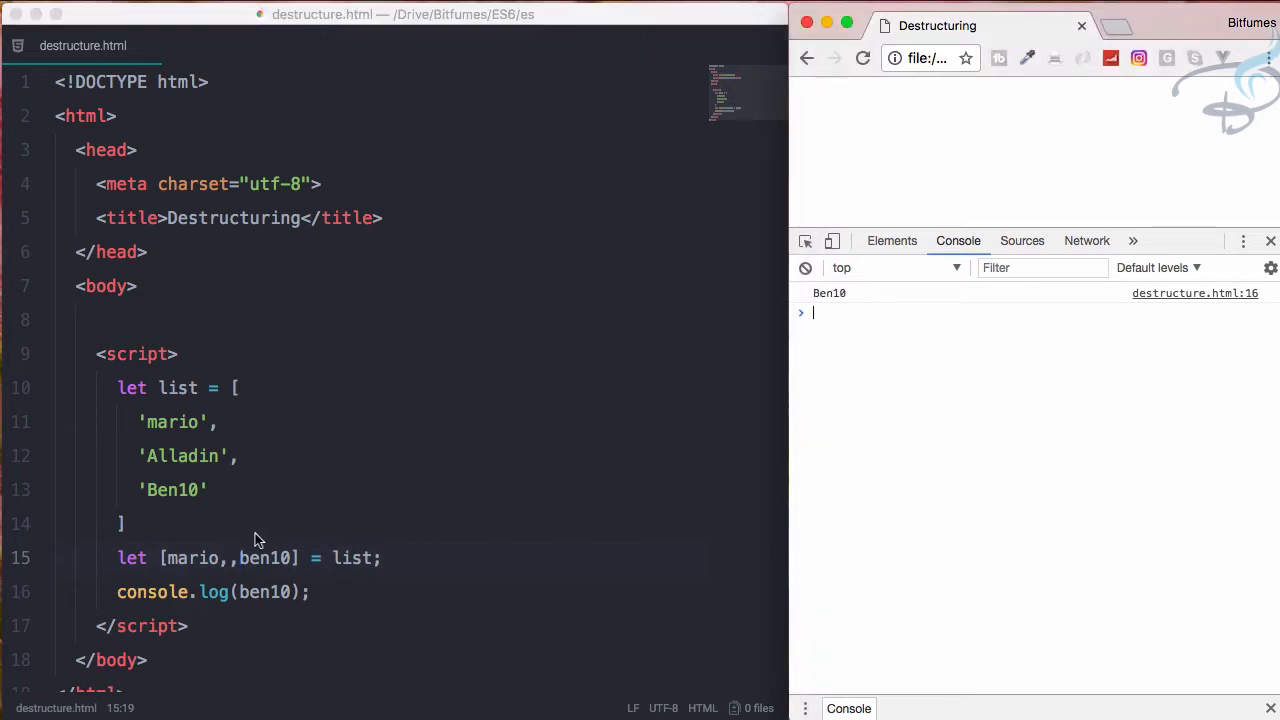
pyautogui.click(270, 558)
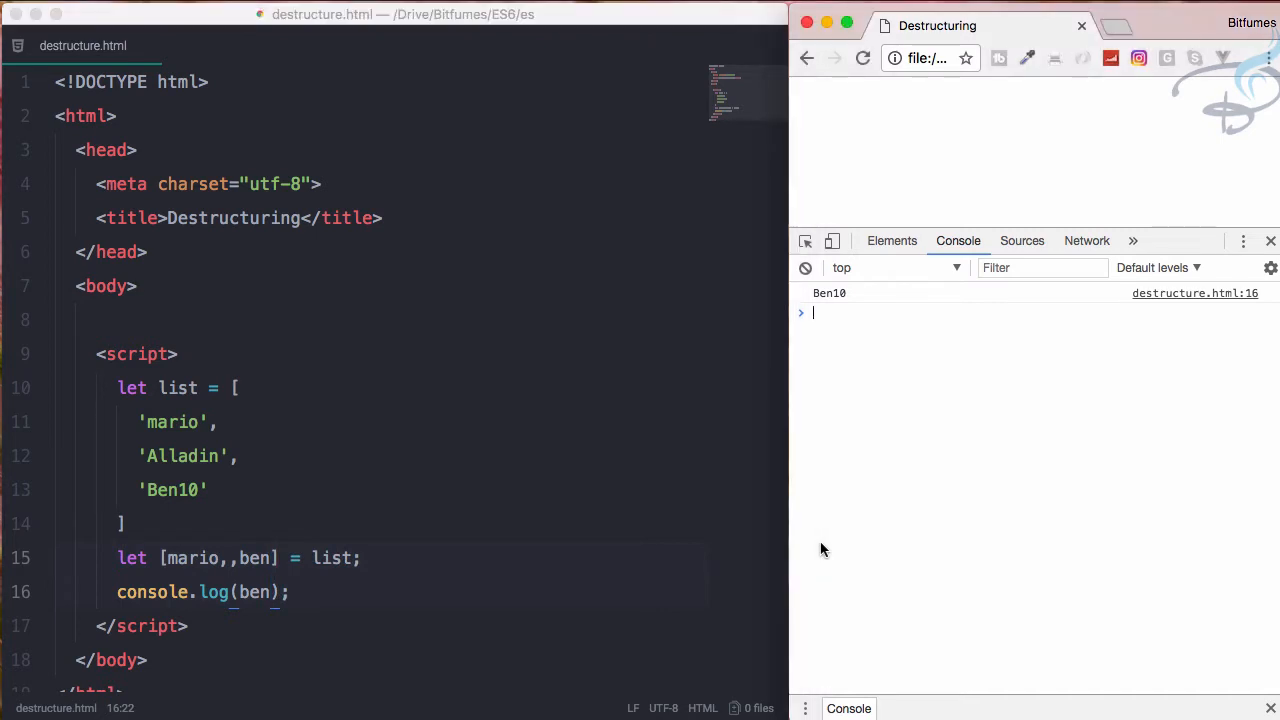
pyautogui.moveTo(870, 475)
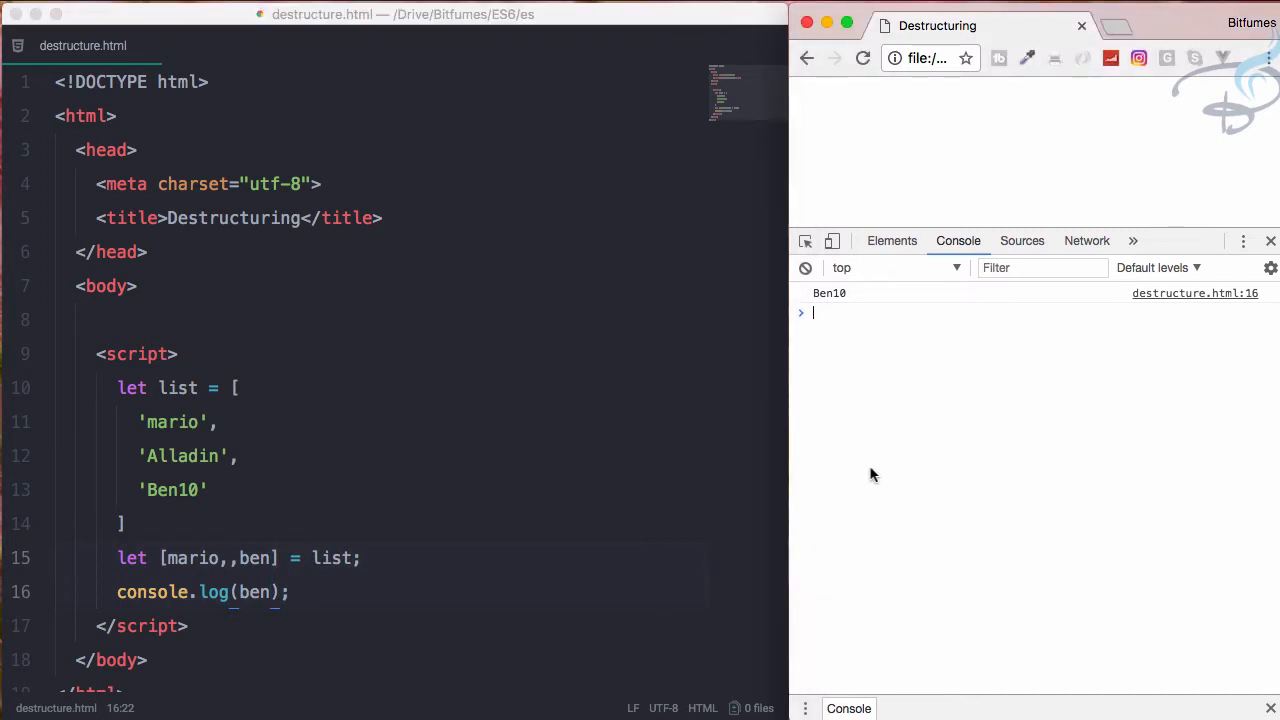
pyautogui.moveTo(366, 553)
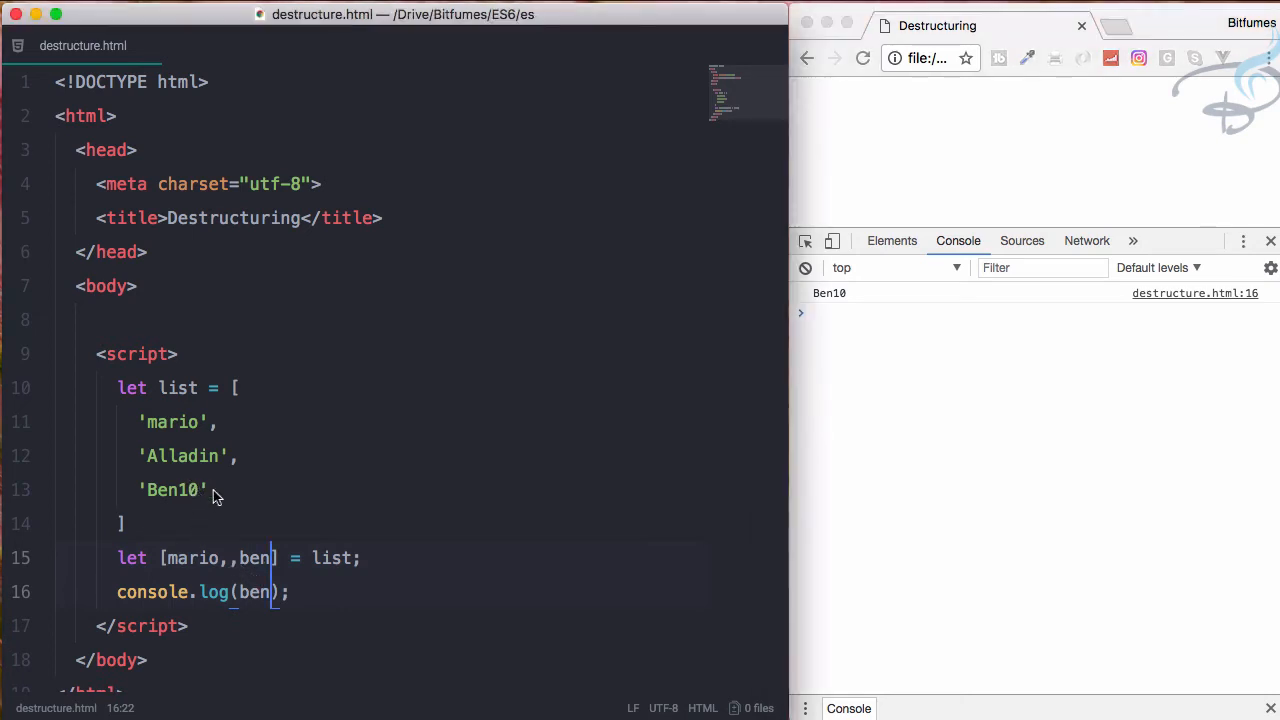
pyautogui.click(207, 489)
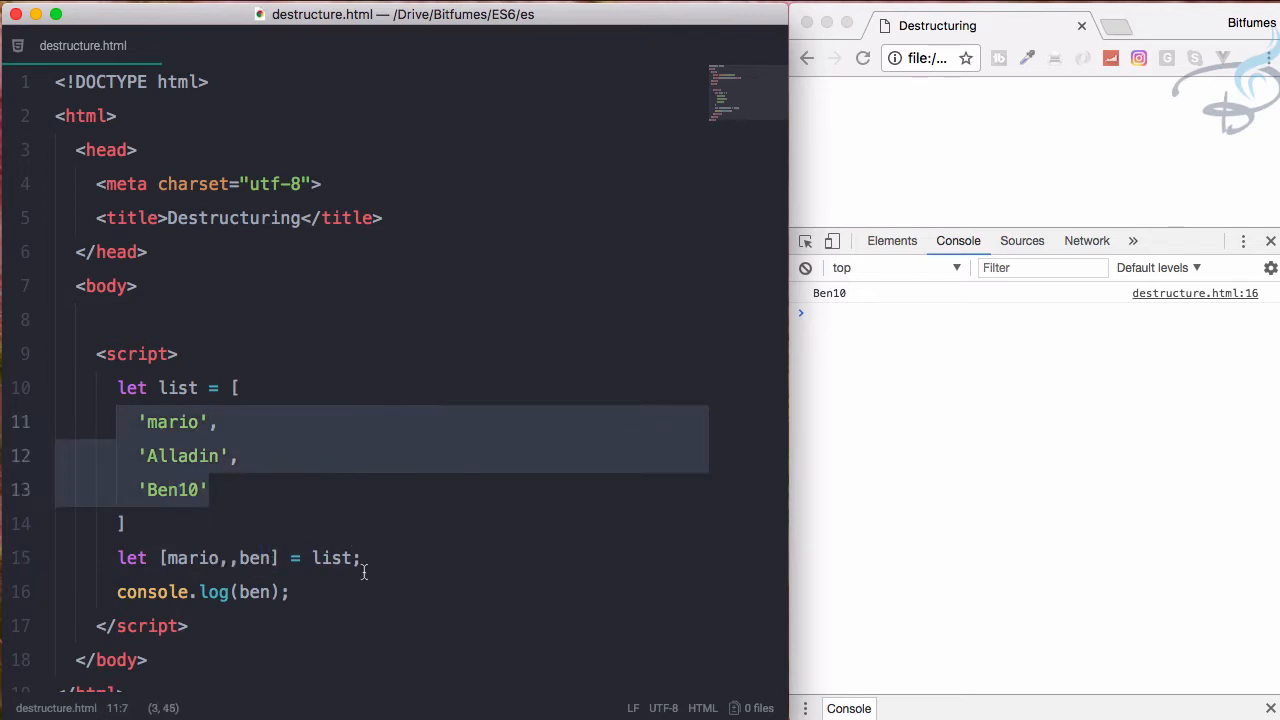
pyautogui.click(146, 421)
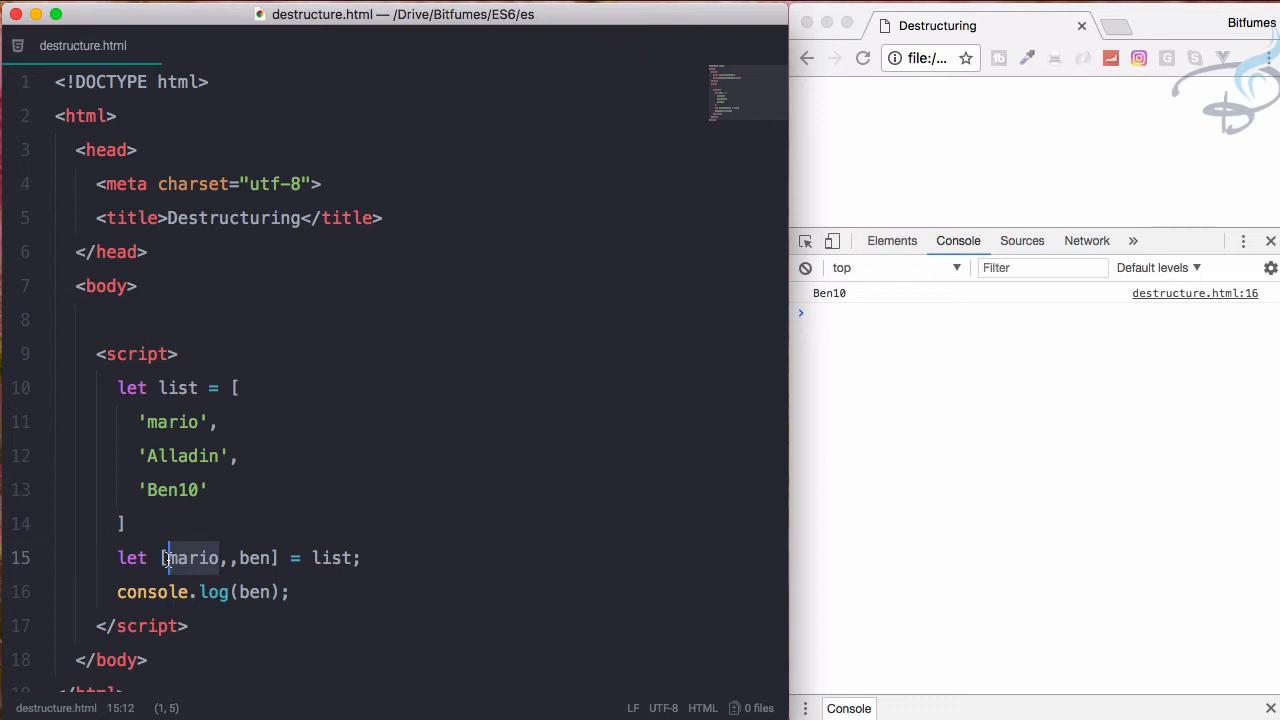
# Reduce the pattern to [,,third] and log third, printing Ben10
pyautogui.write('first')
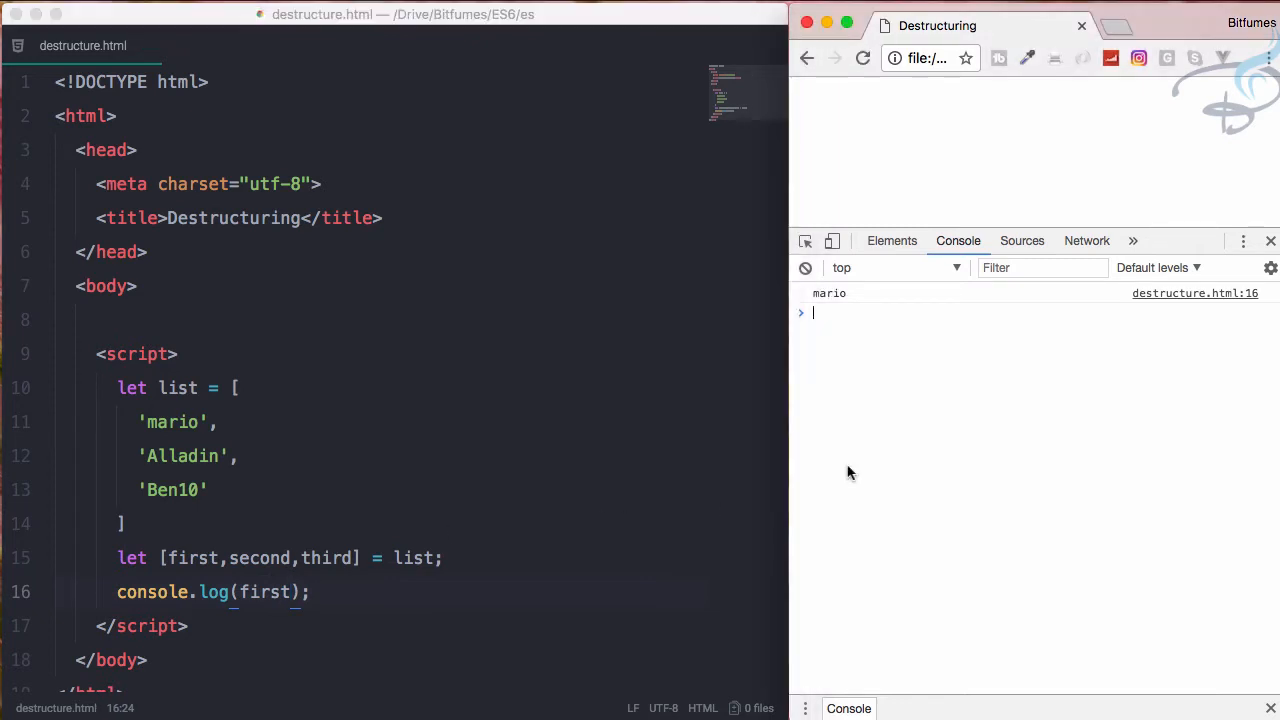
pyautogui.moveTo(823, 492)
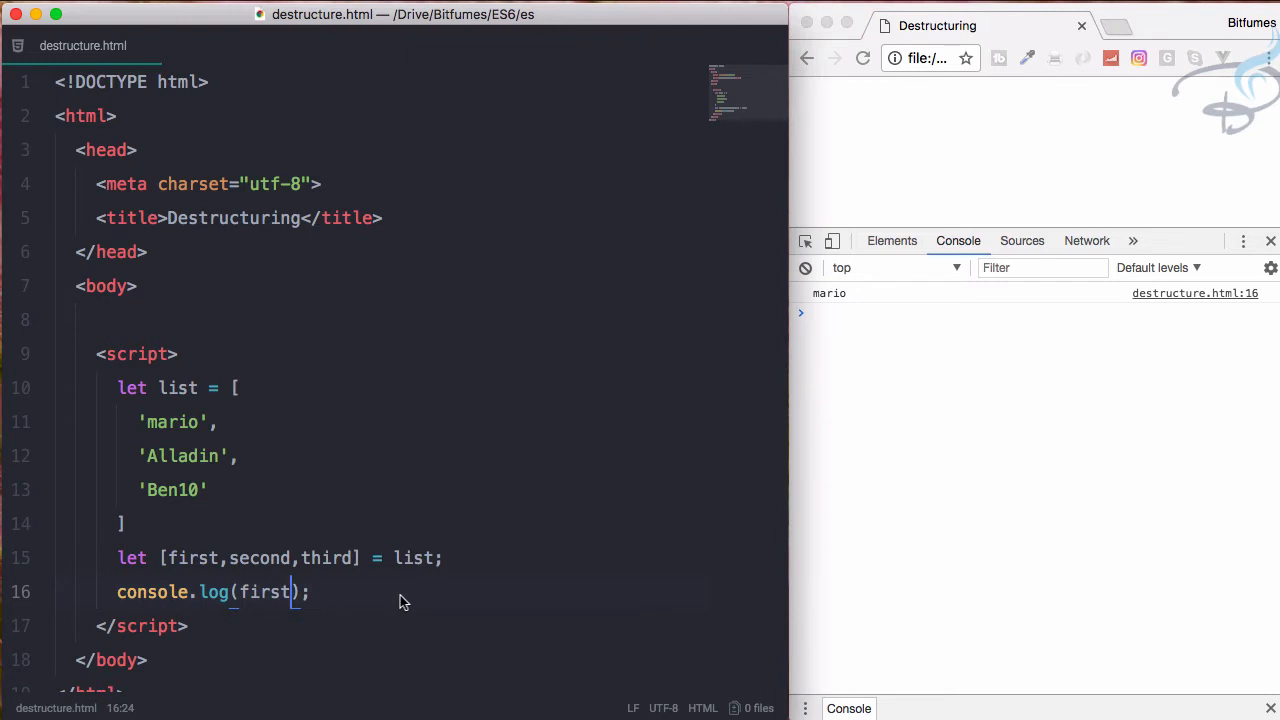
pyautogui.doubleClick(264, 592)
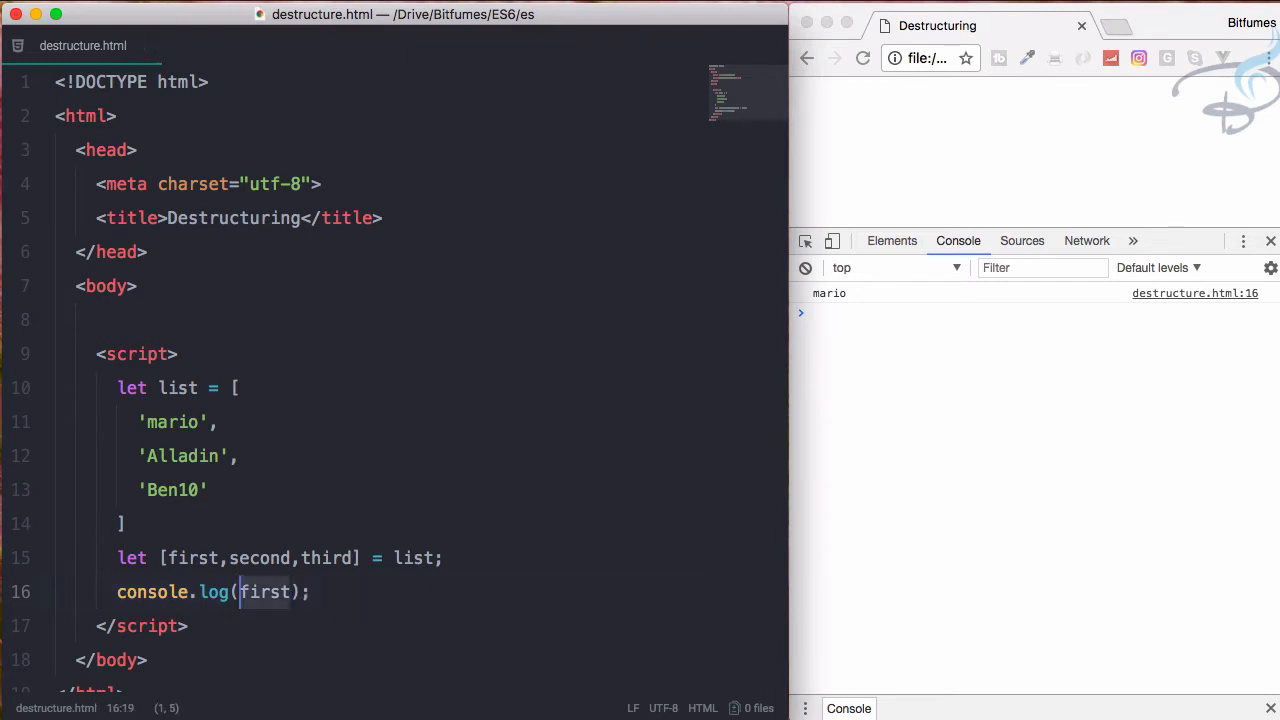
pyautogui.write('second')
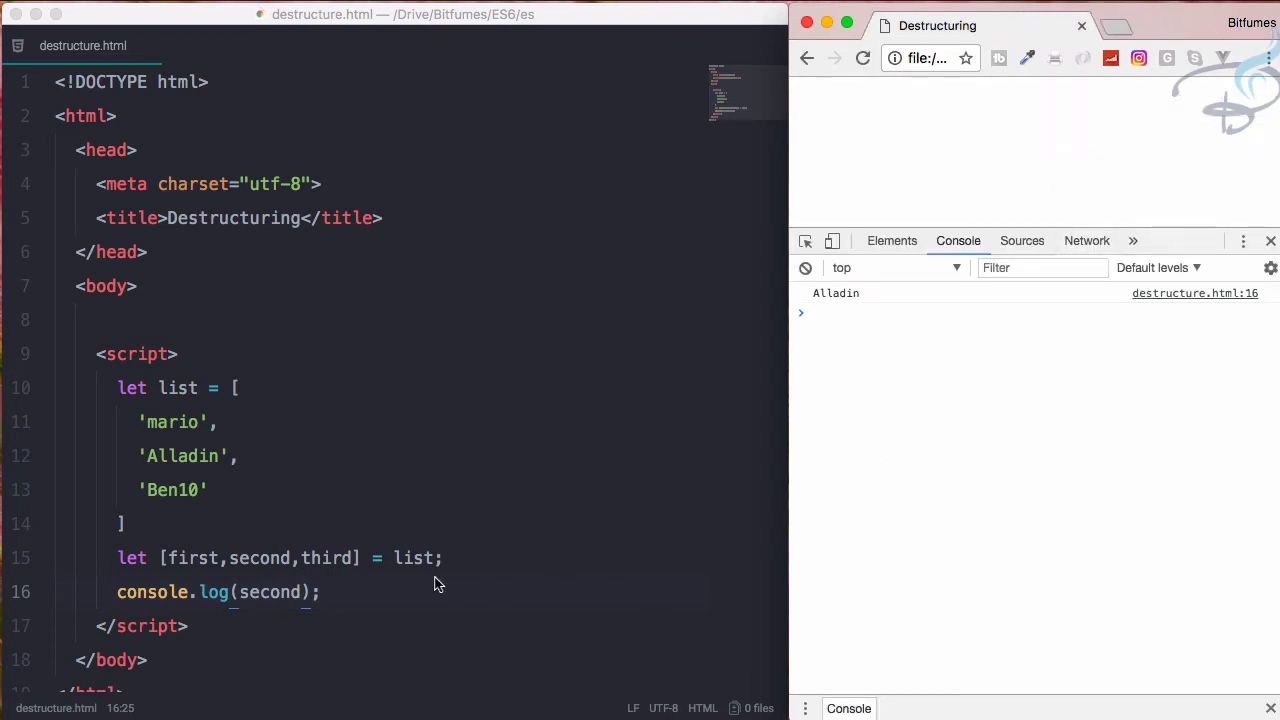
pyautogui.click(300, 558)
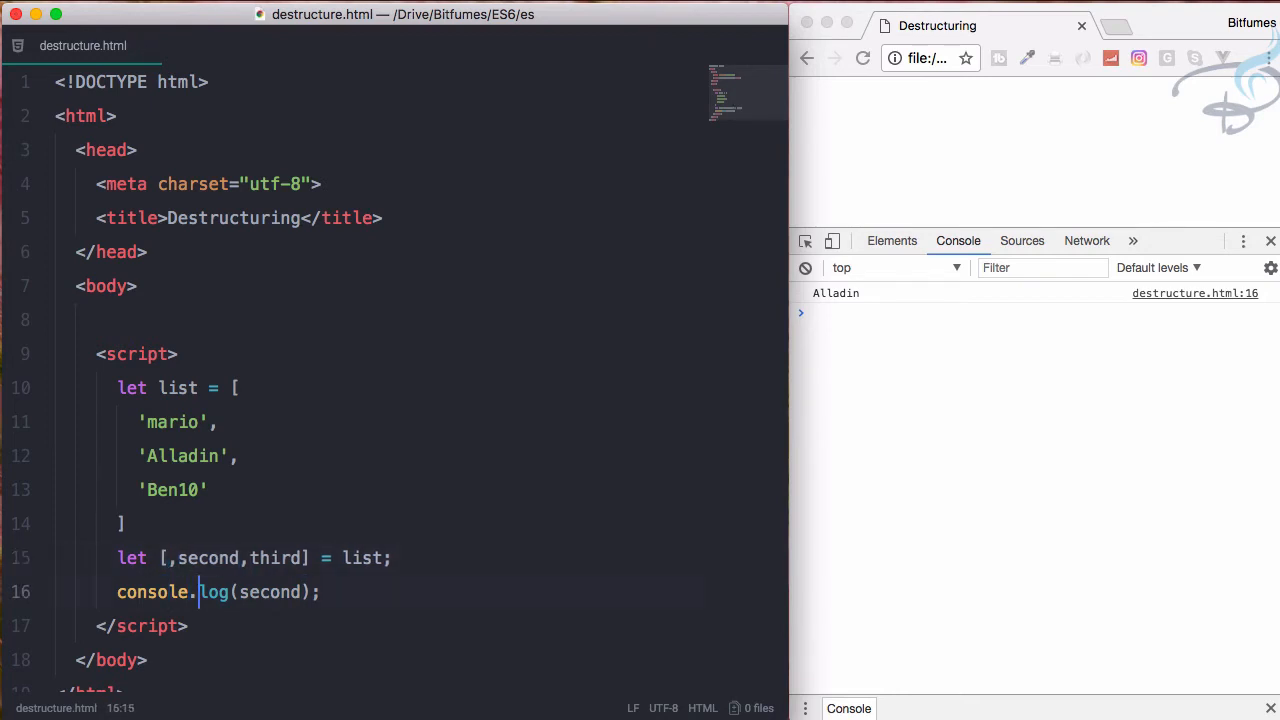
pyautogui.moveTo(822, 522)
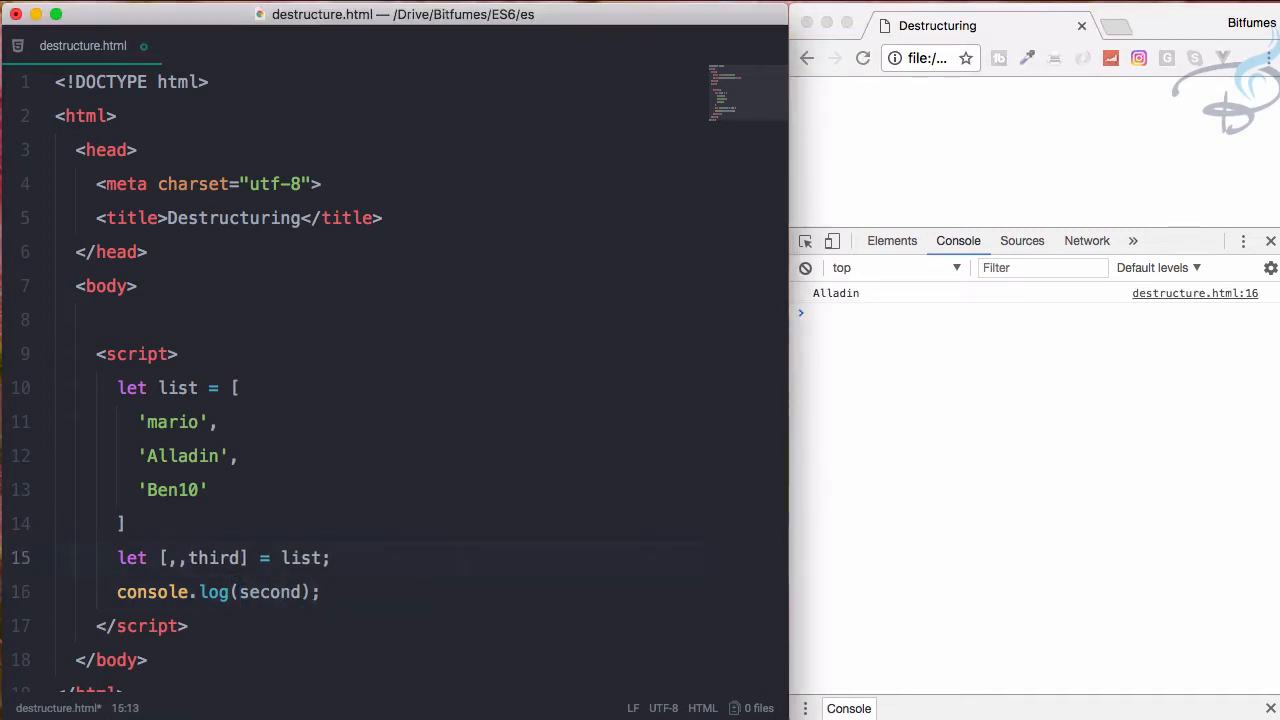
pyautogui.click(238, 592)
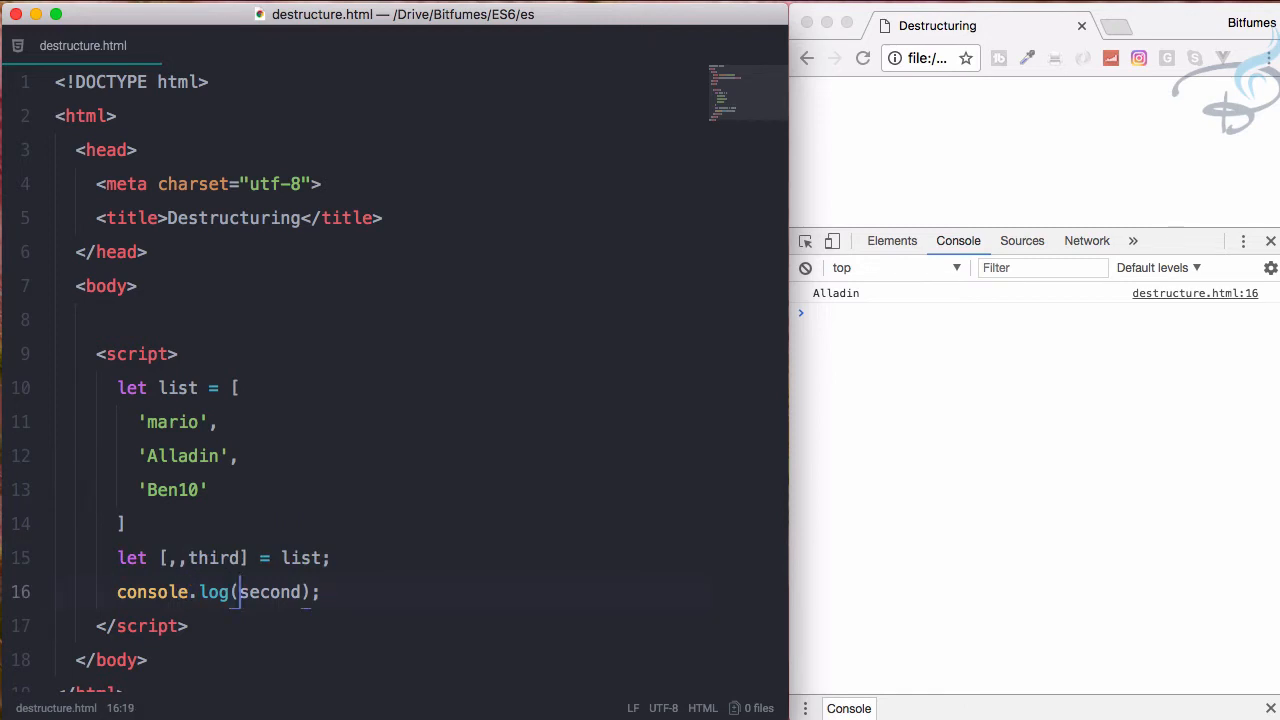
pyautogui.write('third')
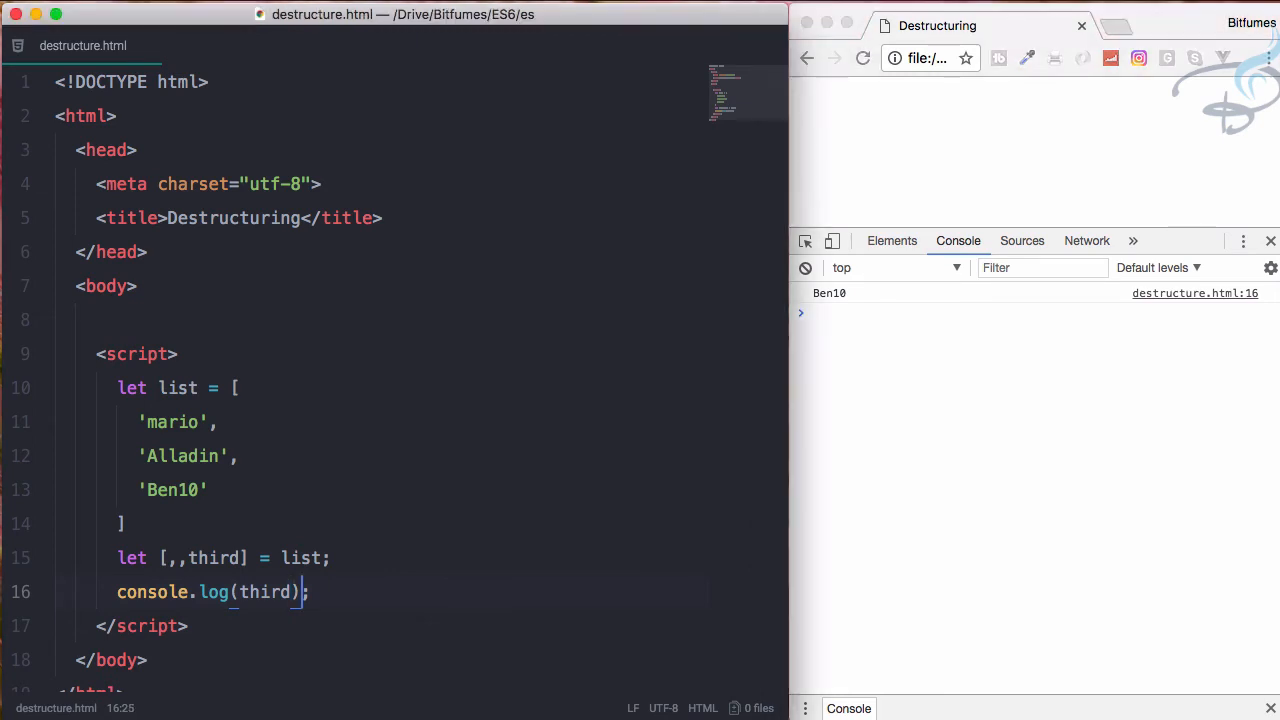
pyautogui.press('Return')
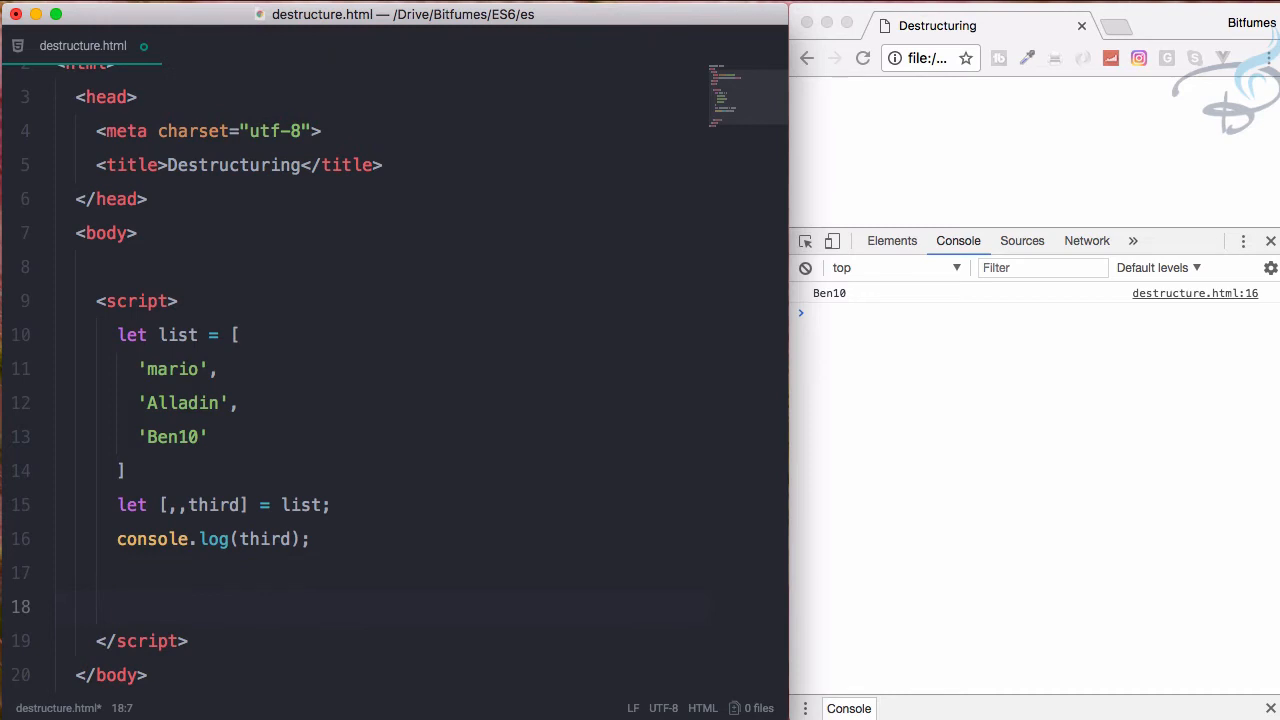
# Write let statement = () => `${list[0]} ${list[1]}` and log statement()
pyautogui.write('let')
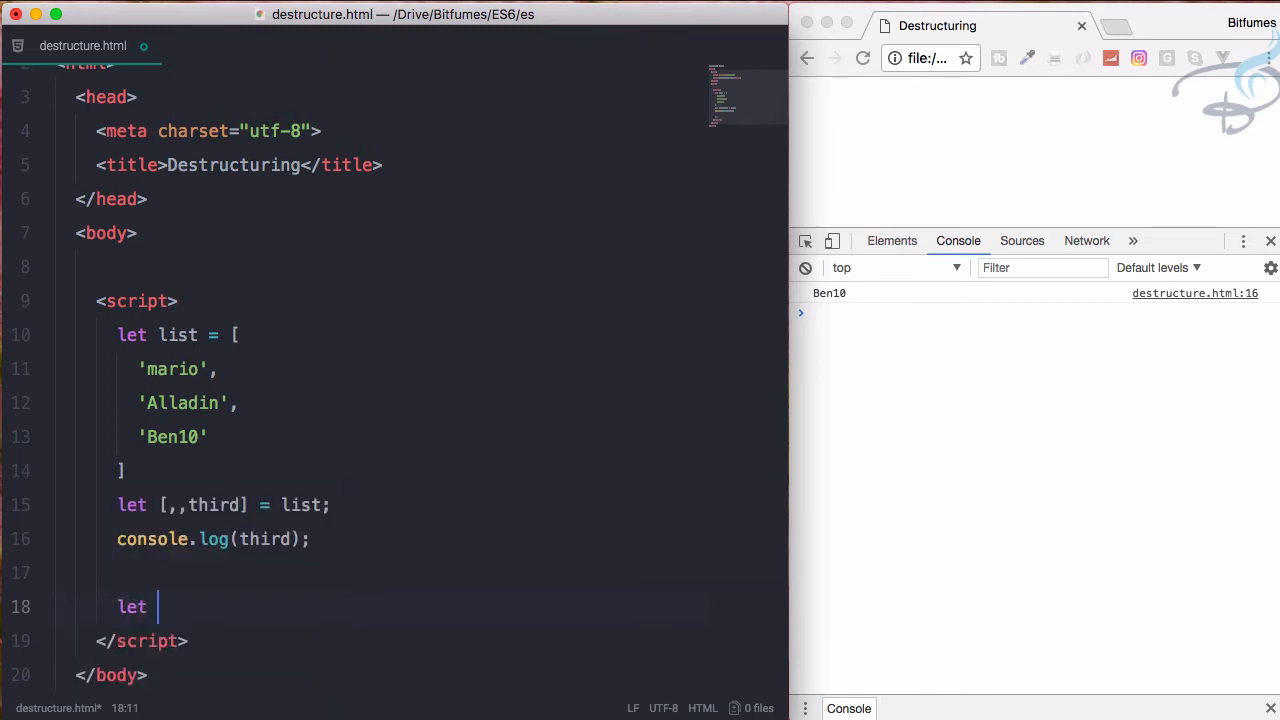
pyautogui.write('statem')
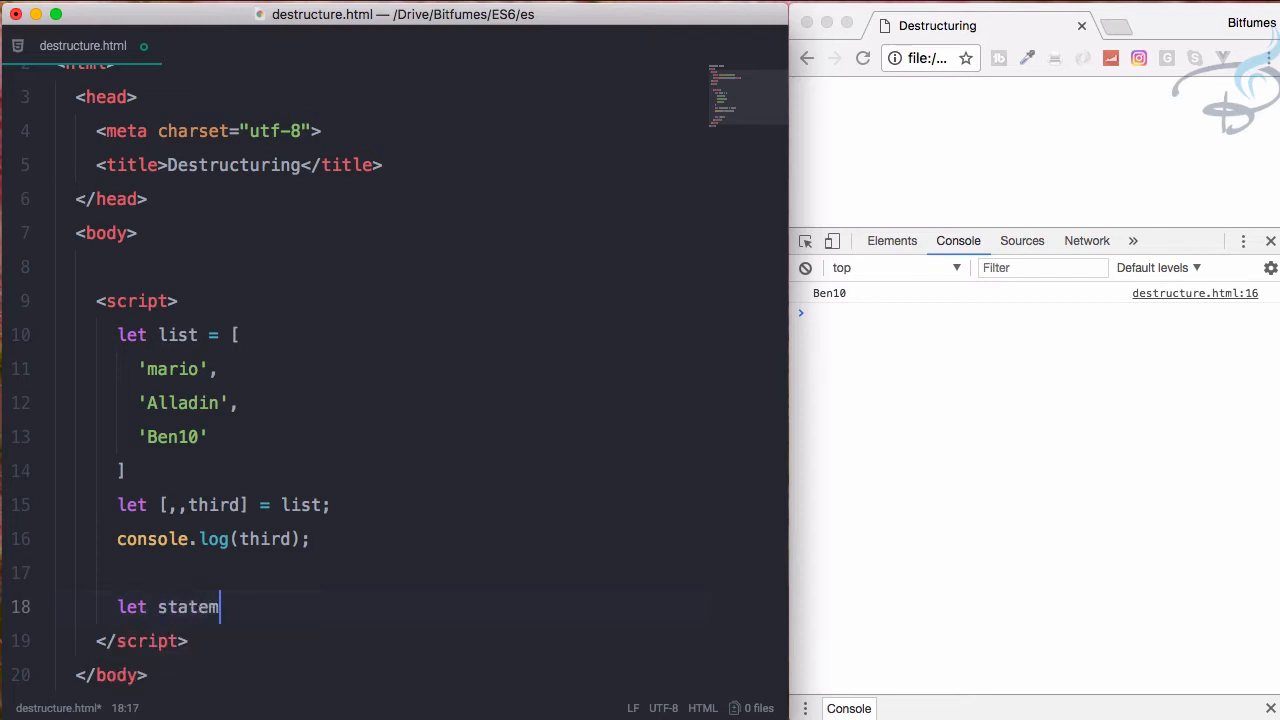
pyautogui.write('ent = (')
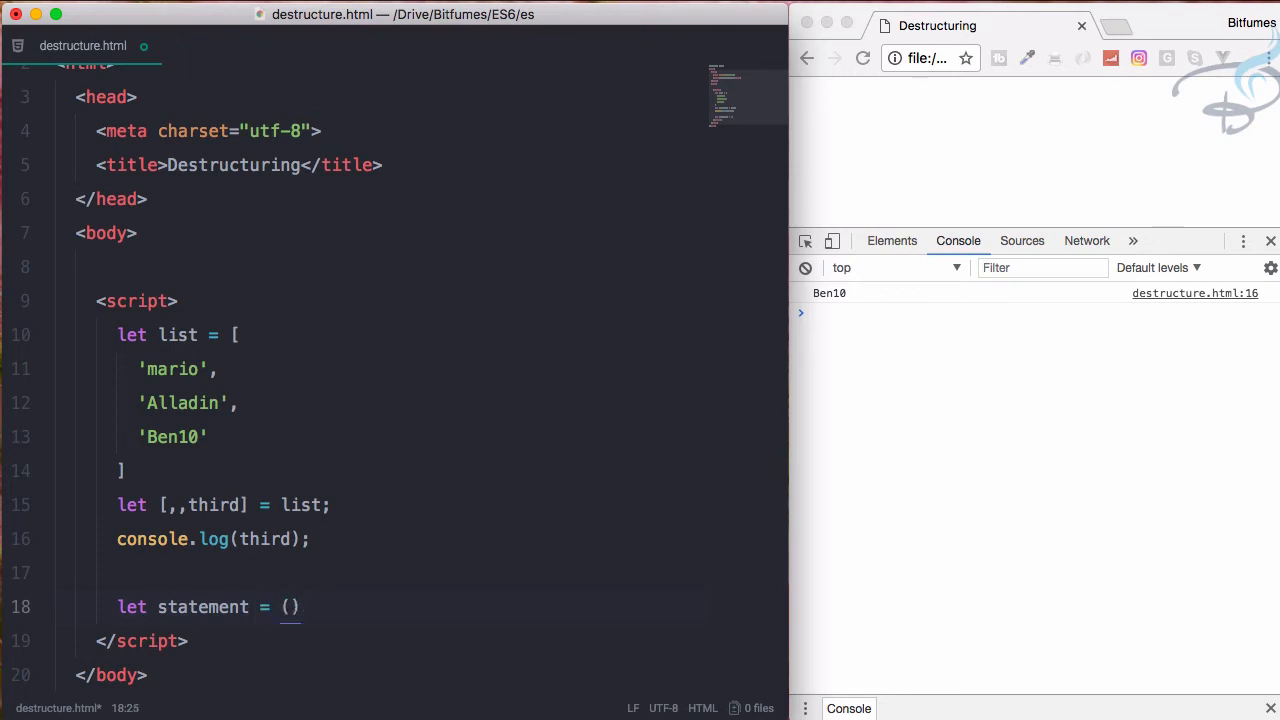
pyautogui.write('=>')
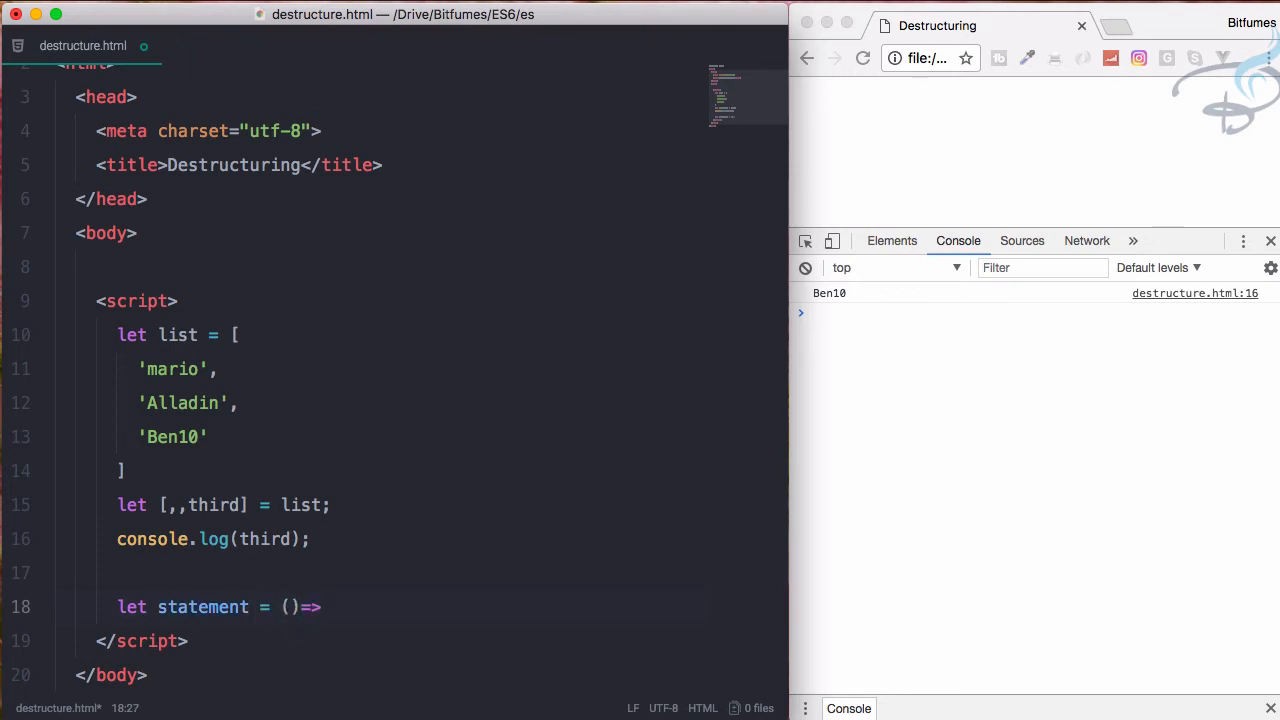
pyautogui.write('`')
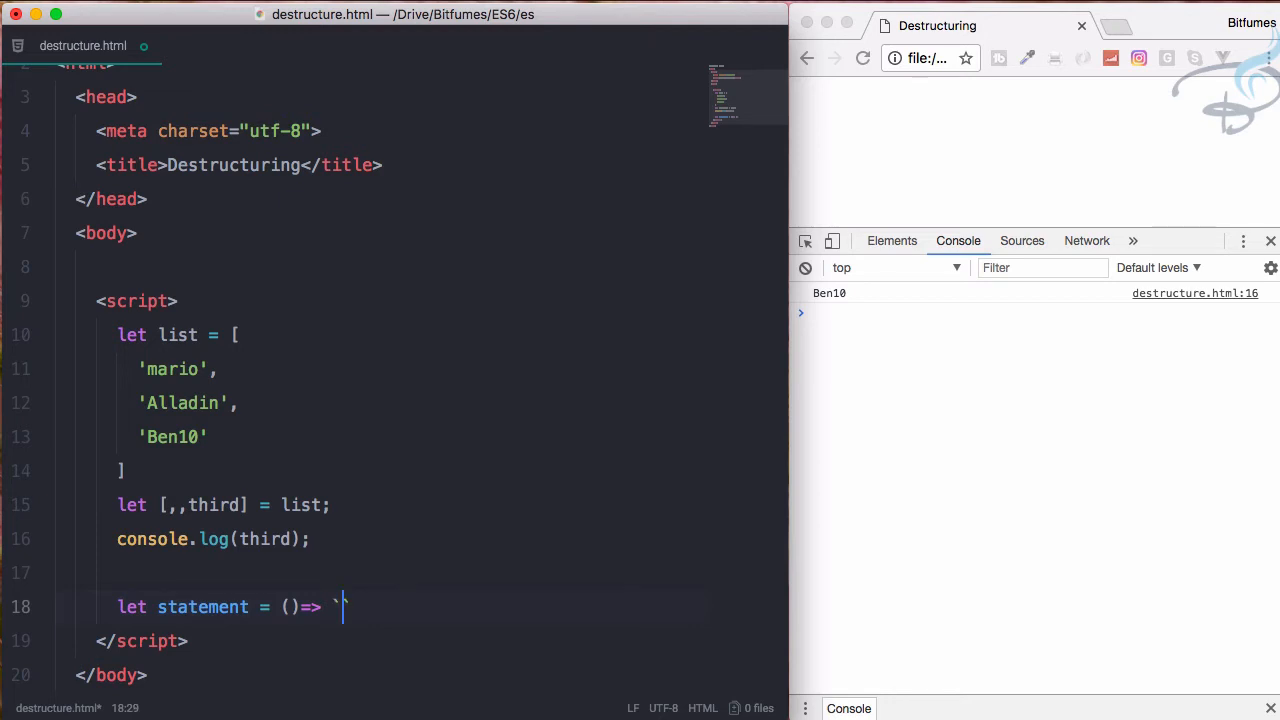
pyautogui.write('{$}')
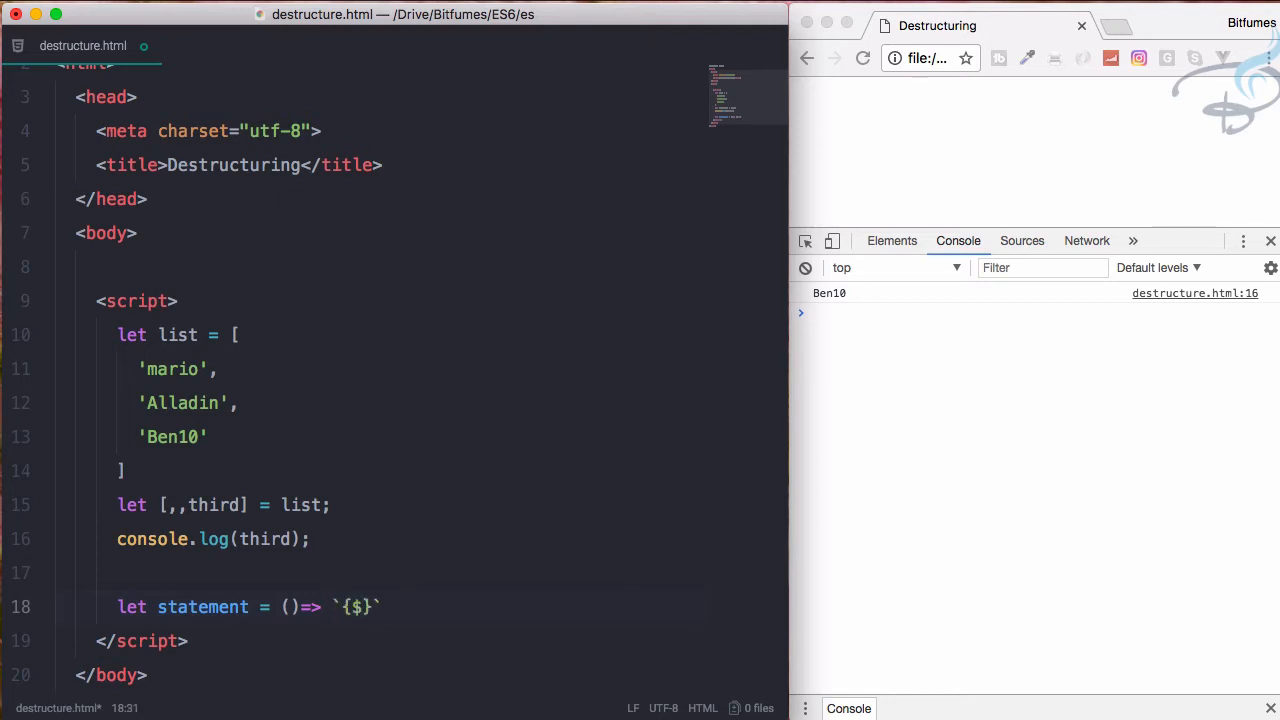
pyautogui.write('list')
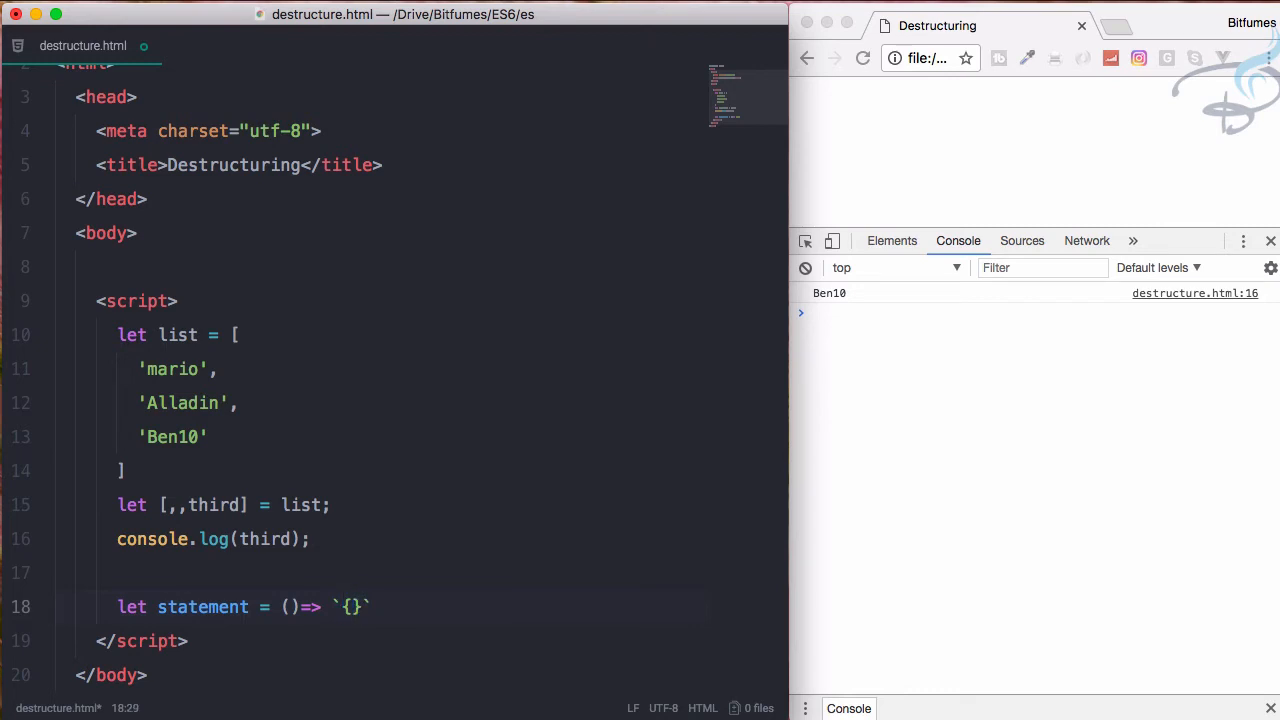
pyautogui.write('$list')
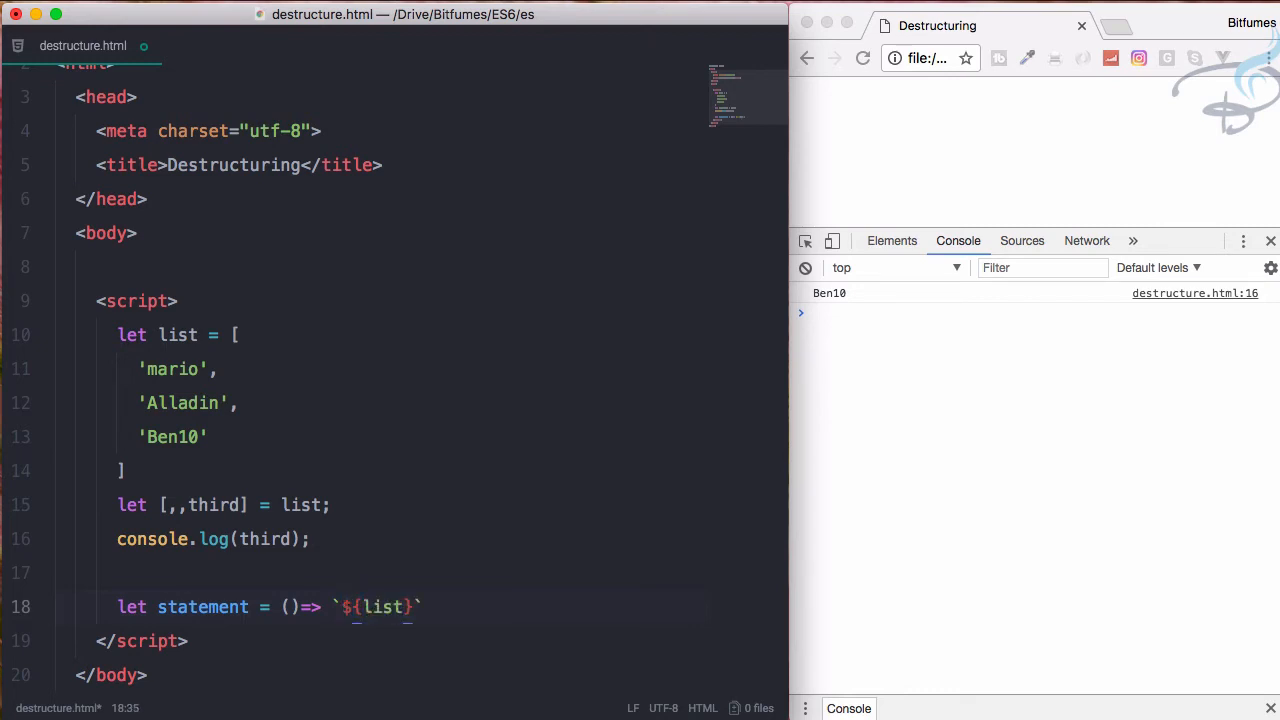
pyautogui.write('[0]')
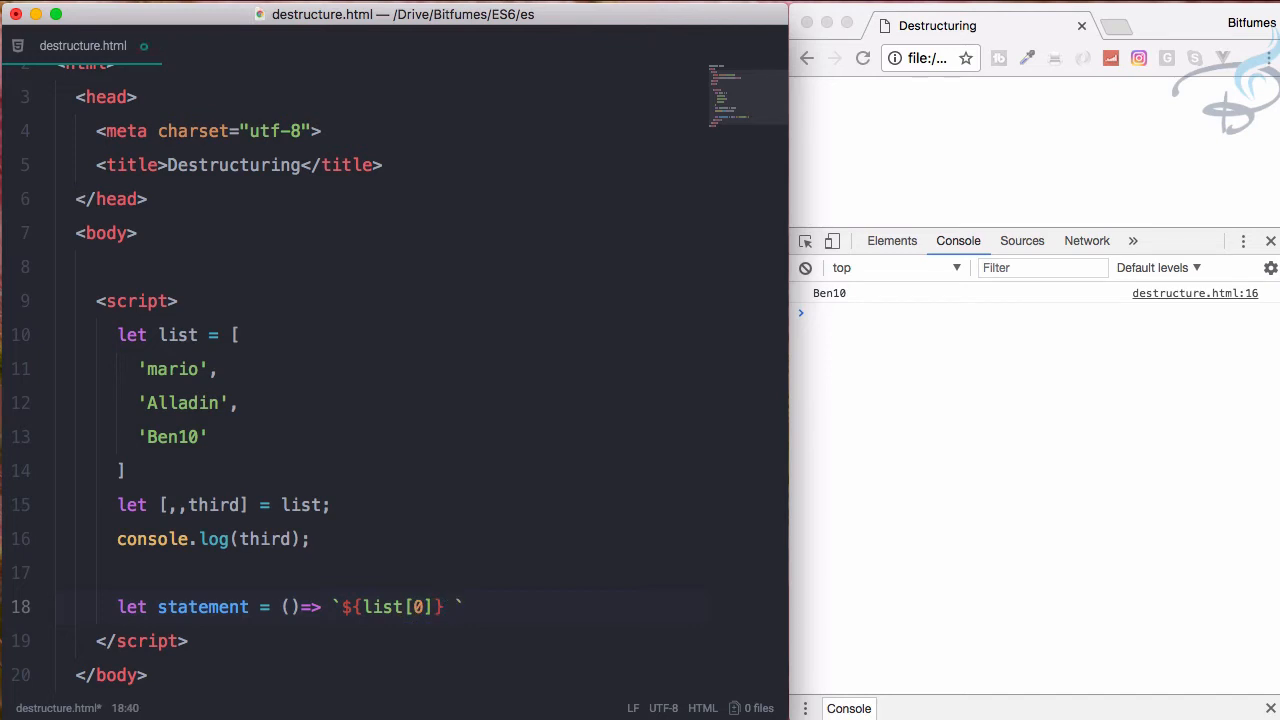
pyautogui.write('${list[1')
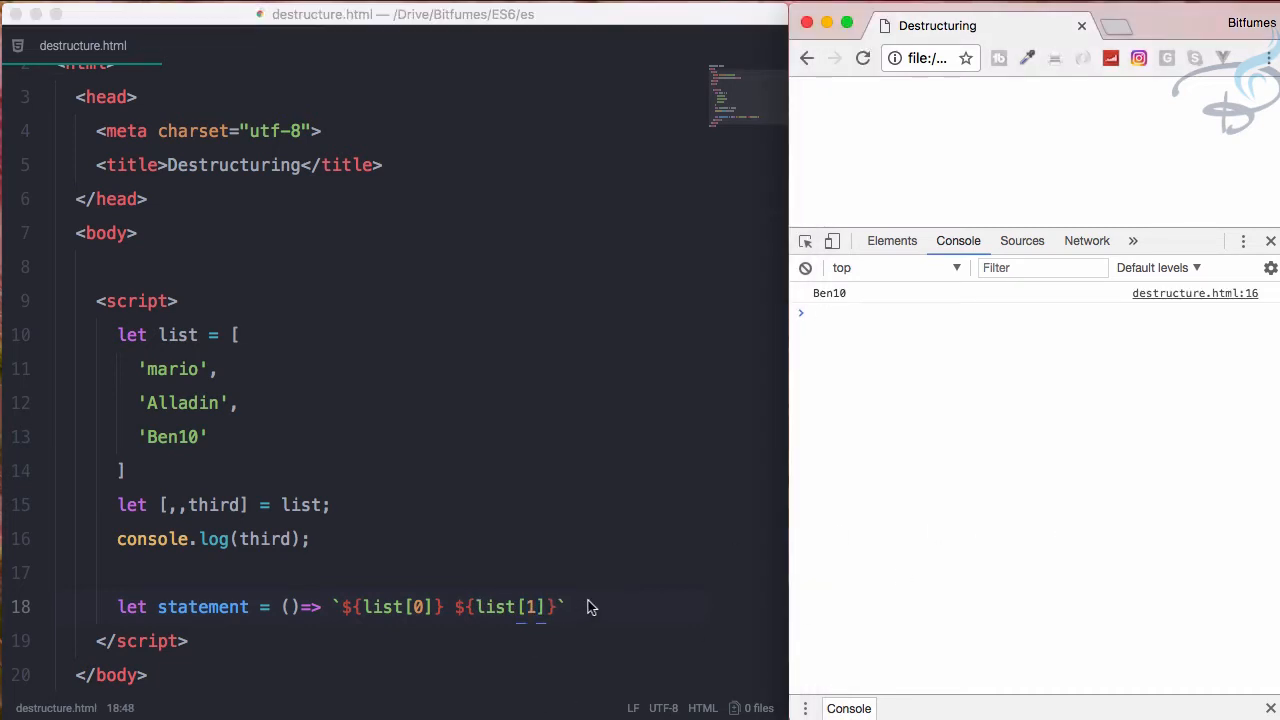
pyautogui.write('l')
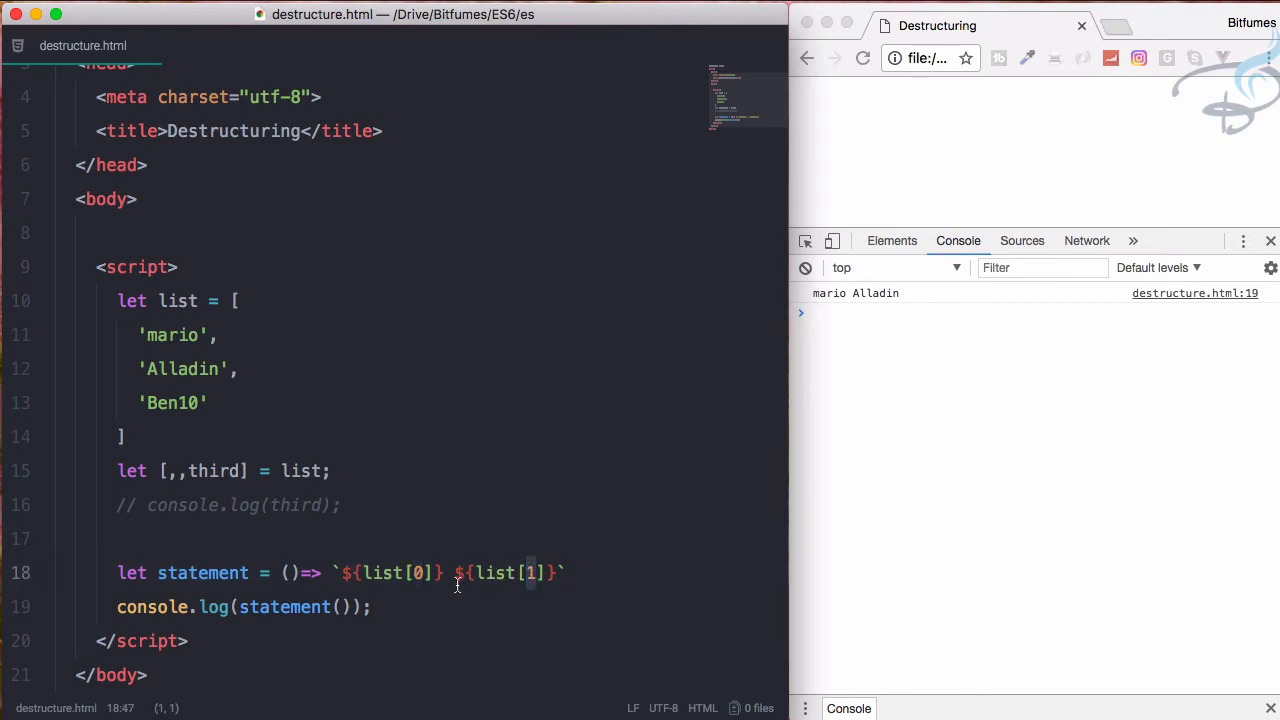
# Give statement a first,second parameter defaulting to list and template ${first} ${second}
pyautogui.click(425, 572)
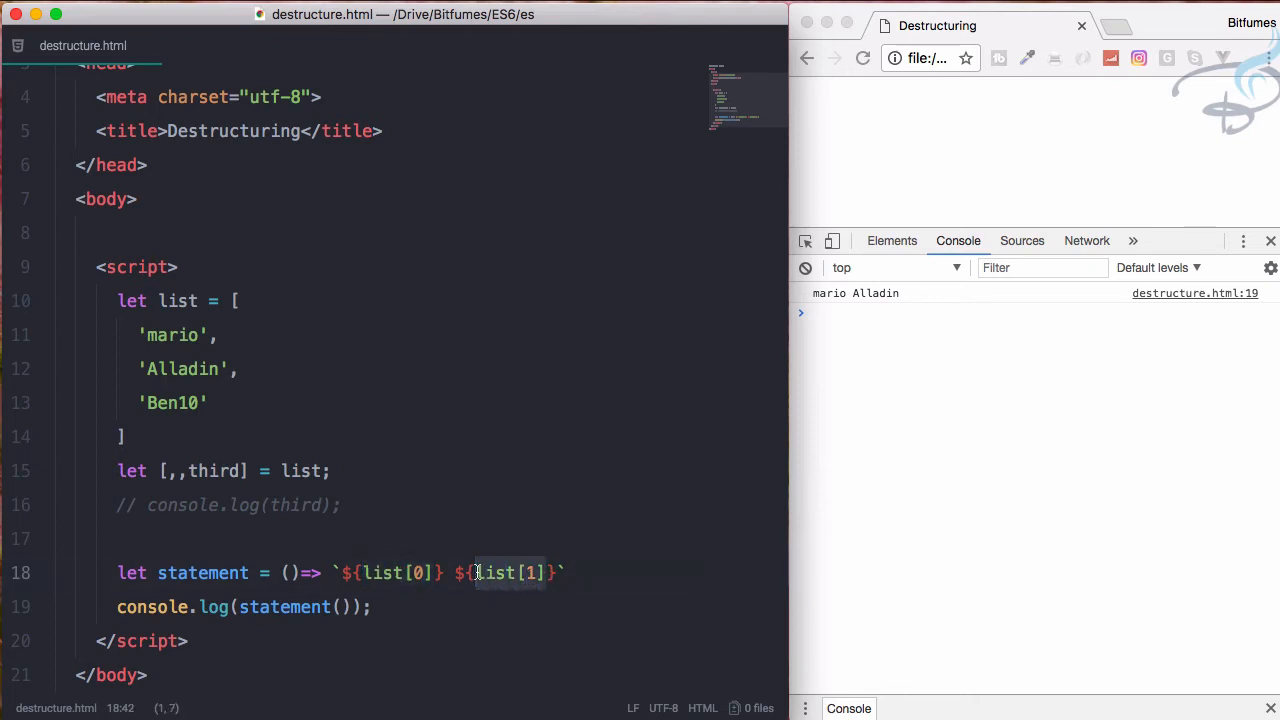
pyautogui.write('alladin')
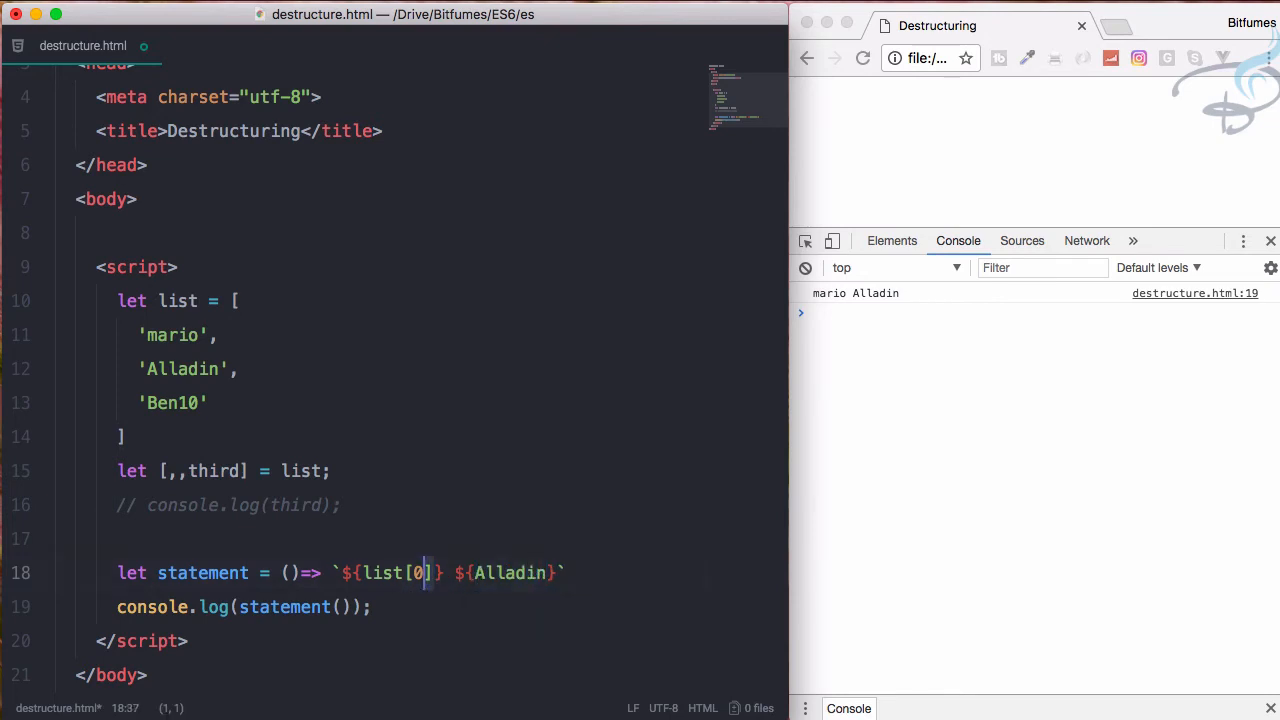
pyautogui.write('mario')
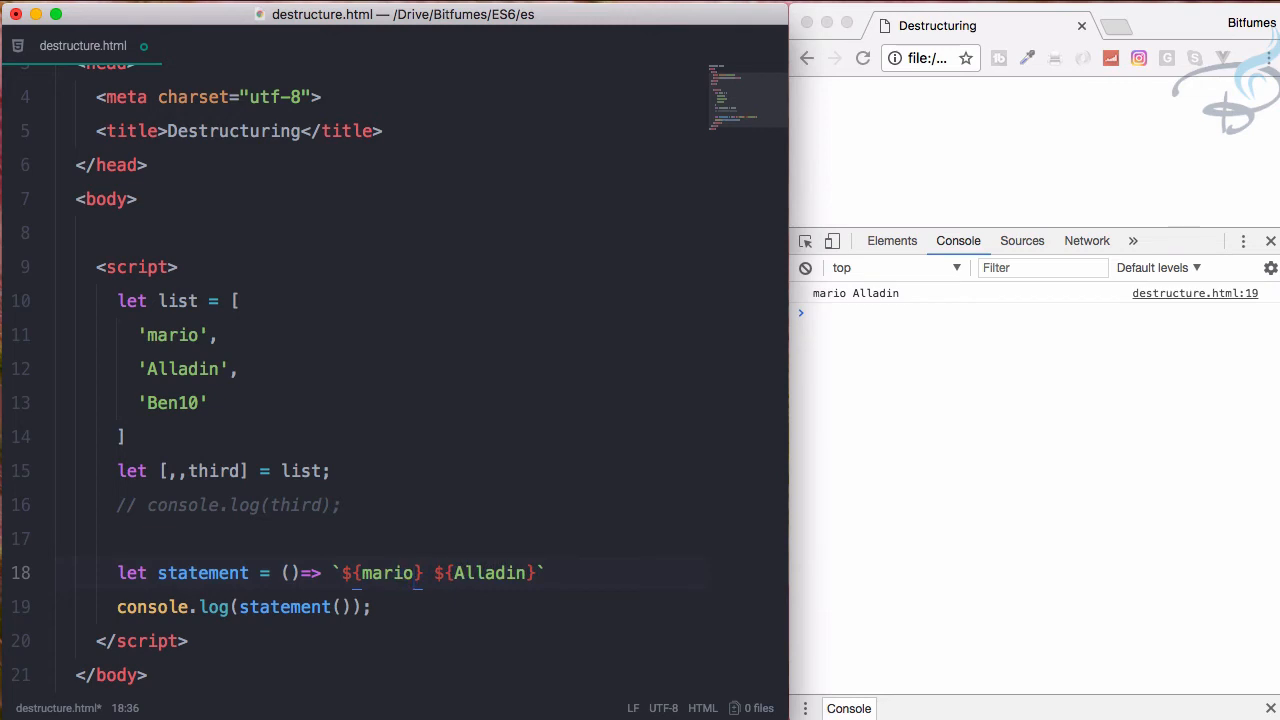
pyautogui.write('first')
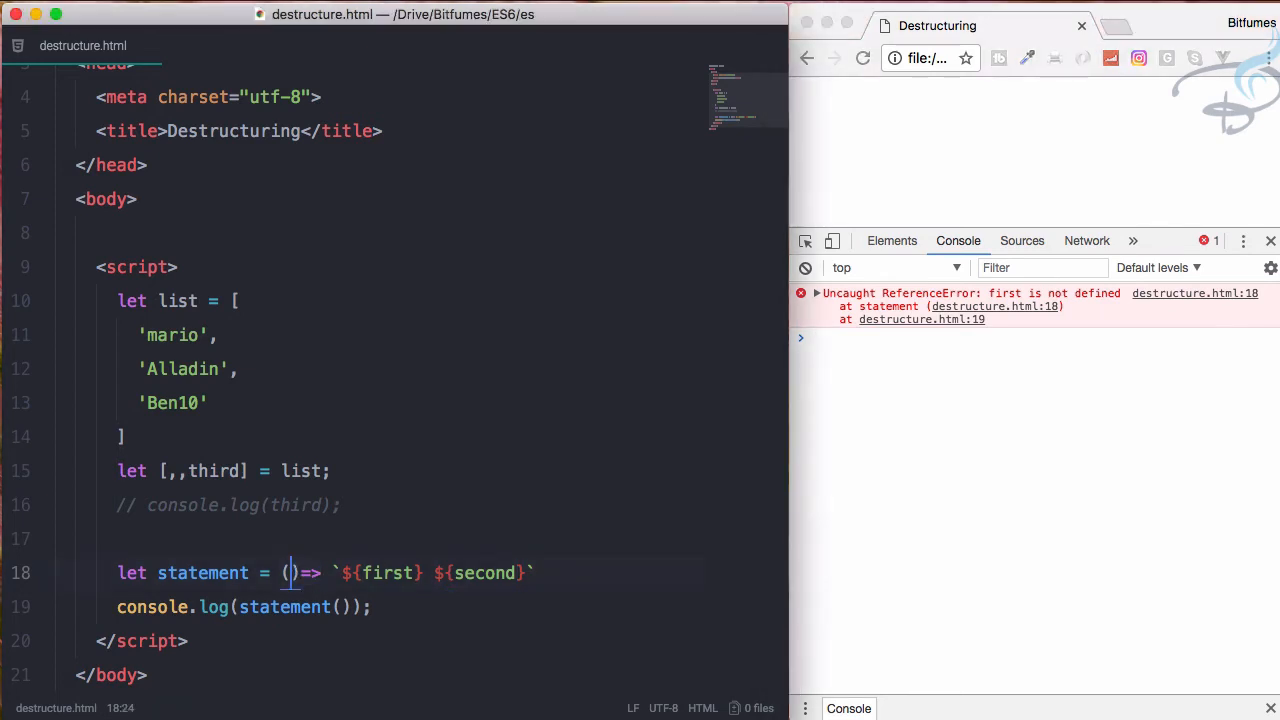
pyautogui.write('{}')
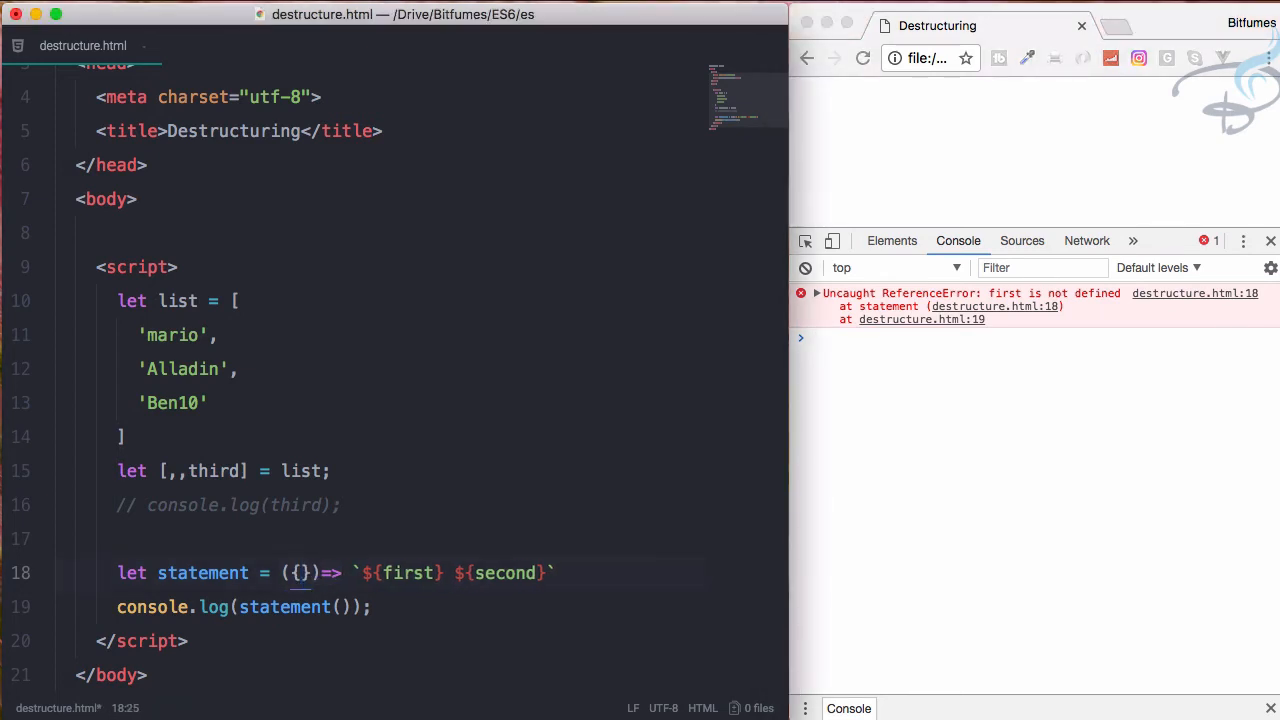
pyautogui.write('first,')
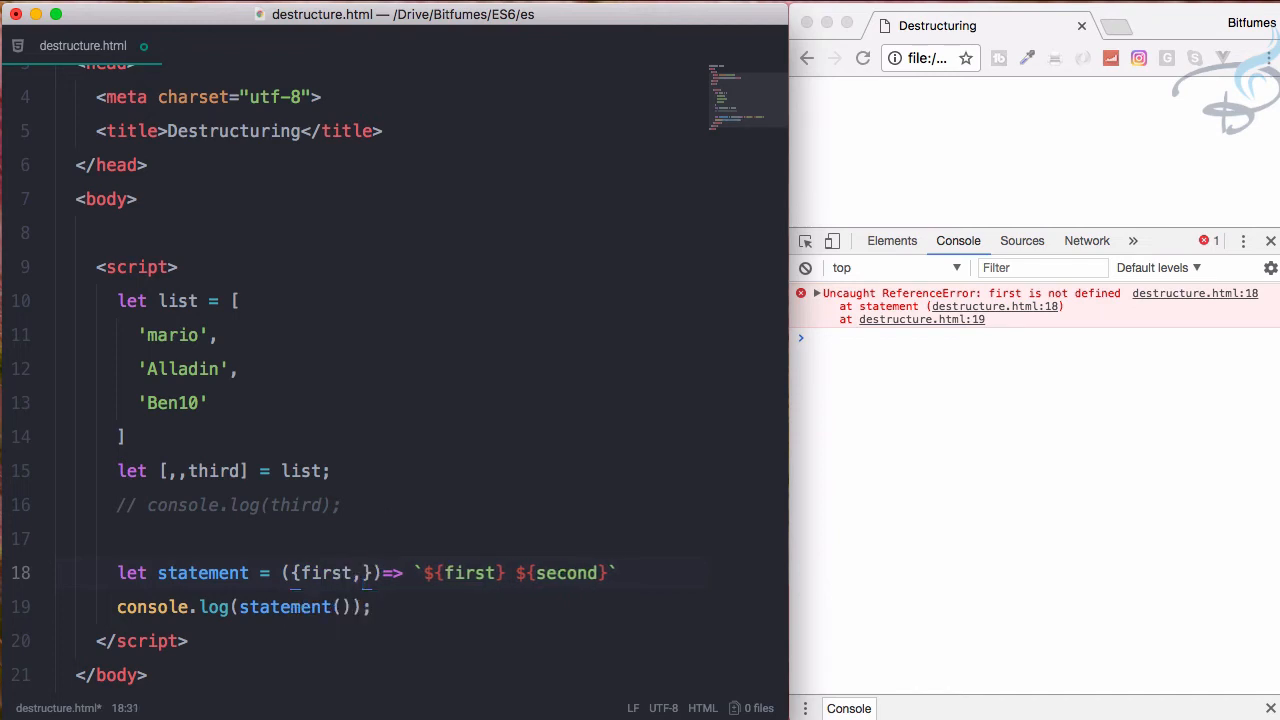
pyautogui.write('second')
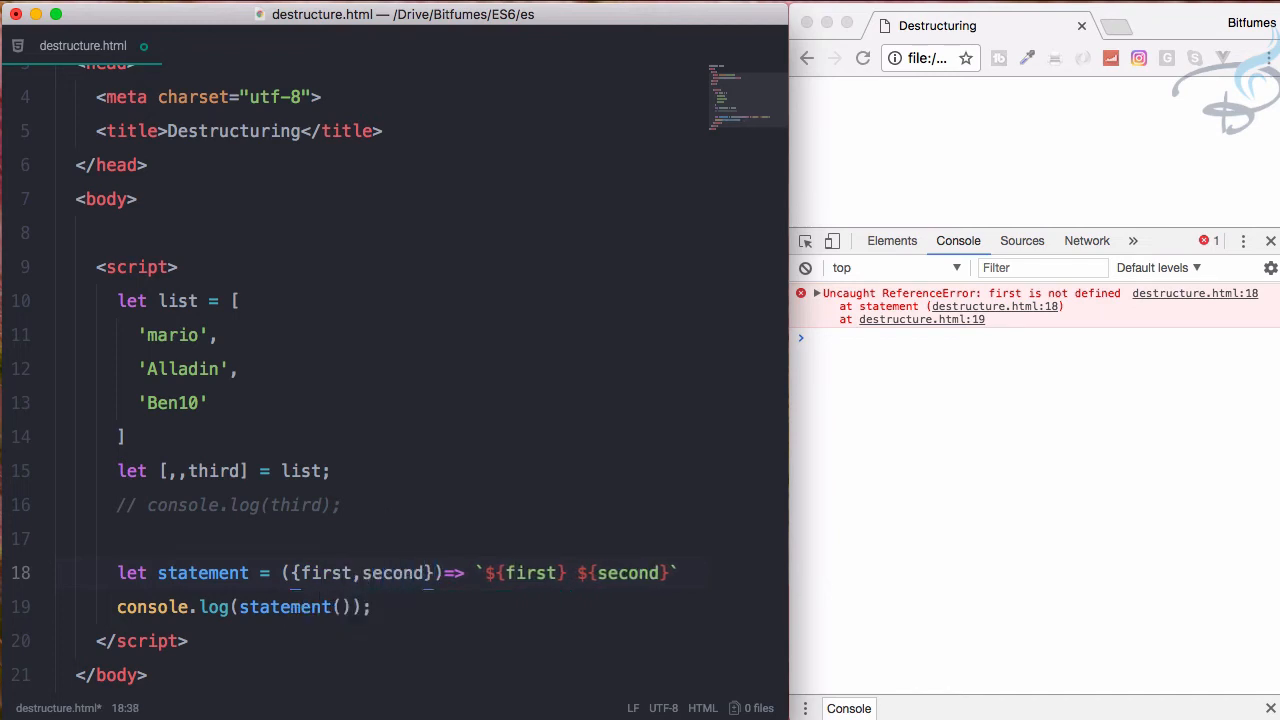
pyautogui.write('= list')
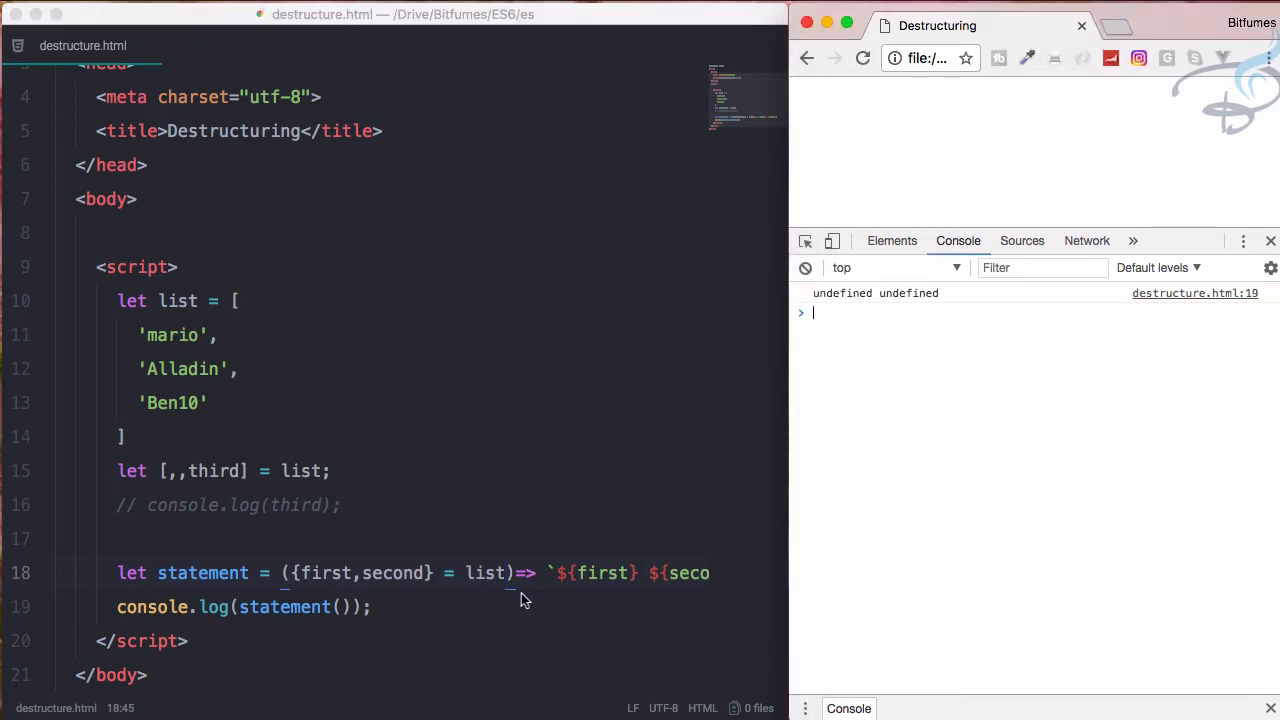
pyautogui.moveTo(435, 585)
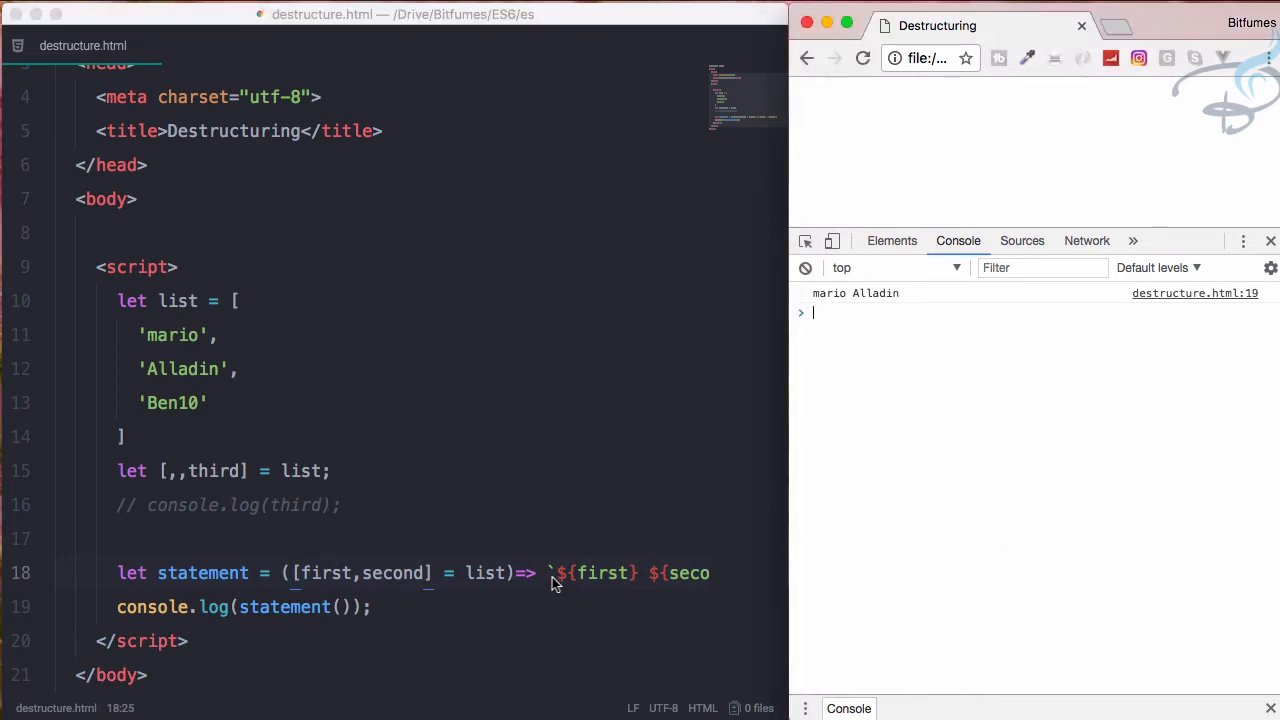
# Scroll the editor down and back up to review the statement example
pyautogui.scroll(-3)
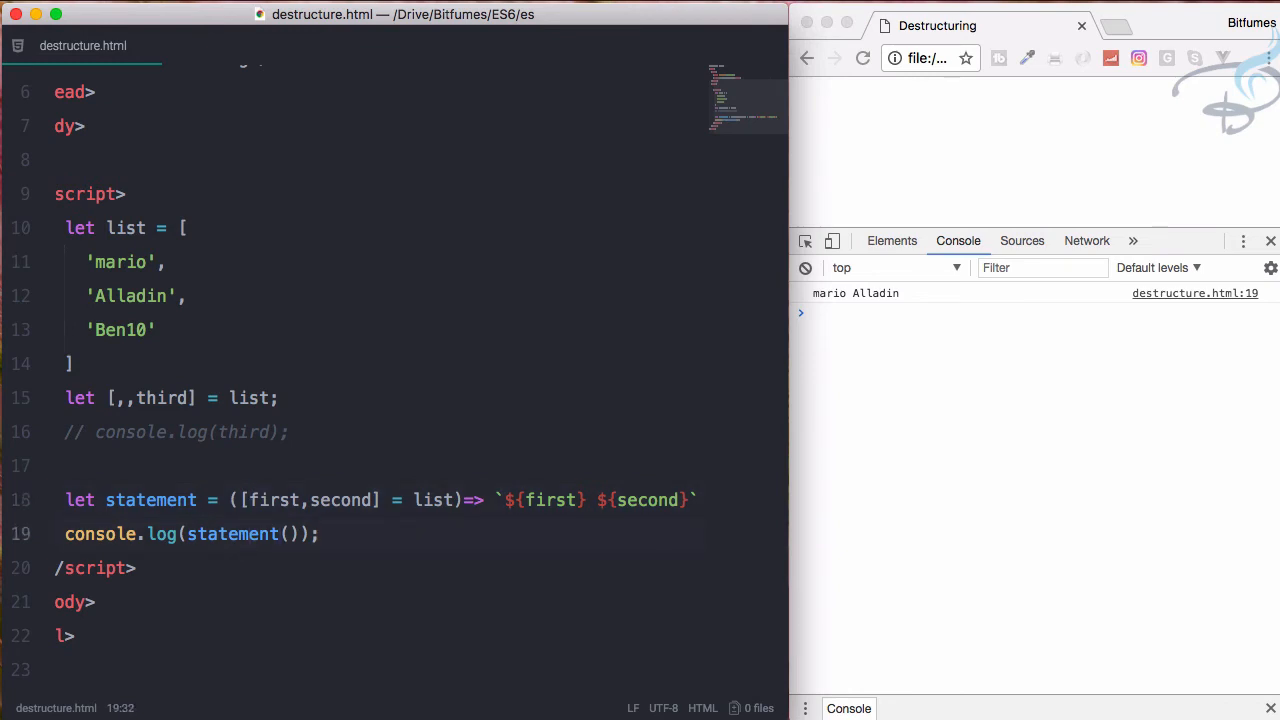
pyautogui.scroll(3)
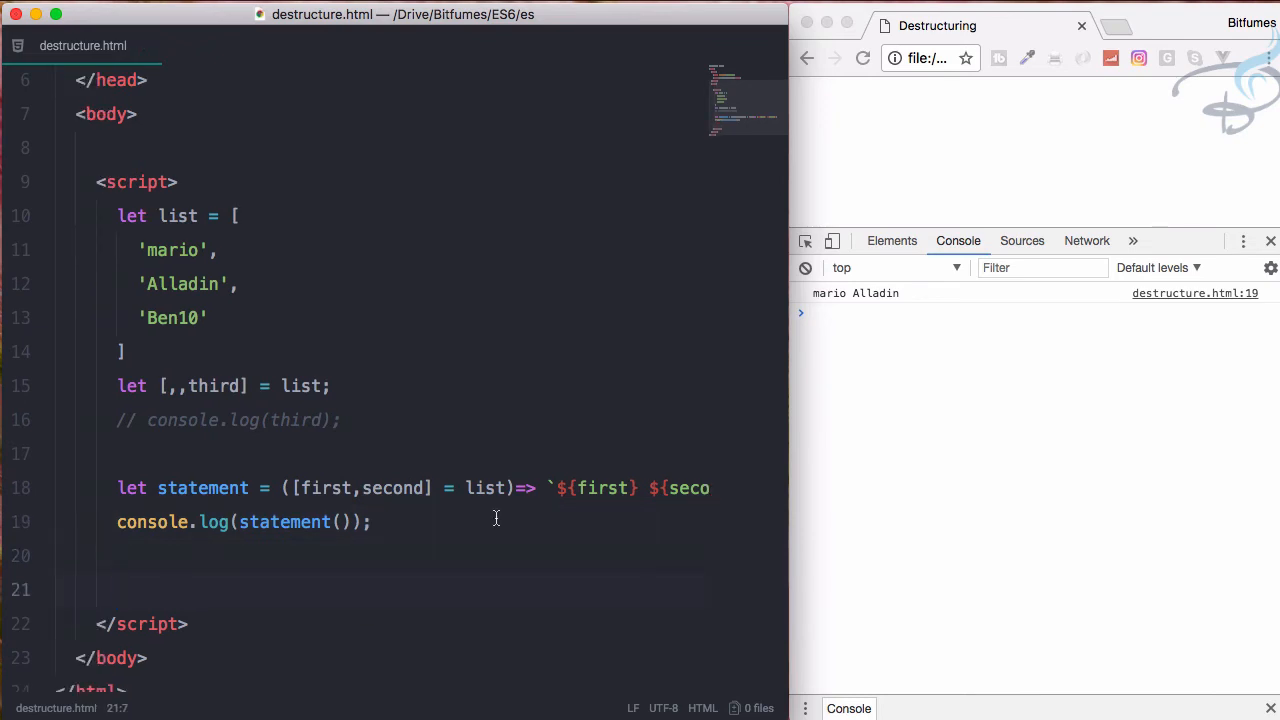
# Declare variables a and b on new lines
pyautogui.click(117, 589)
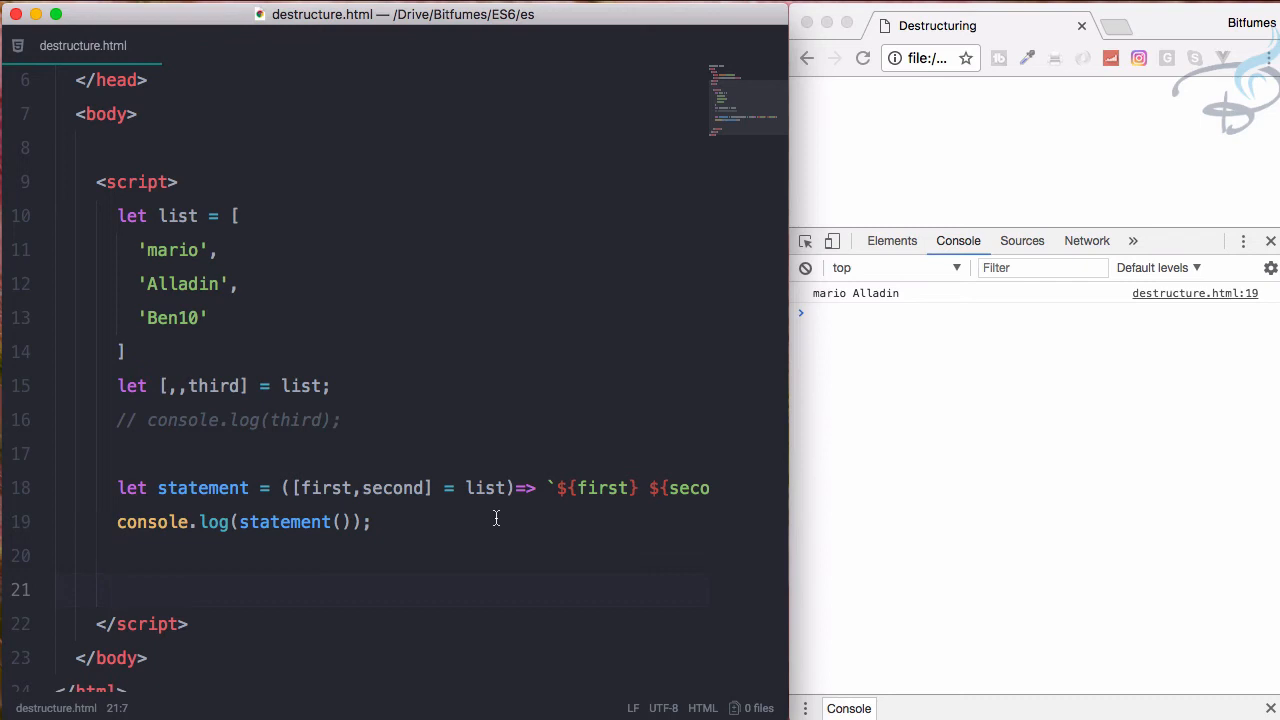
pyautogui.write('let af')
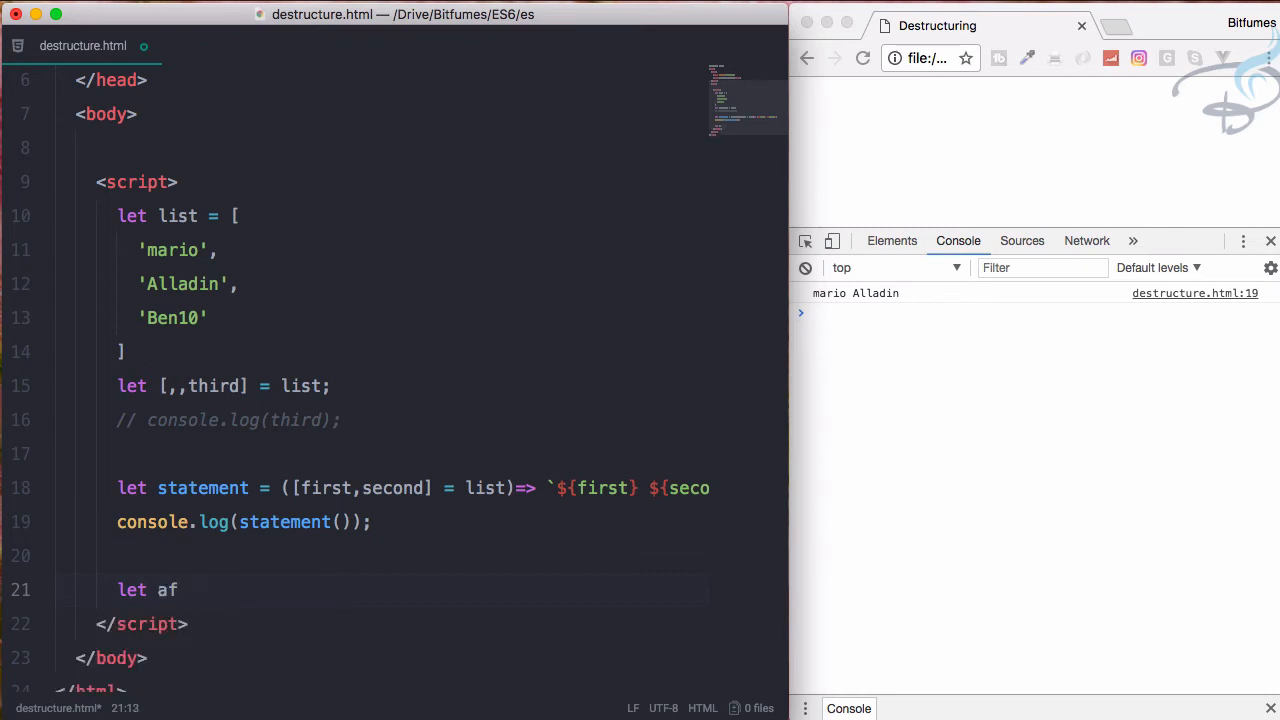
pyautogui.write('let // BUG:')
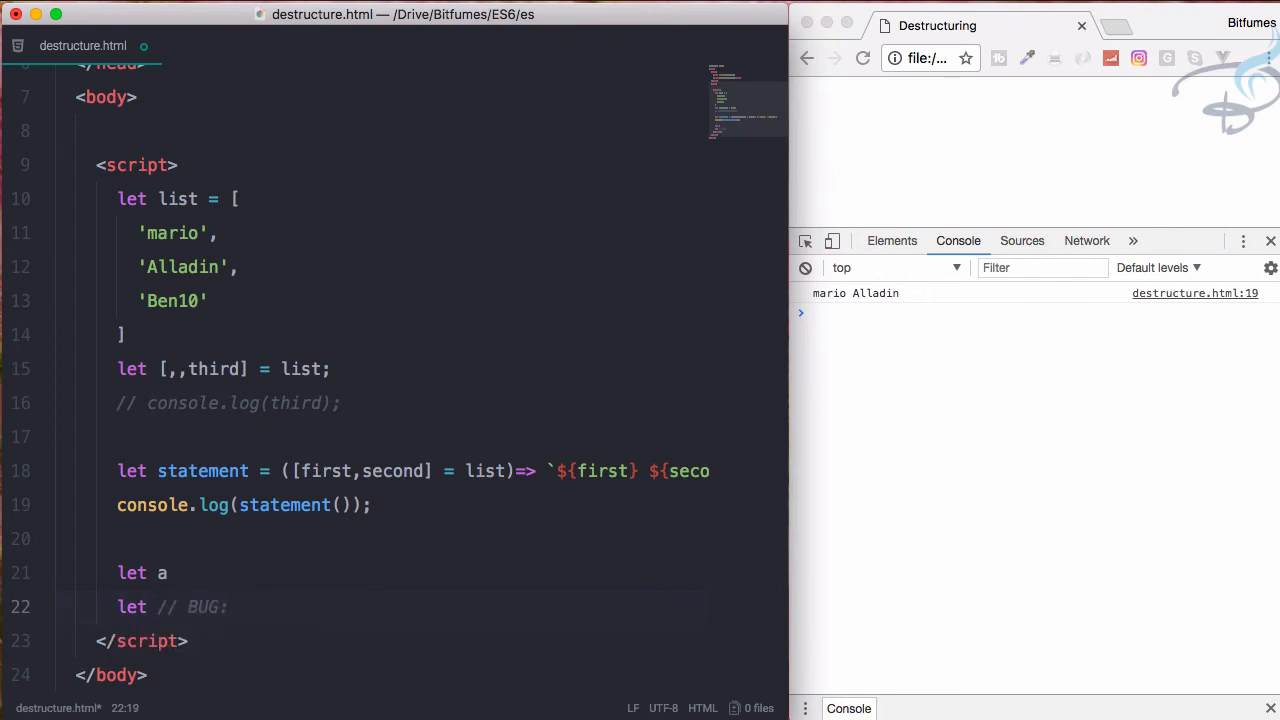
pyautogui.write('bu')
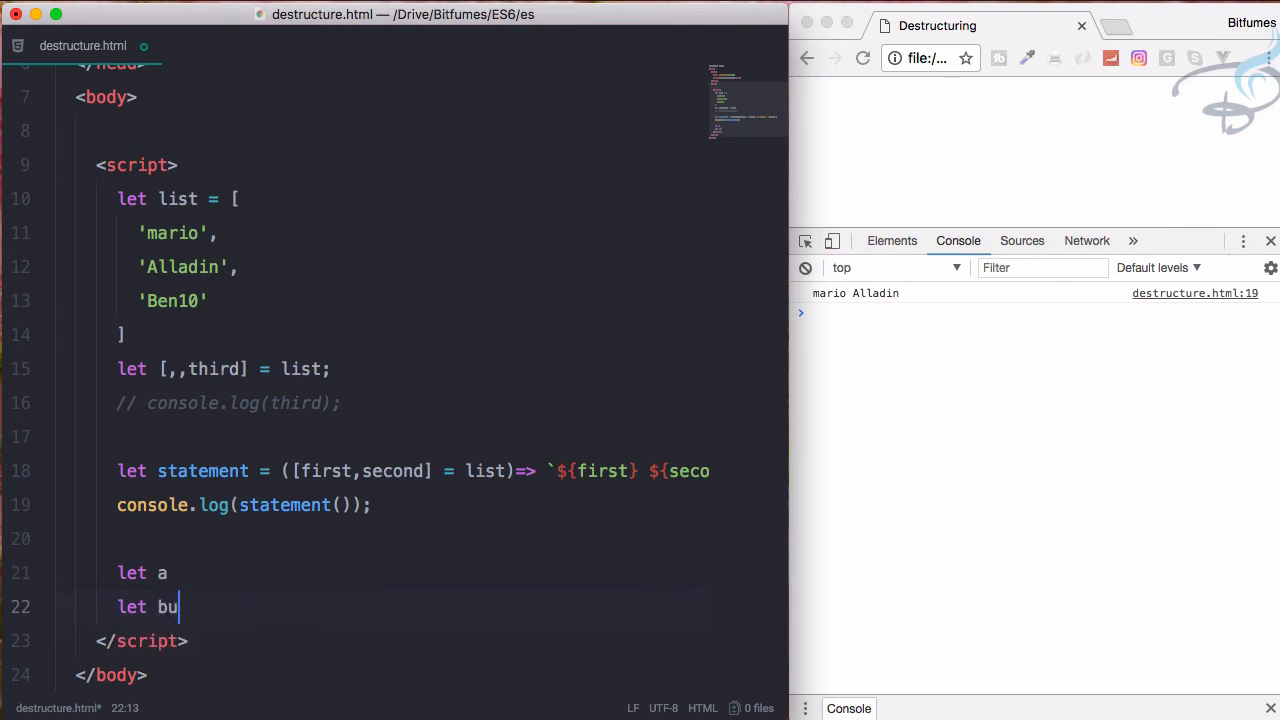
pyautogui.write('// BUG:')
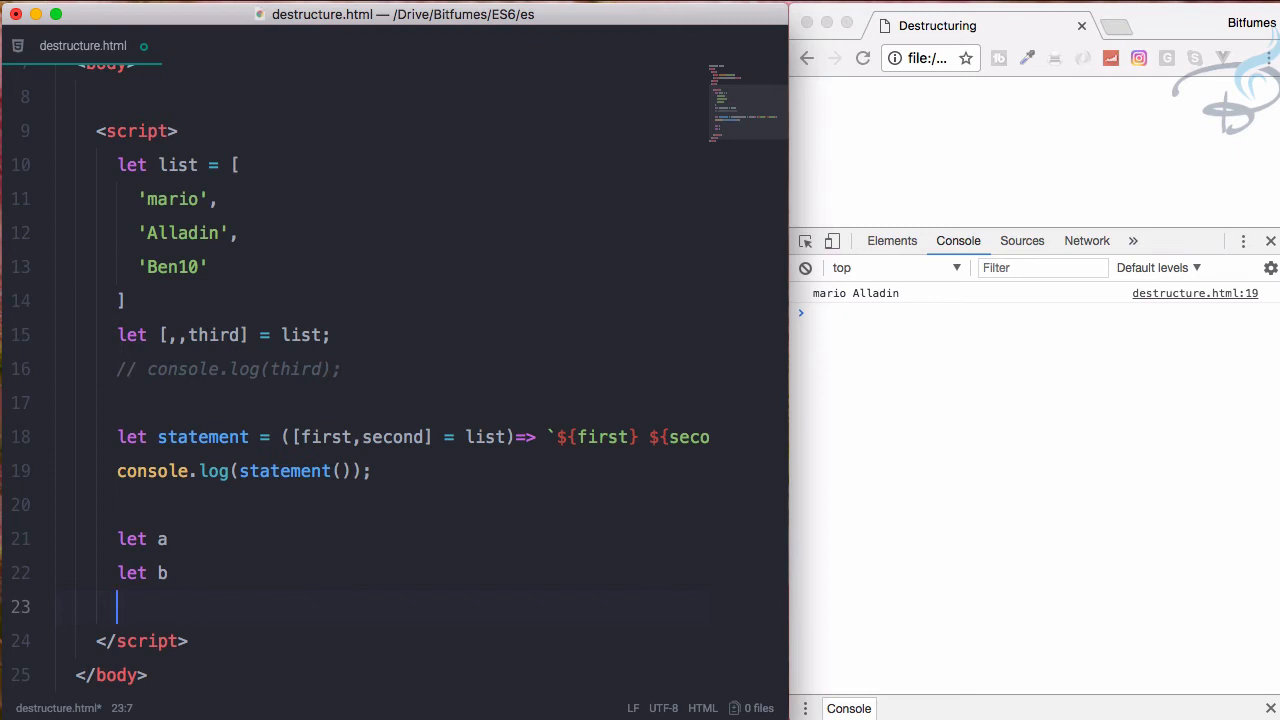
# Assign [a,b] = [2,5] and add a console.log statement below it
pyautogui.write('[a,')
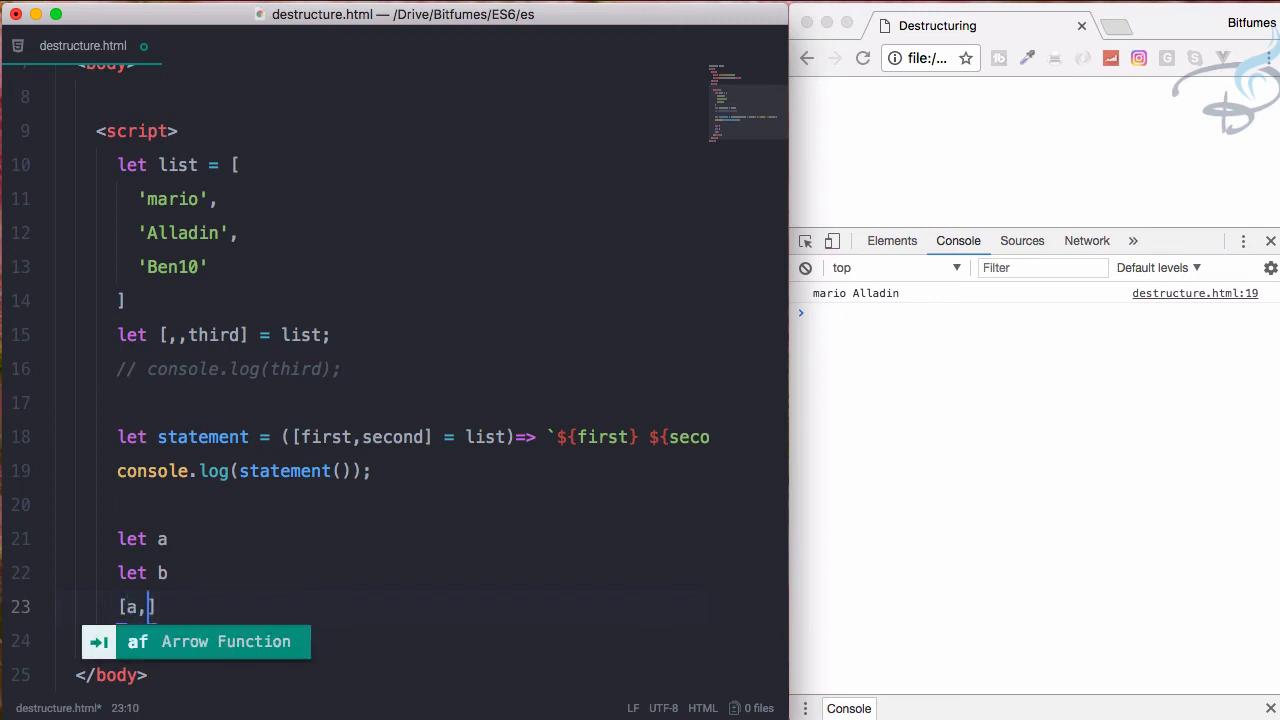
pyautogui.write('b] =')
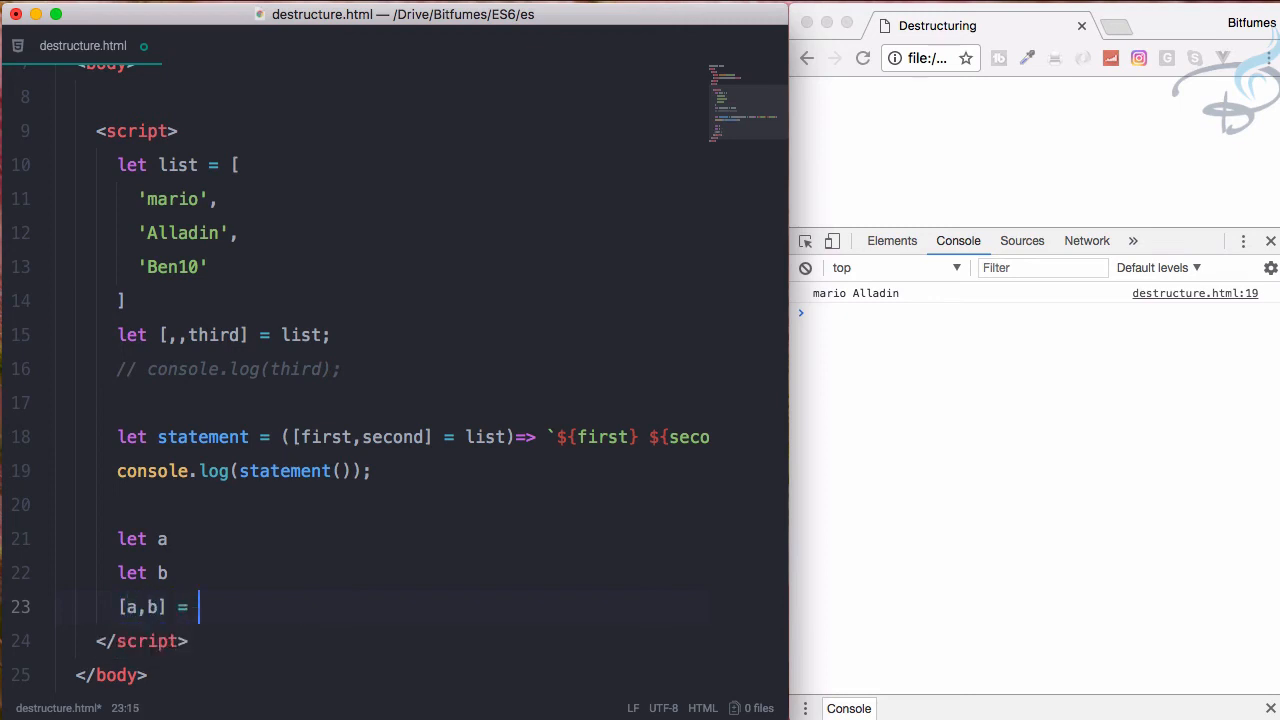
pyautogui.write('[2,5]')
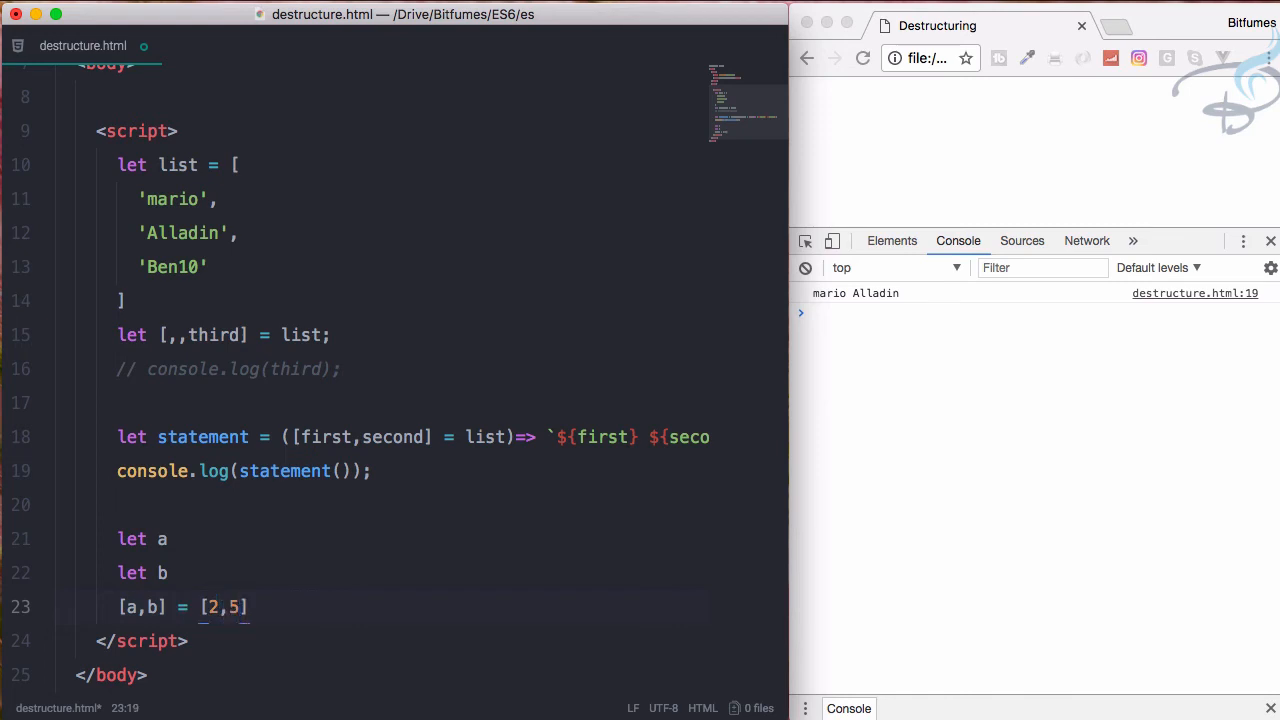
pyautogui.press('enter')
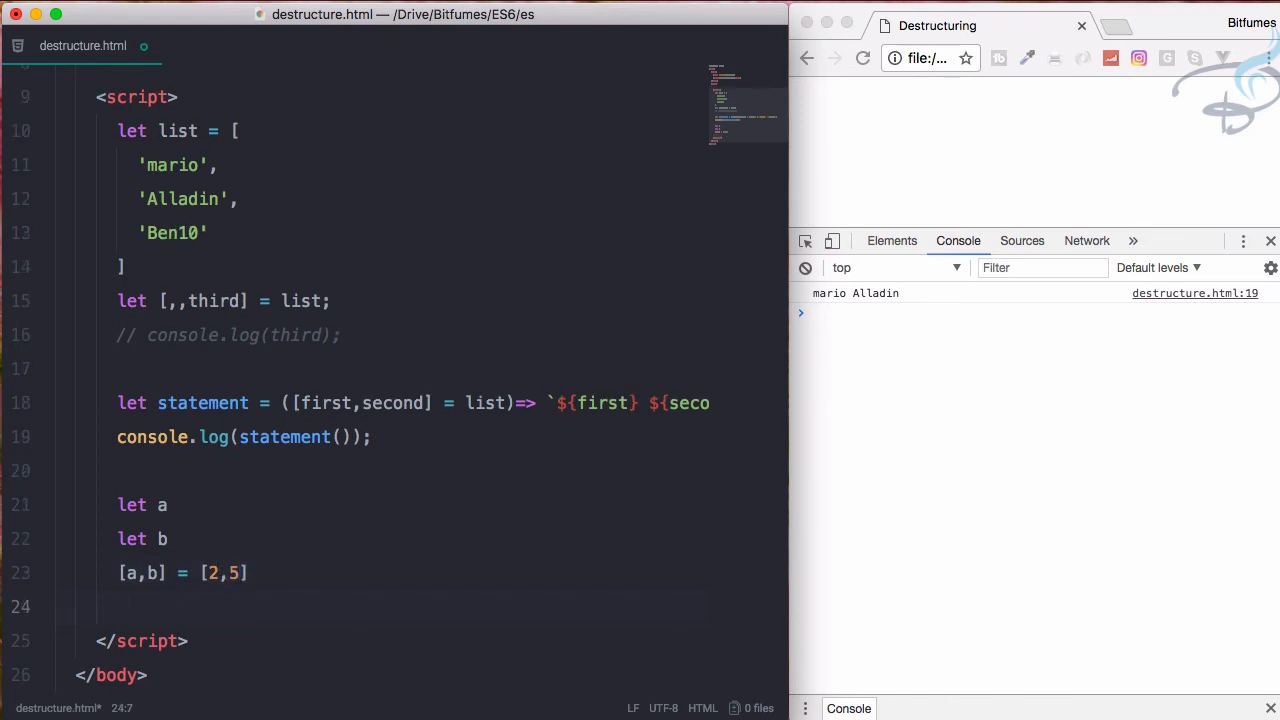
pyautogui.write('console.log(a);')
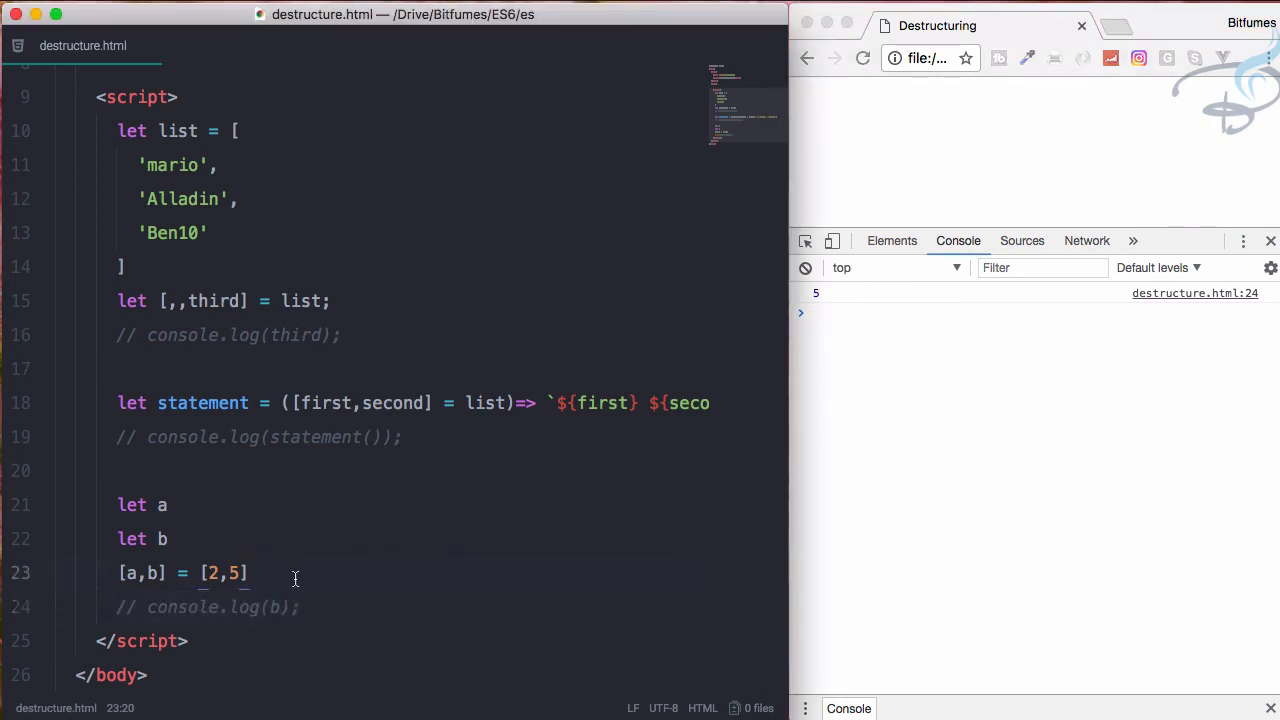
# Uncomment the console.log(b) line
pyautogui.moveTo(290, 573); pyautogui.dragTo(100, 505)
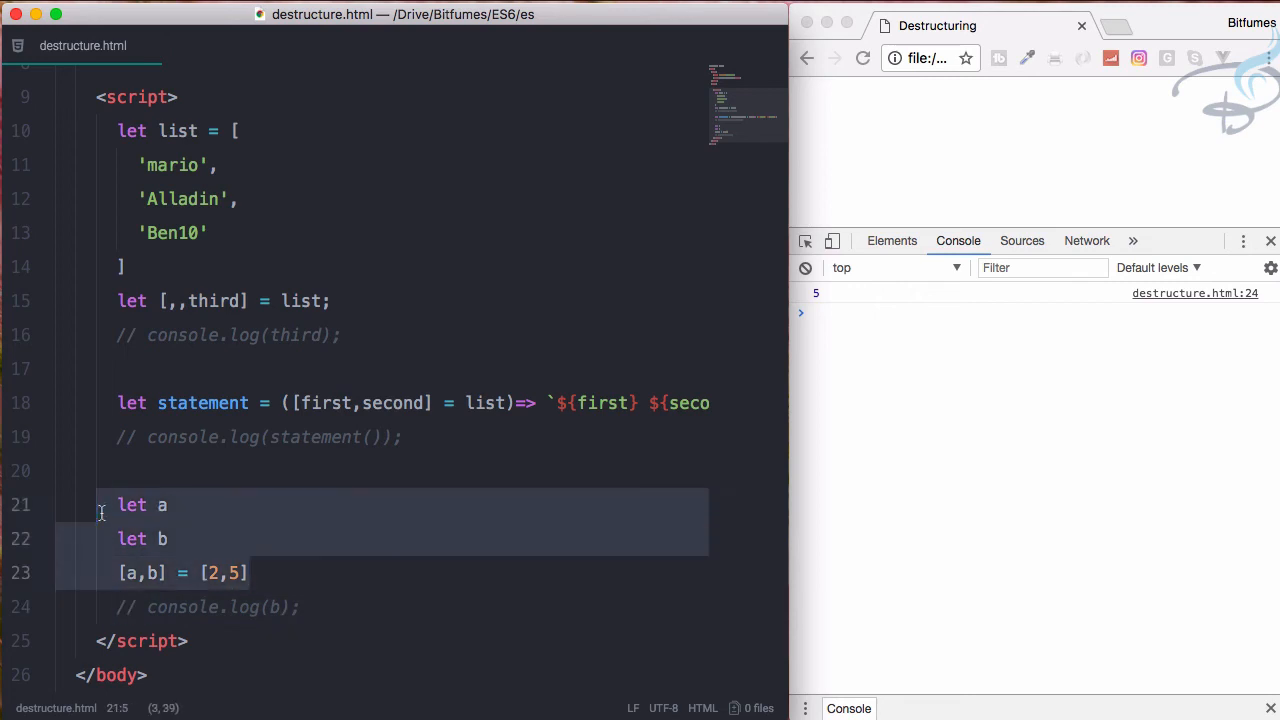
pyautogui.click(170, 538)
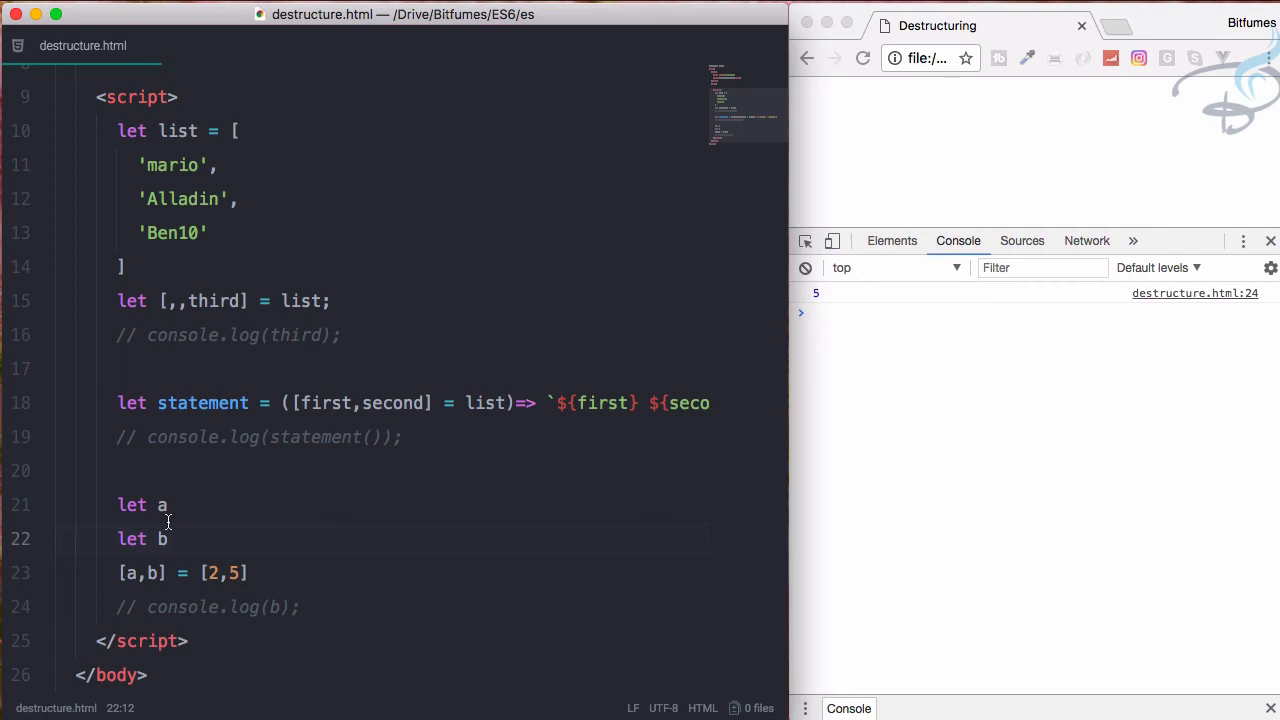
pyautogui.click(302, 607)
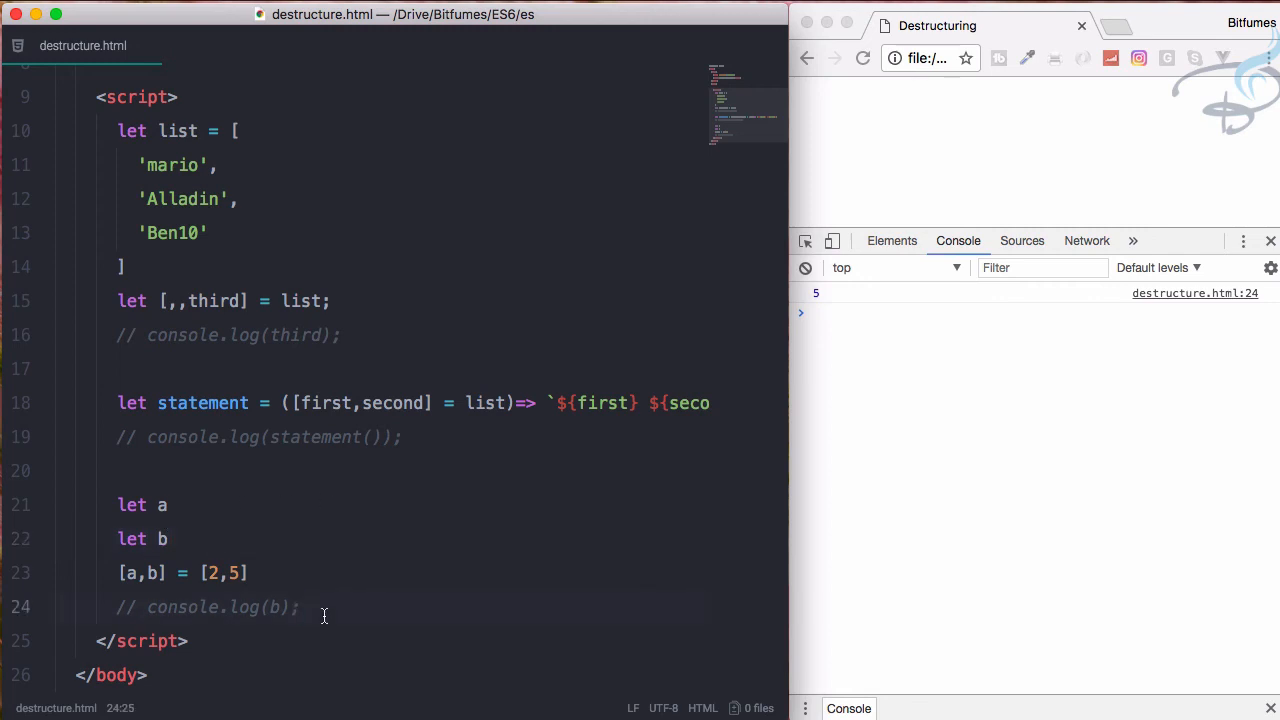
pyautogui.press('Backspace')
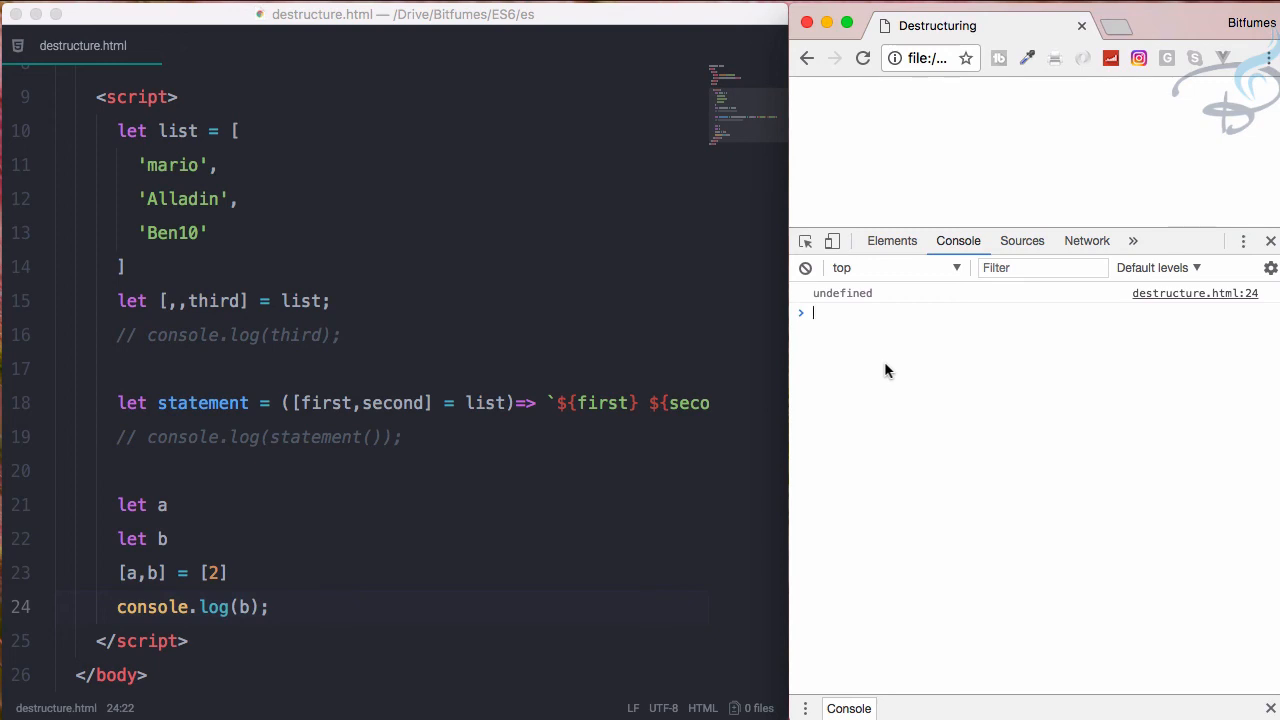
# Give b a default of 3 with [a,b=3], test, then restore [2,5]
pyautogui.click(228, 573)
pyautogui.write('=')
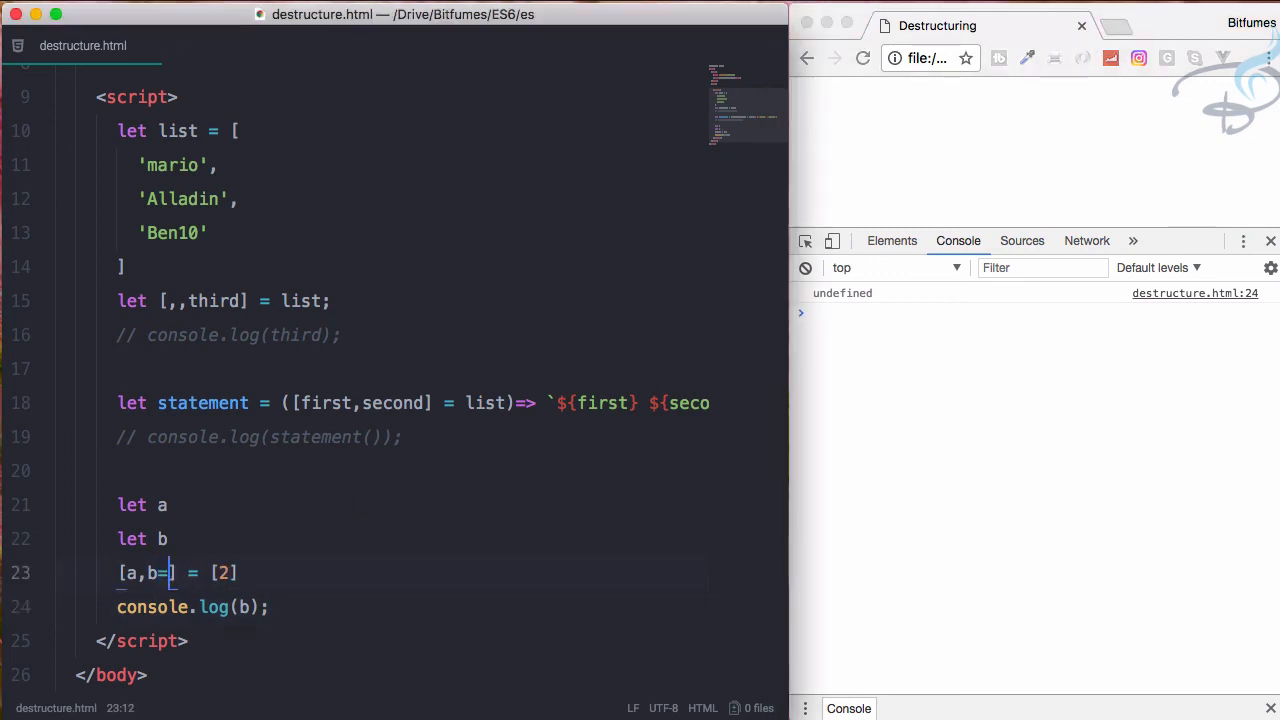
pyautogui.write('3')
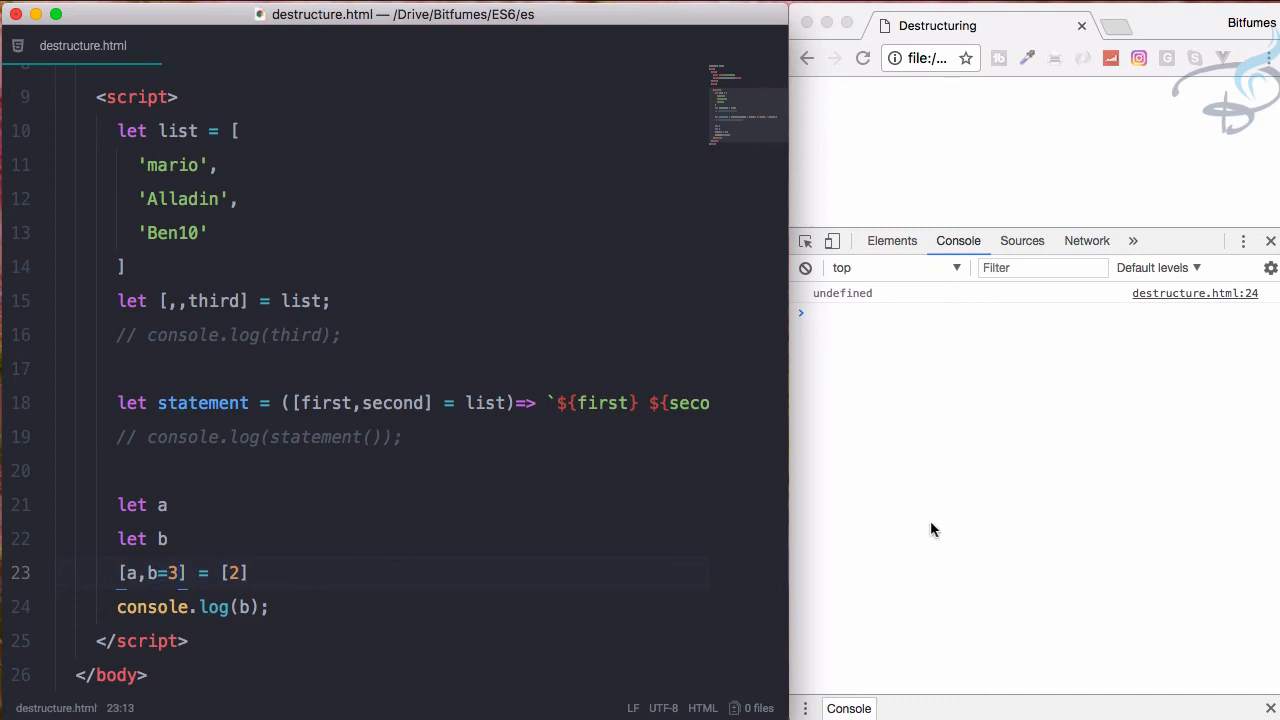
pyautogui.click(862, 57)
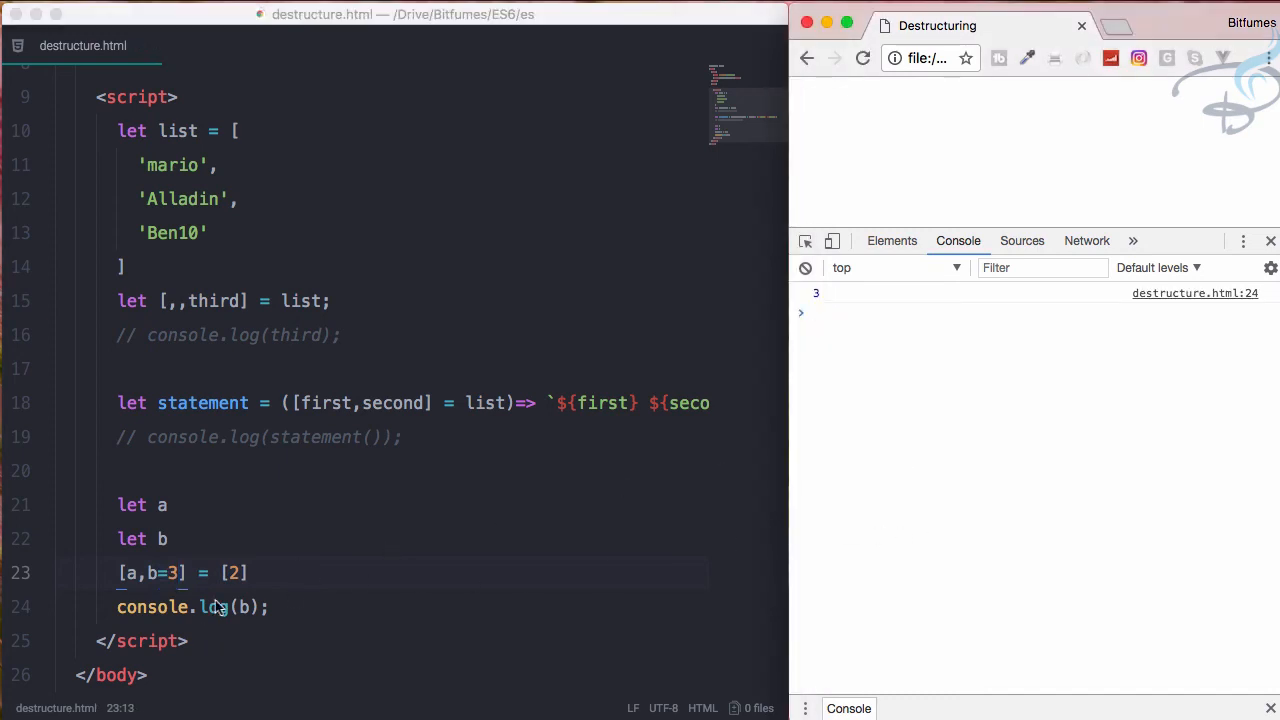
pyautogui.click(240, 572)
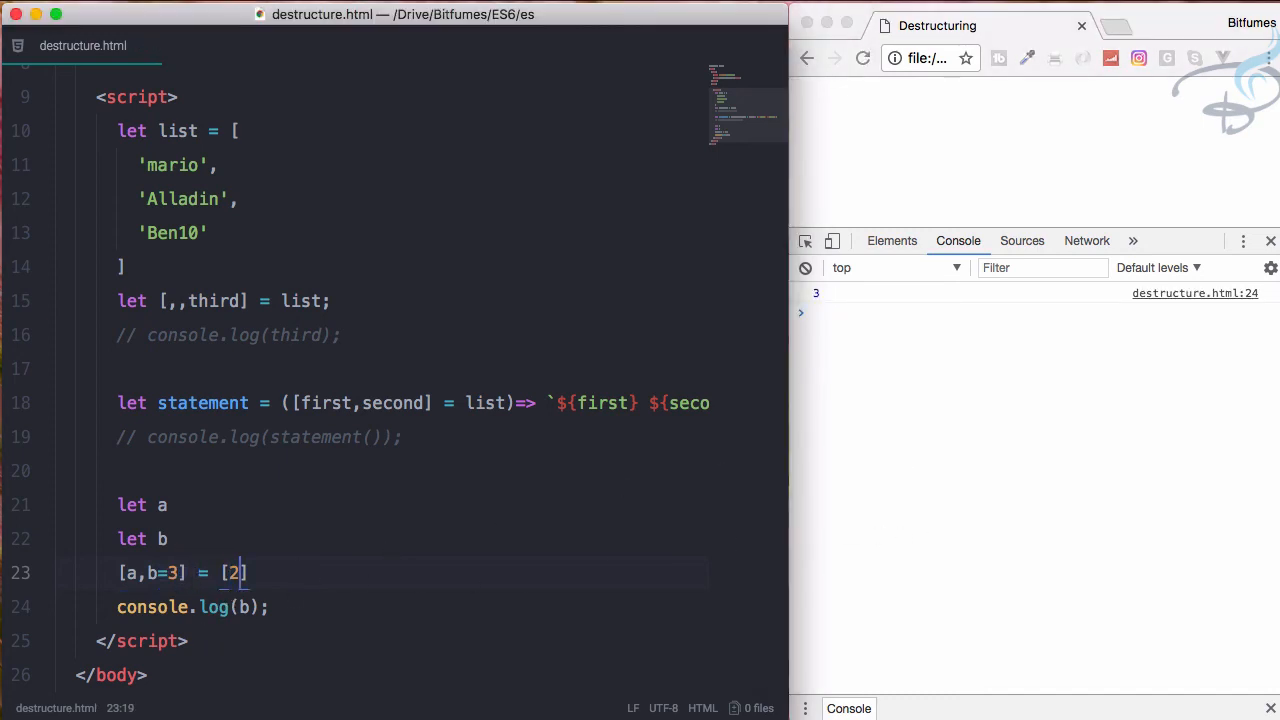
pyautogui.write(',5')
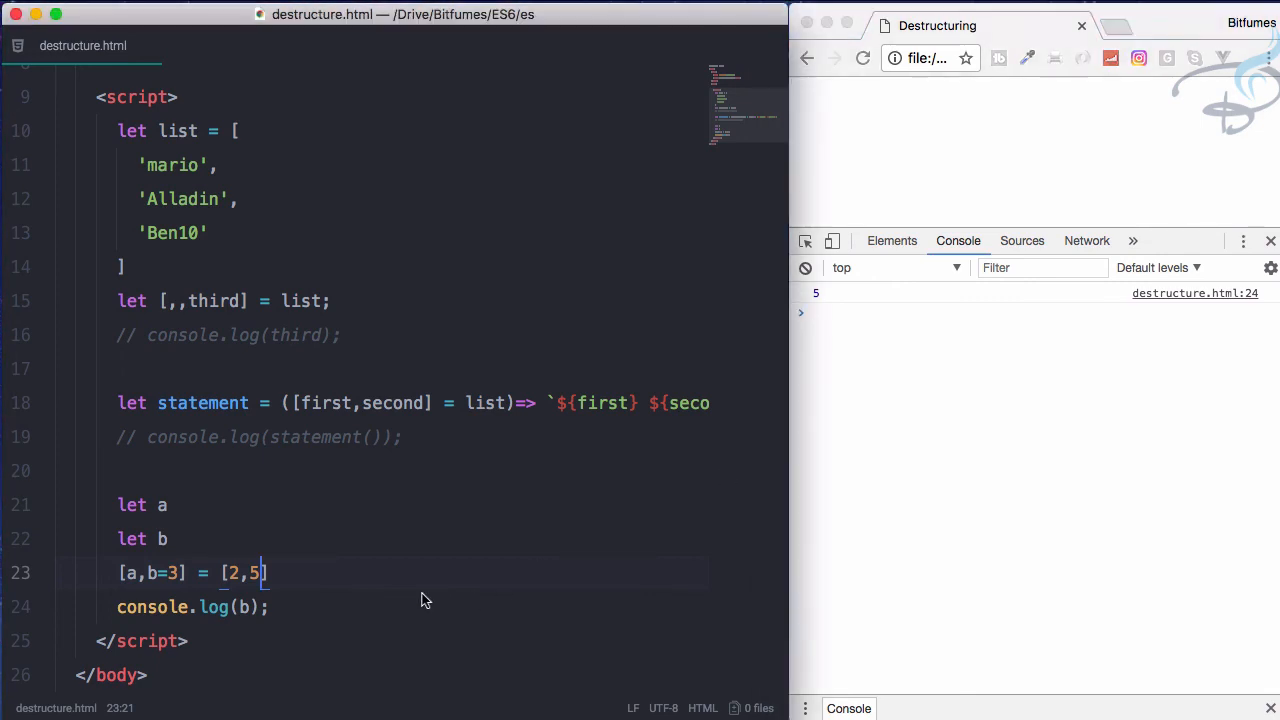
# Initialize a to 1 and b to 3, and add the swap line [a,b] = [b,a]
pyautogui.click(178, 504)
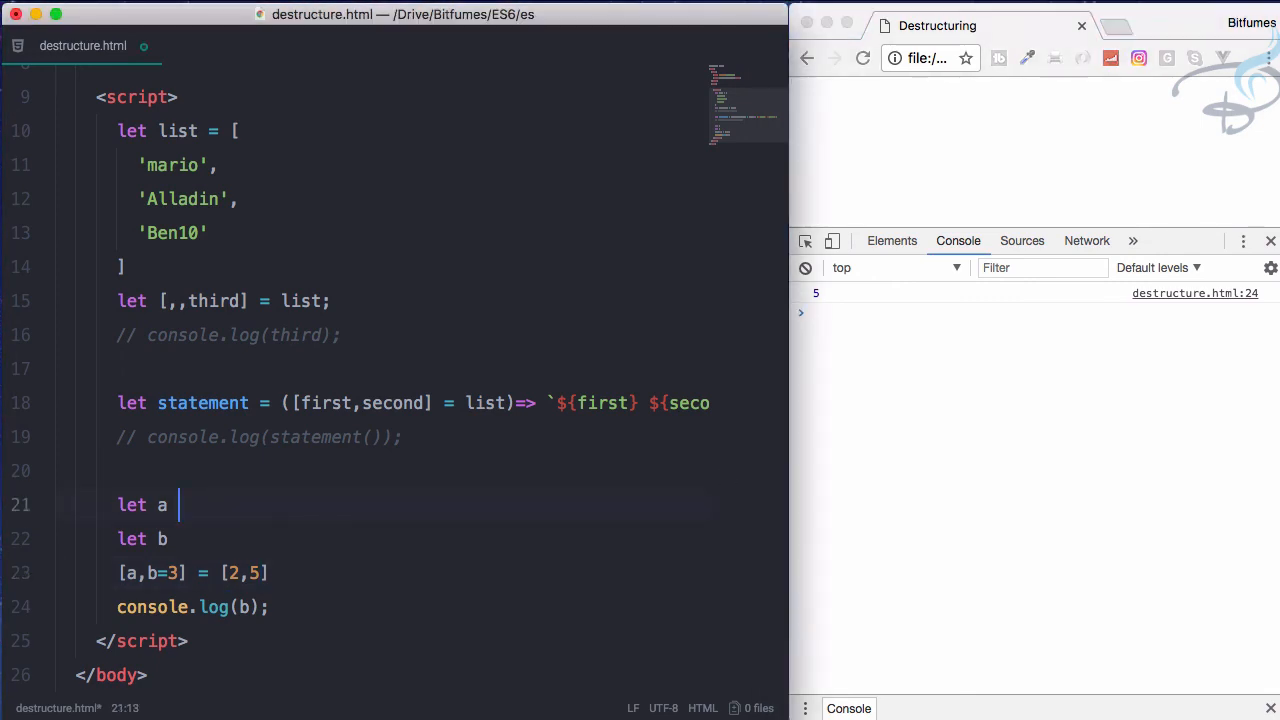
pyautogui.write('=')
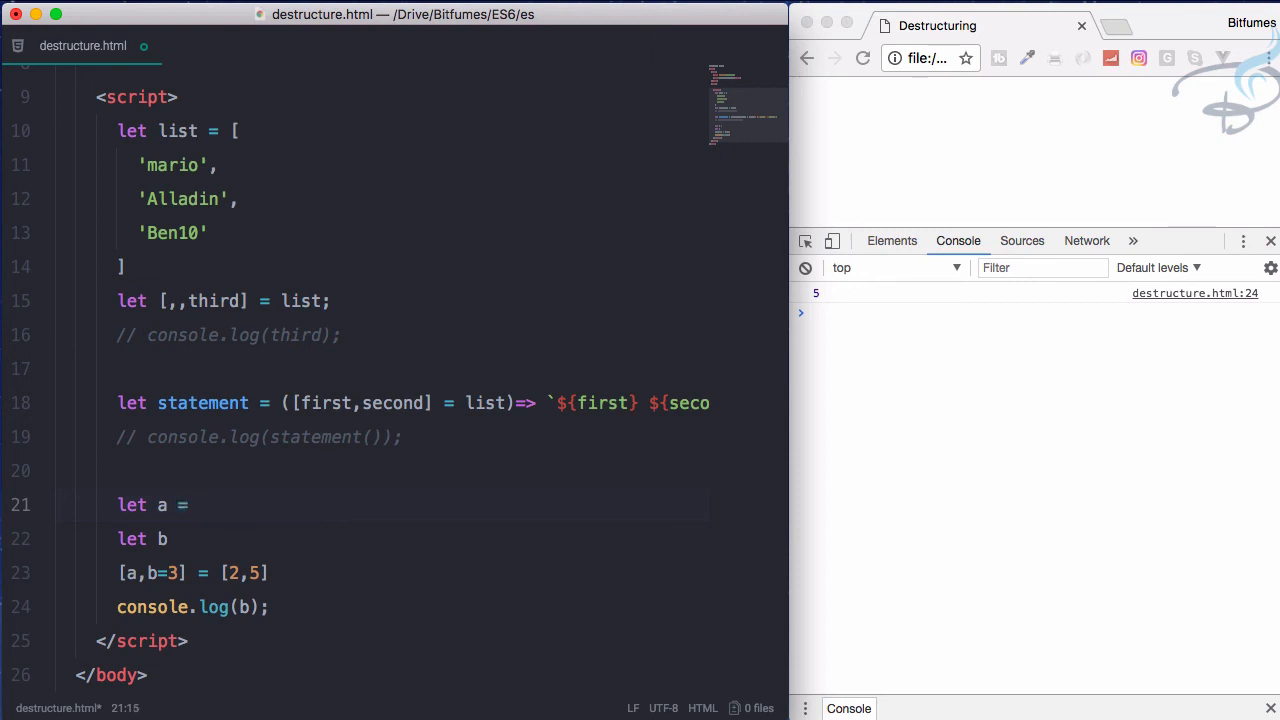
pyautogui.write('1')
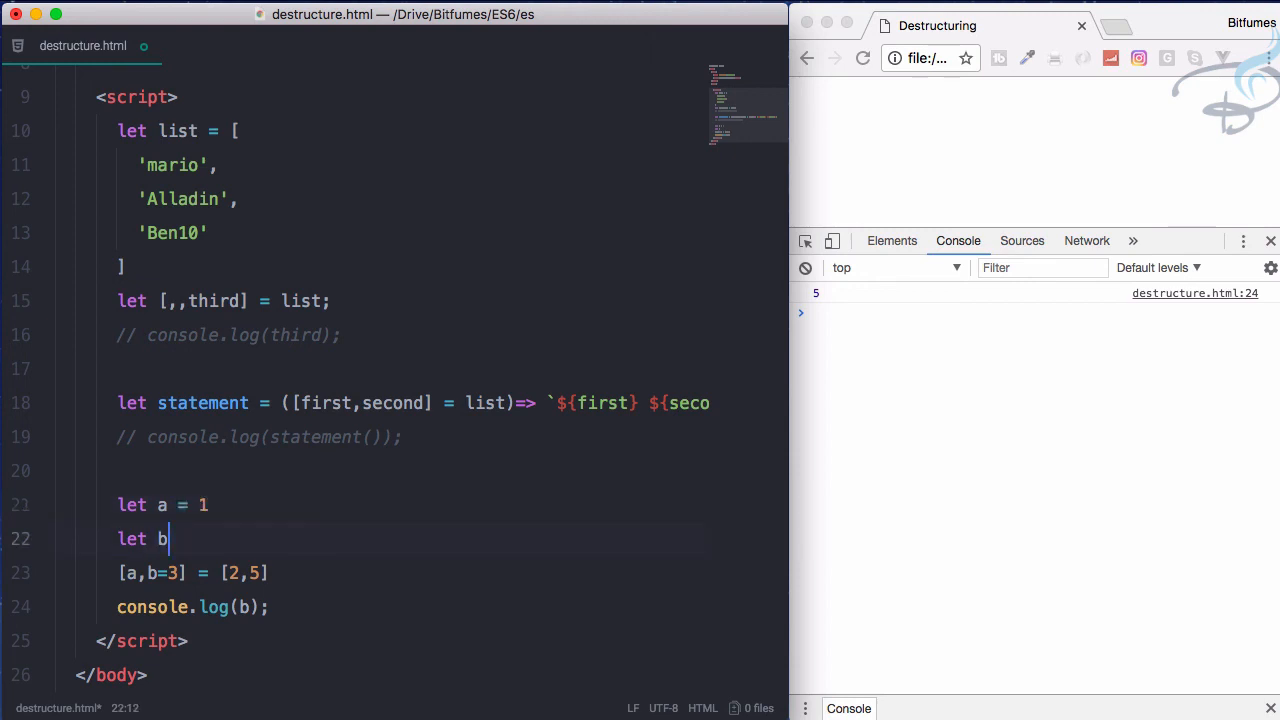
pyautogui.write('=3')
pyautogui.write('[a,b')
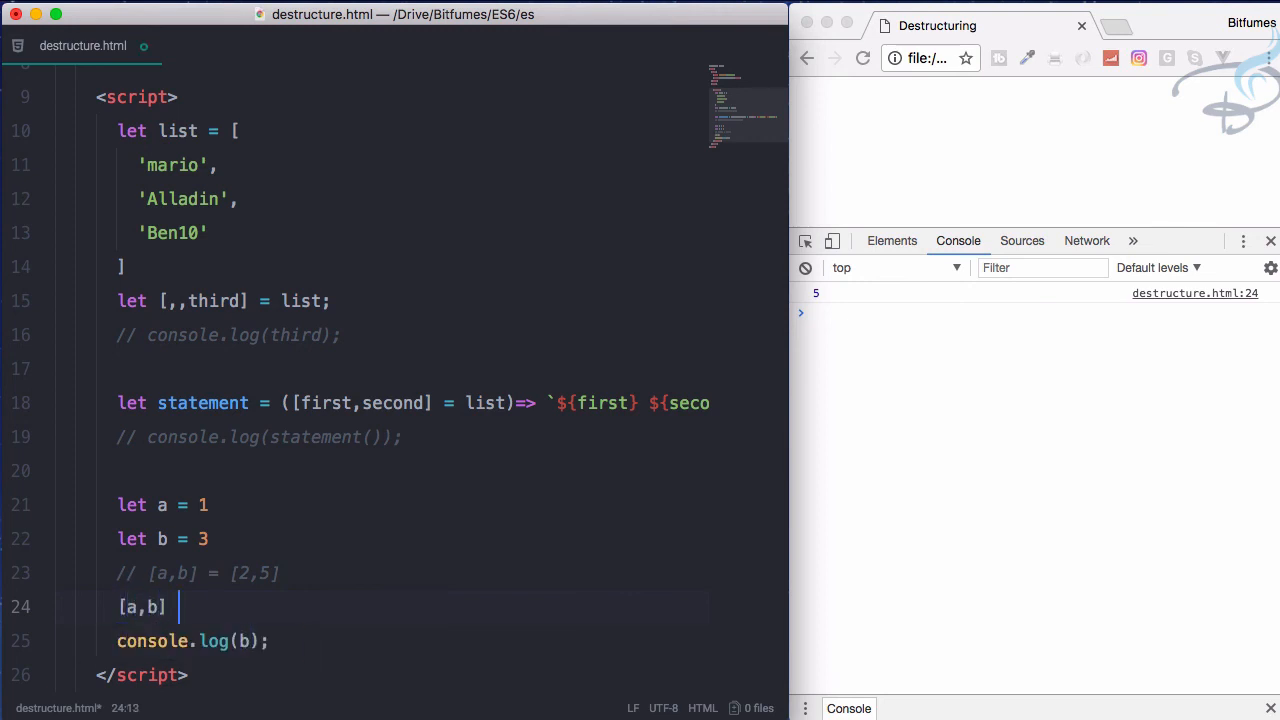
pyautogui.write('= [b,a')
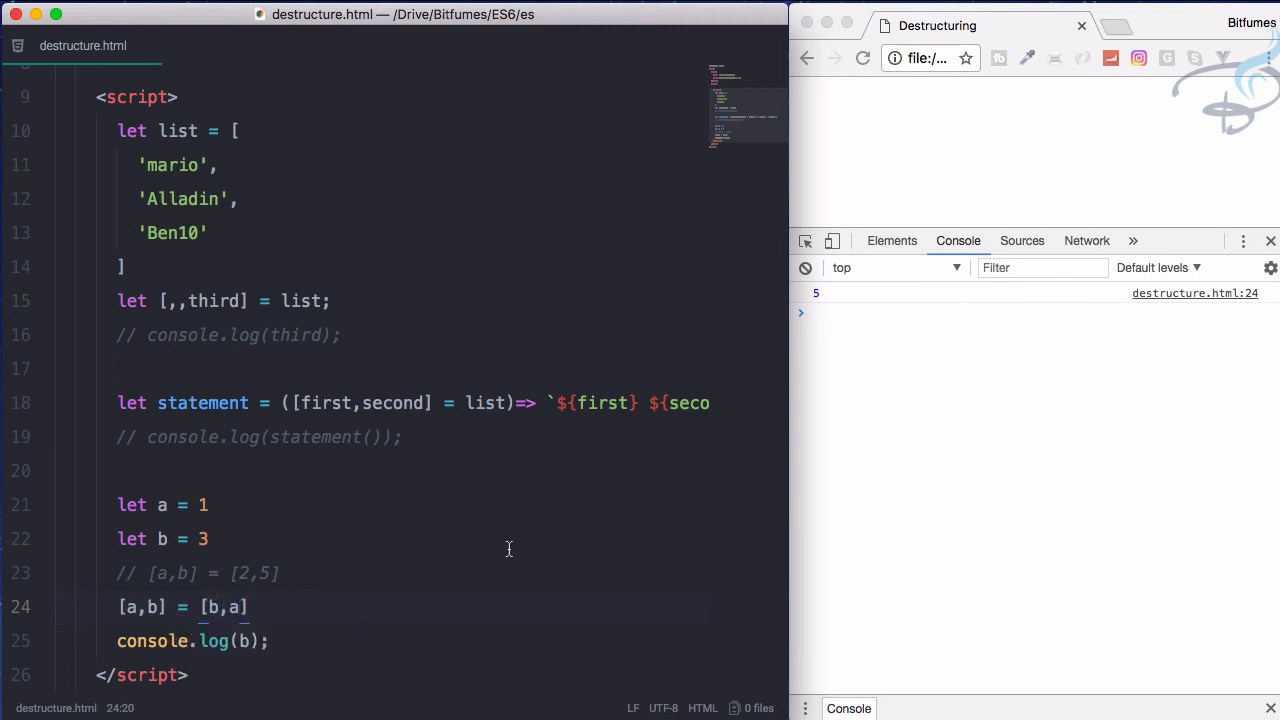
pyautogui.click(170, 538)
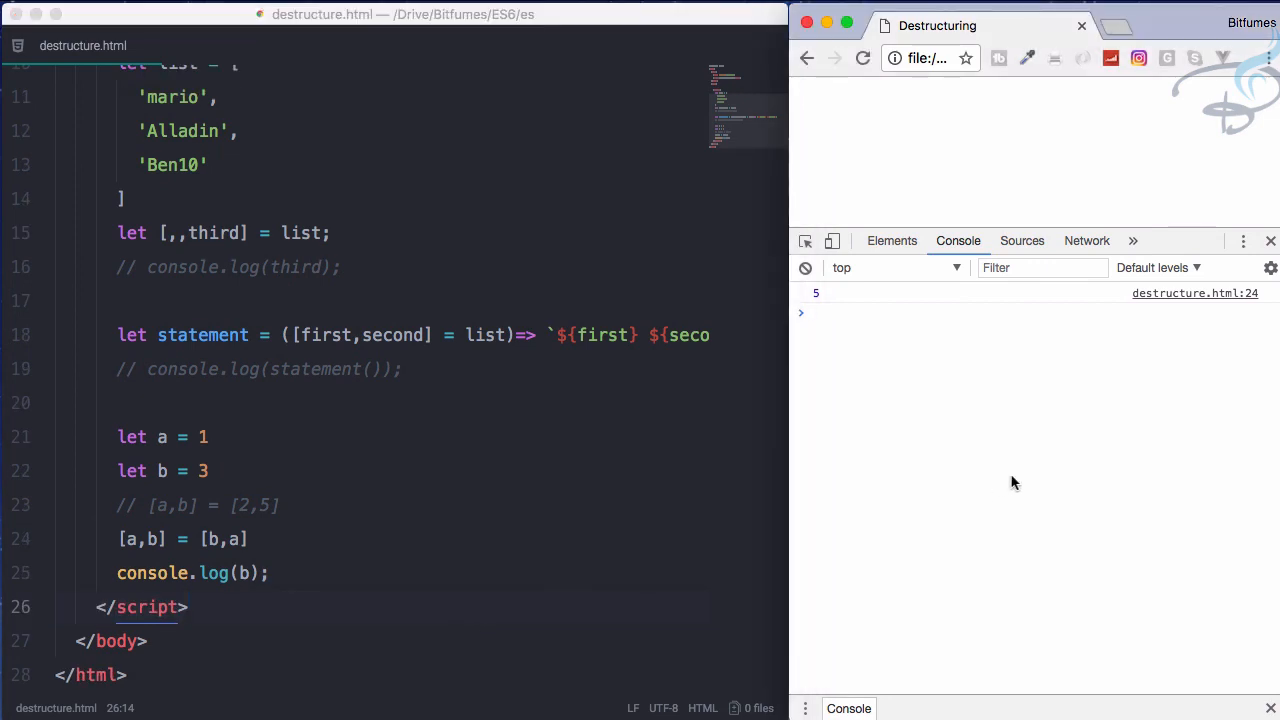
# End the let a = 1 and let b = 3 lines with semicolons
pyautogui.click(862, 57)
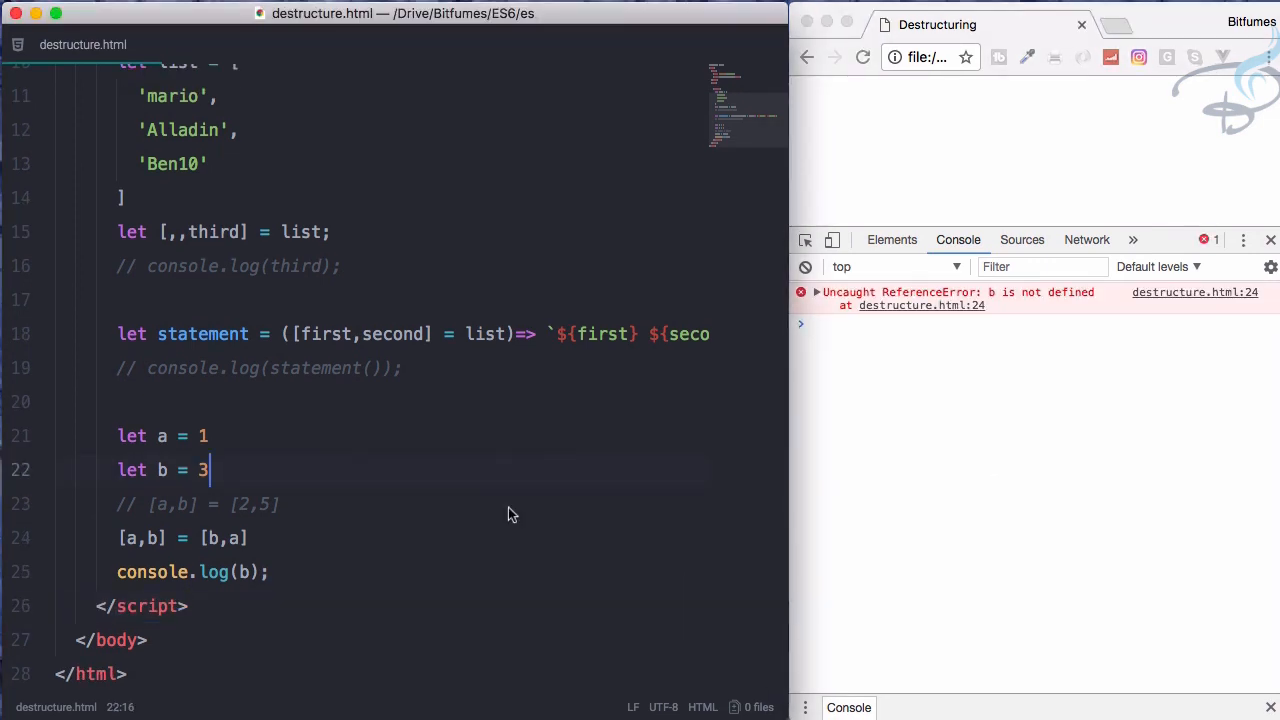
pyautogui.write(';')
pyautogui.click(413, 436)
pyautogui.write(';')
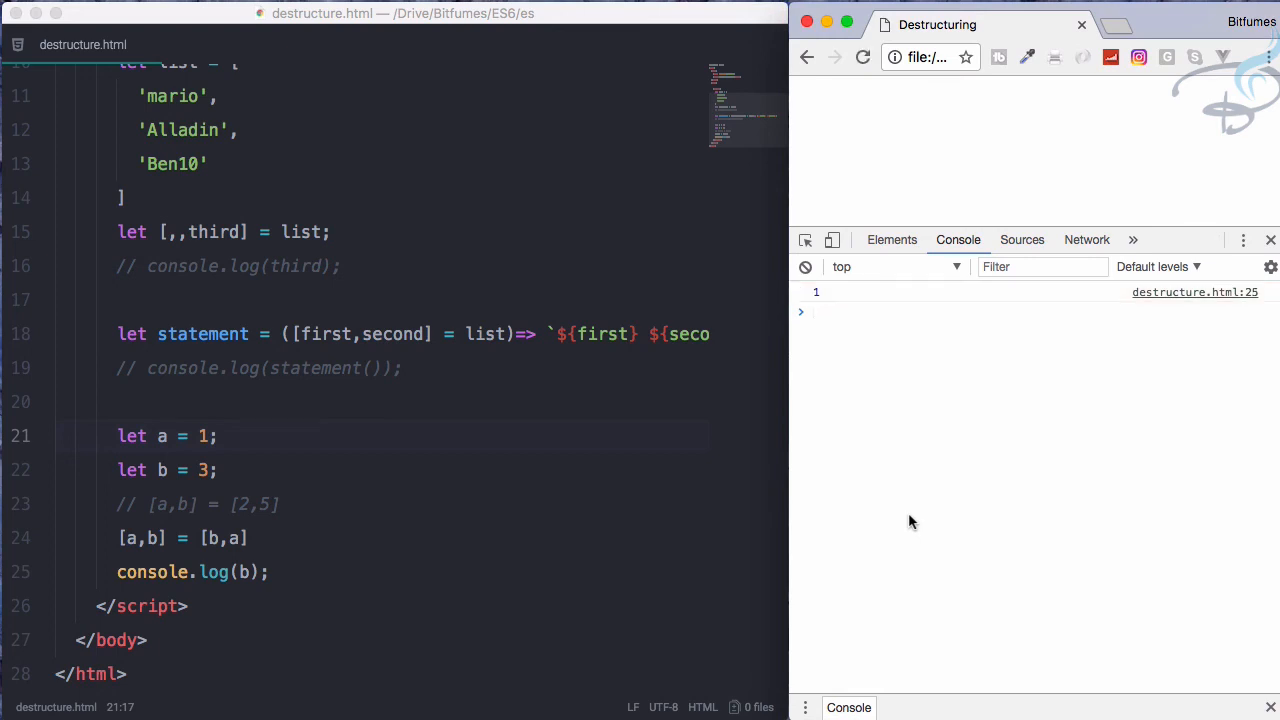
pyautogui.moveTo(560, 440)
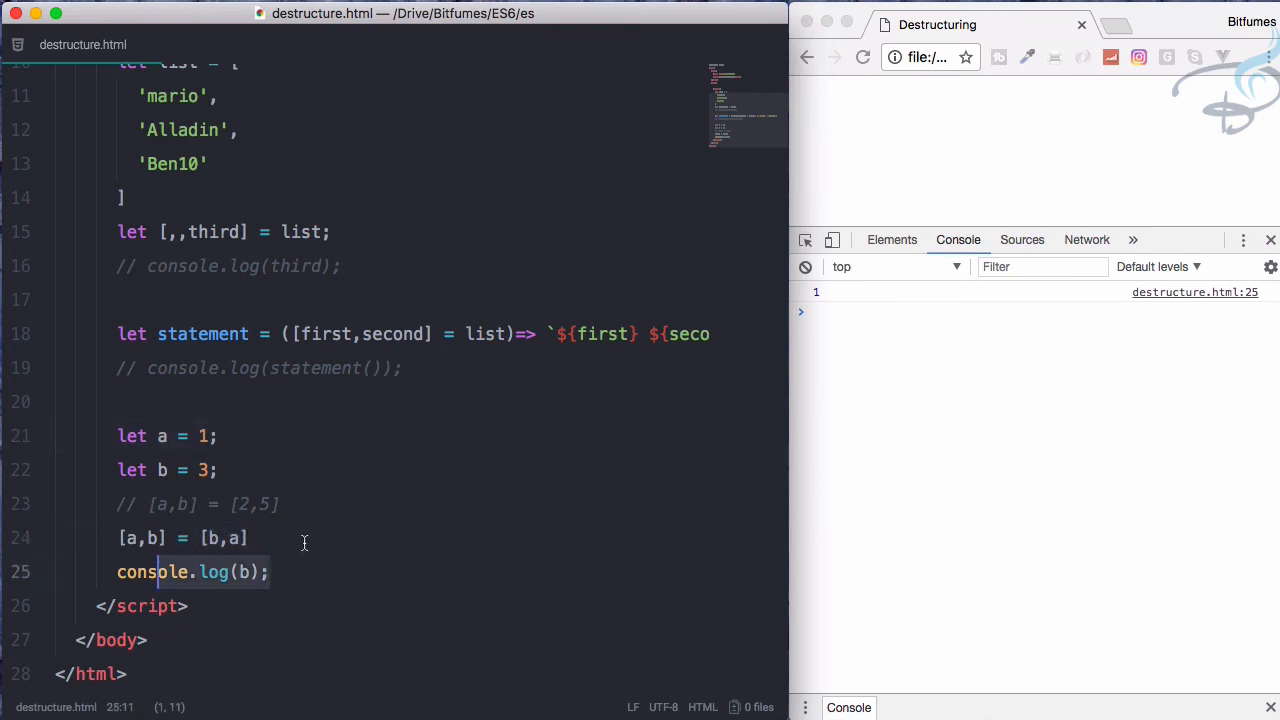
pyautogui.click(252, 538)
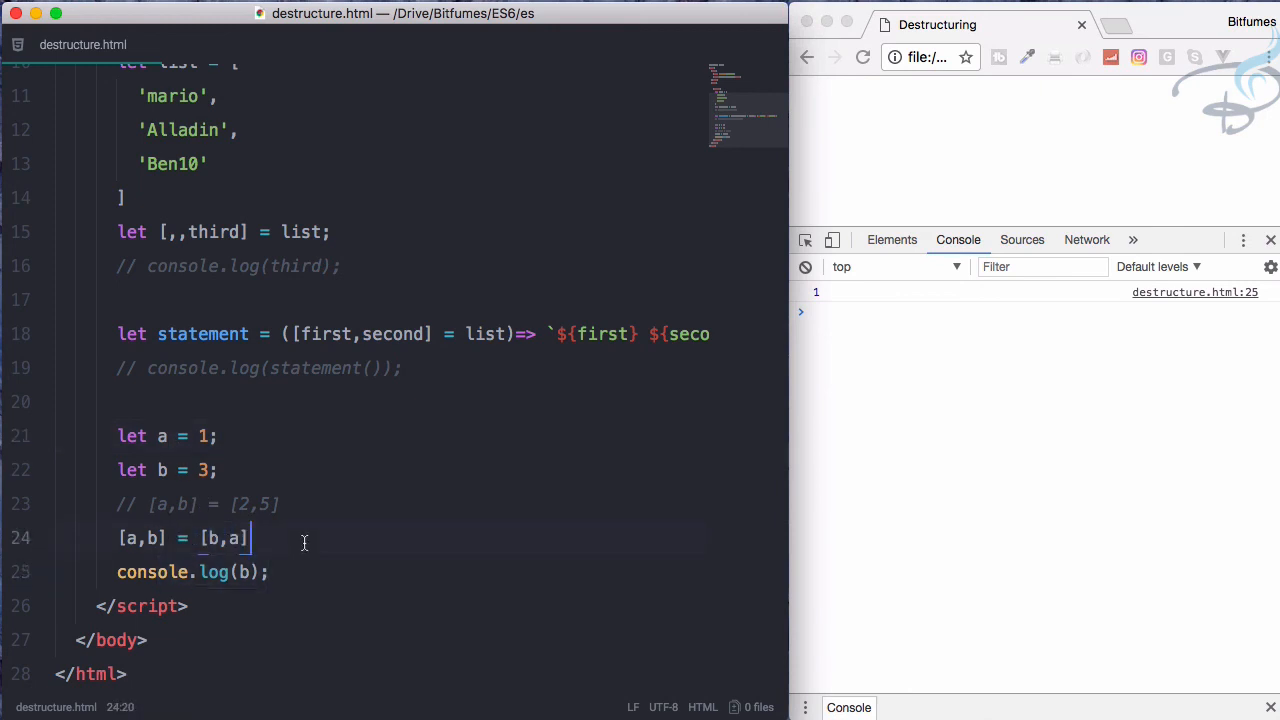